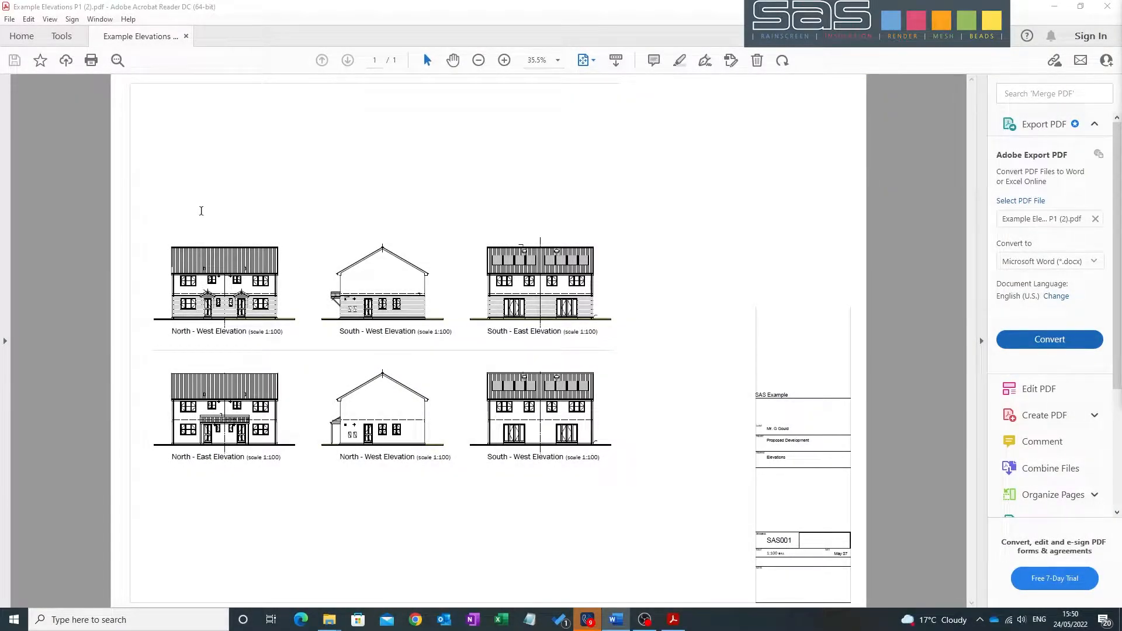
mouse_move(194, 189)
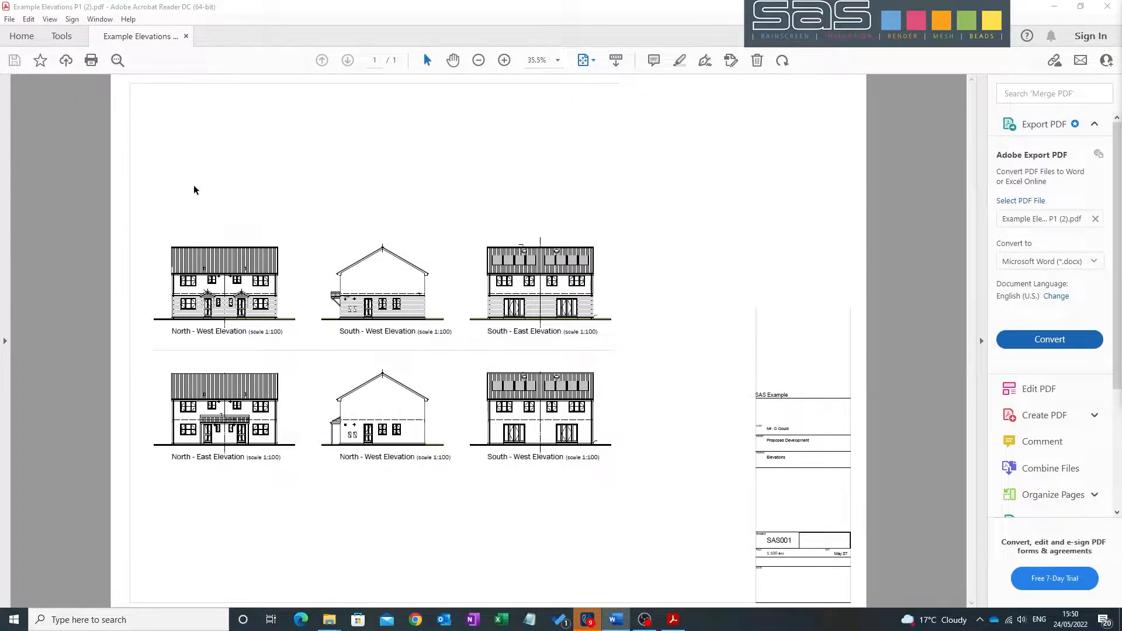
mouse_move(191, 171)
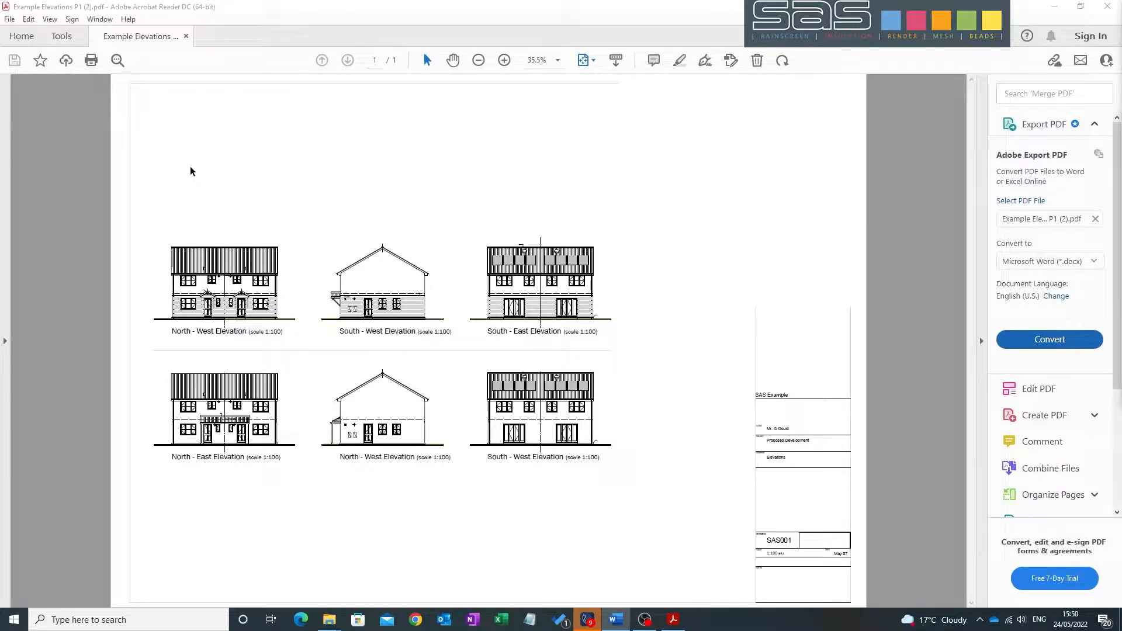
mouse_move(196, 158)
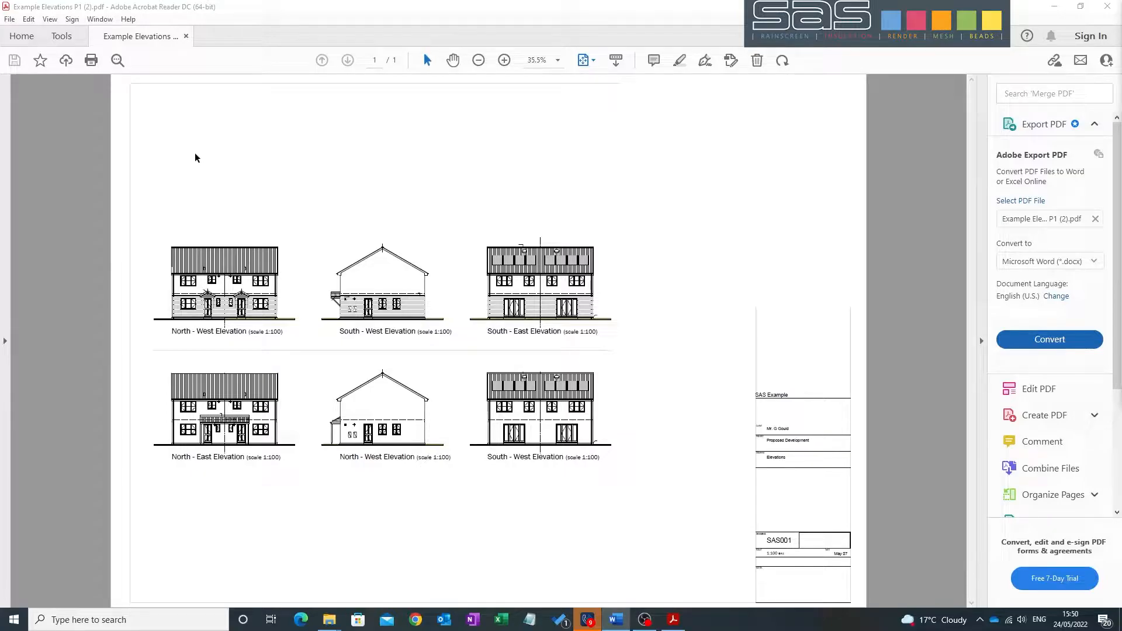
mouse_move(907, 385)
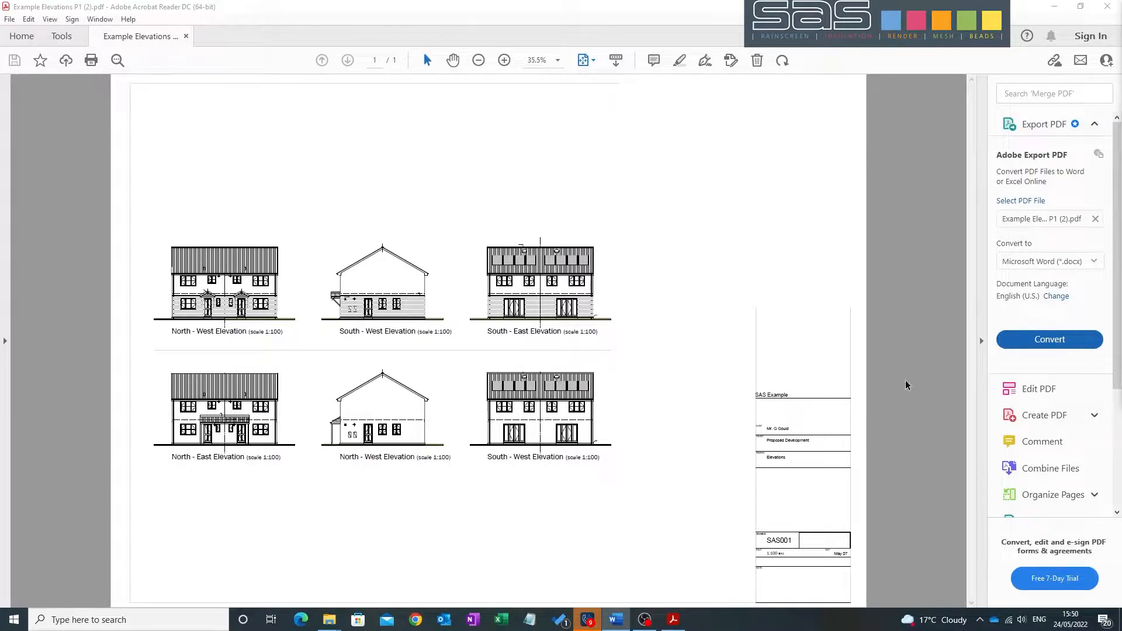
mouse_move(311, 213)
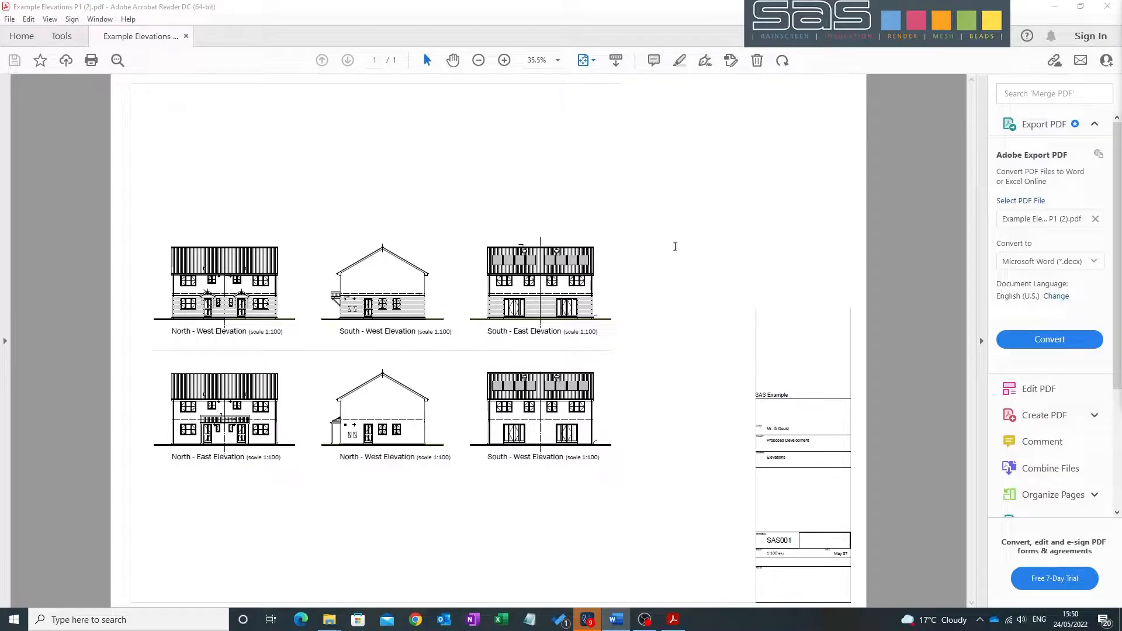
mouse_move(1055, 355)
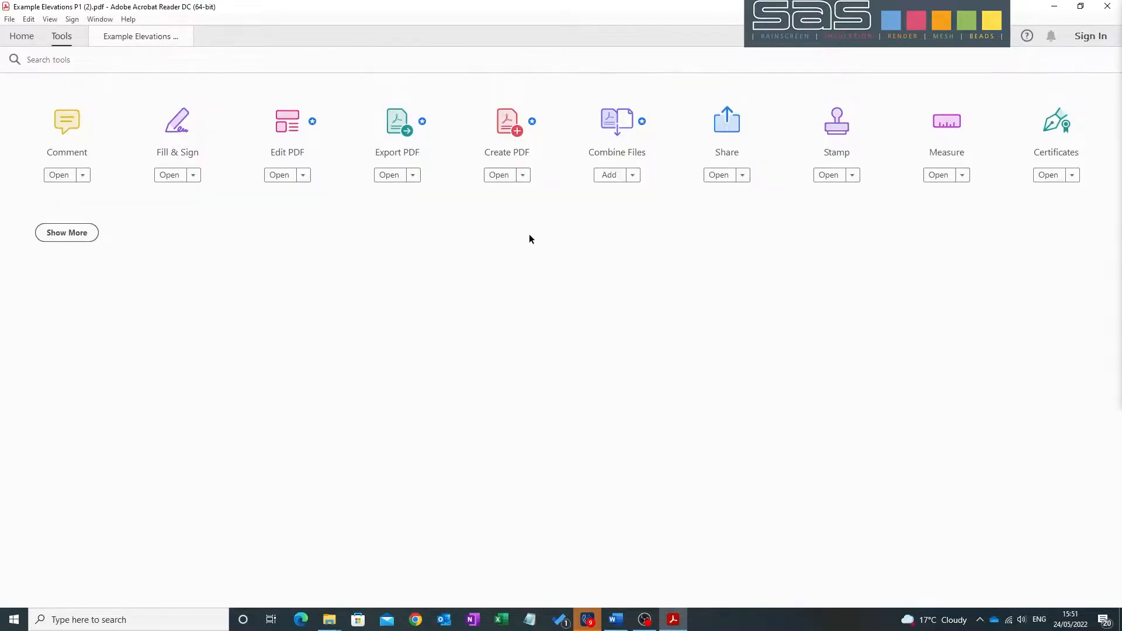
mouse_move(946, 130)
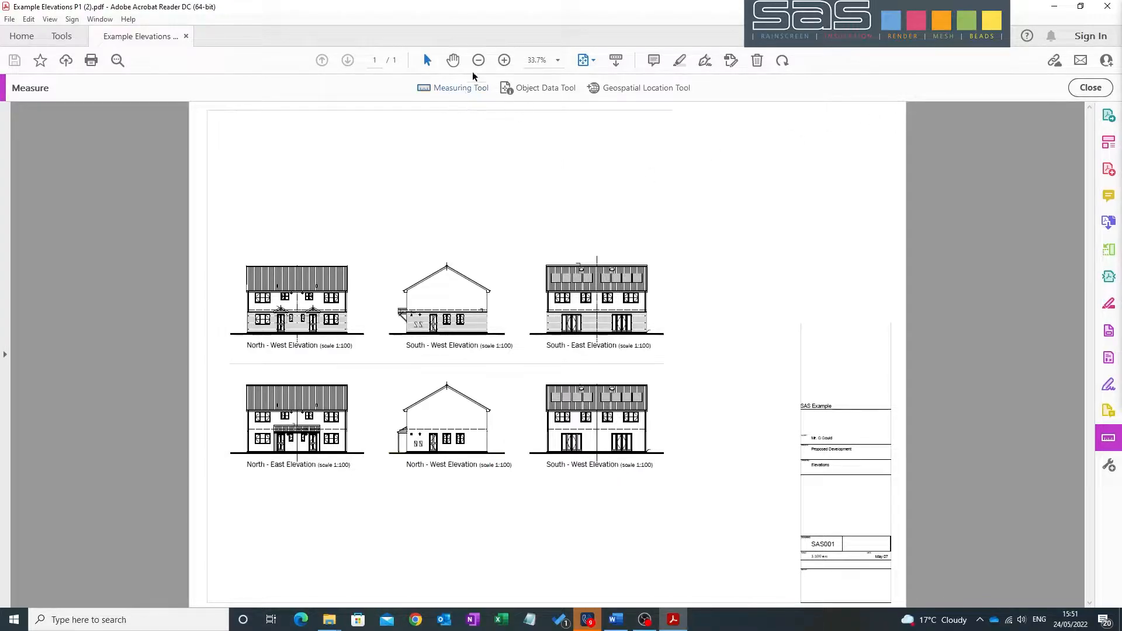
Step: Activate the Distance measuring tool on the elevations drawing
click(461, 88)
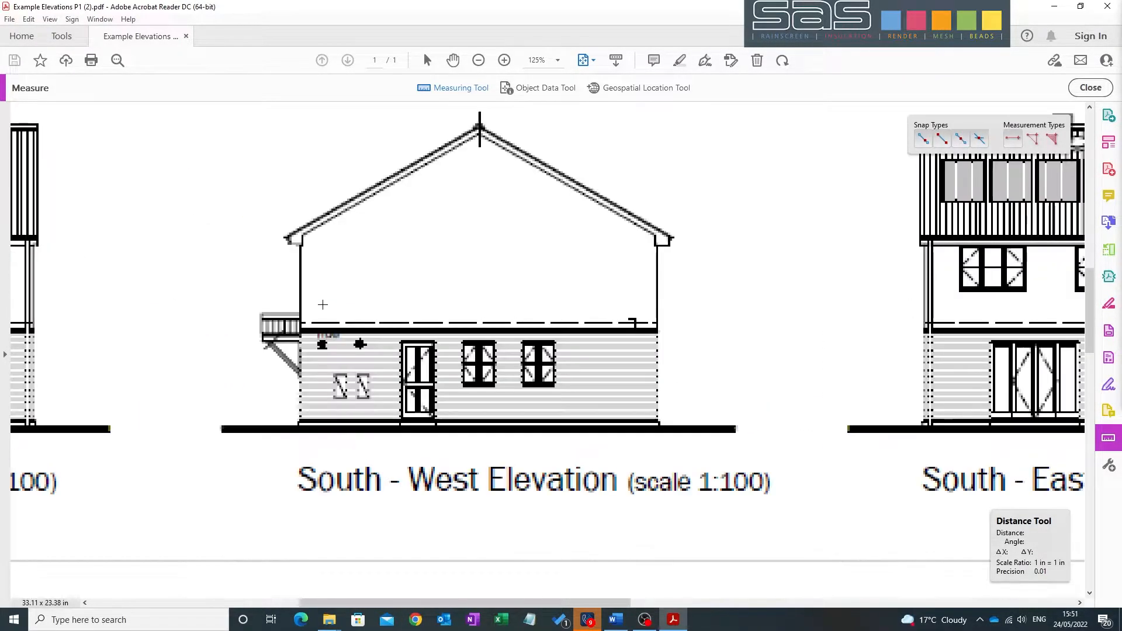
Step: Zoom in on the South-West Elevation and bring up the scale ratio and precision settings
click(505, 59)
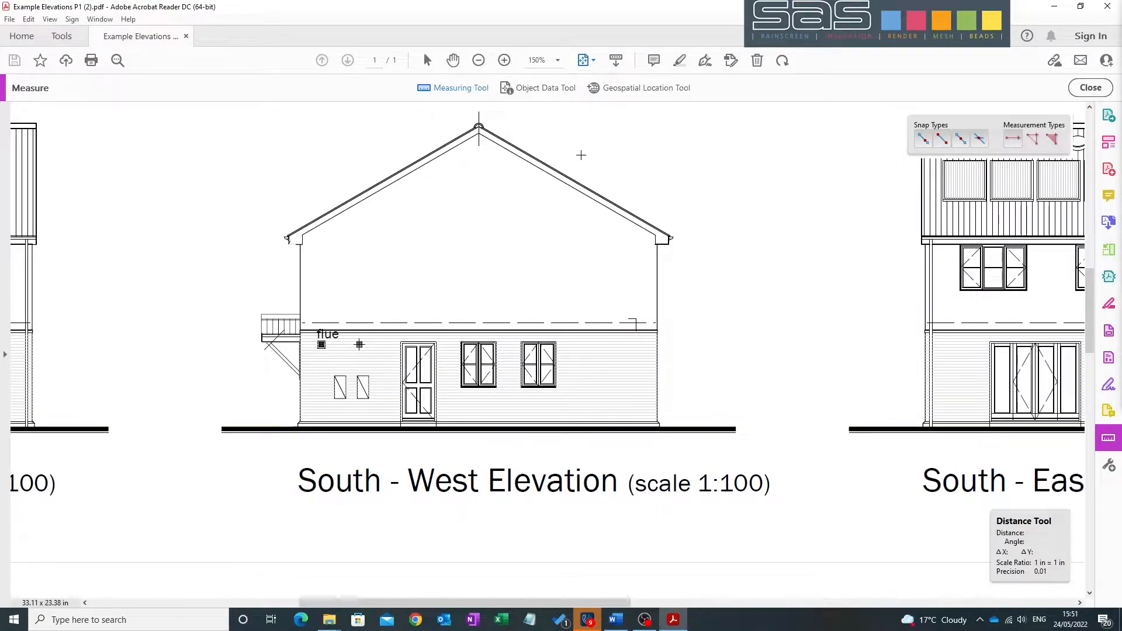
right_click(581, 156)
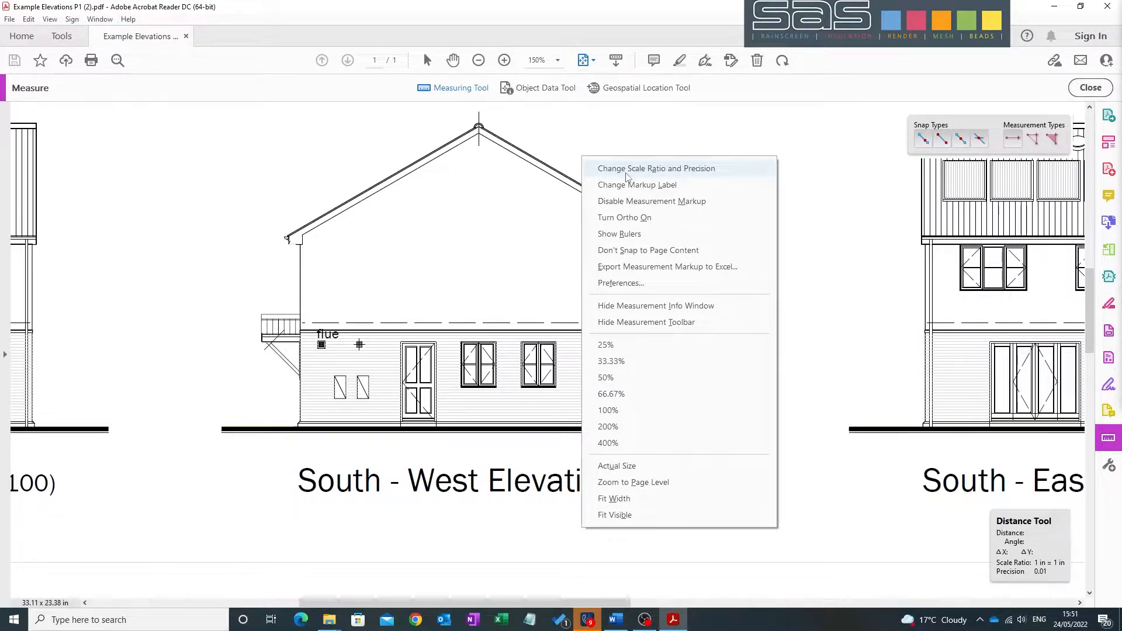
click(656, 169)
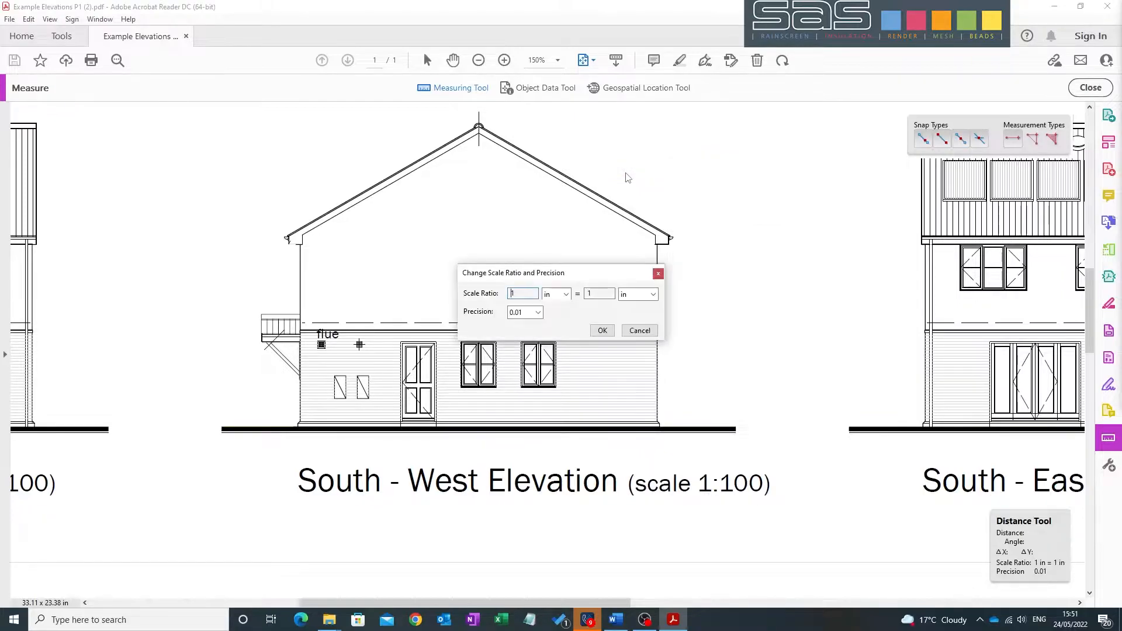
mouse_move(560, 299)
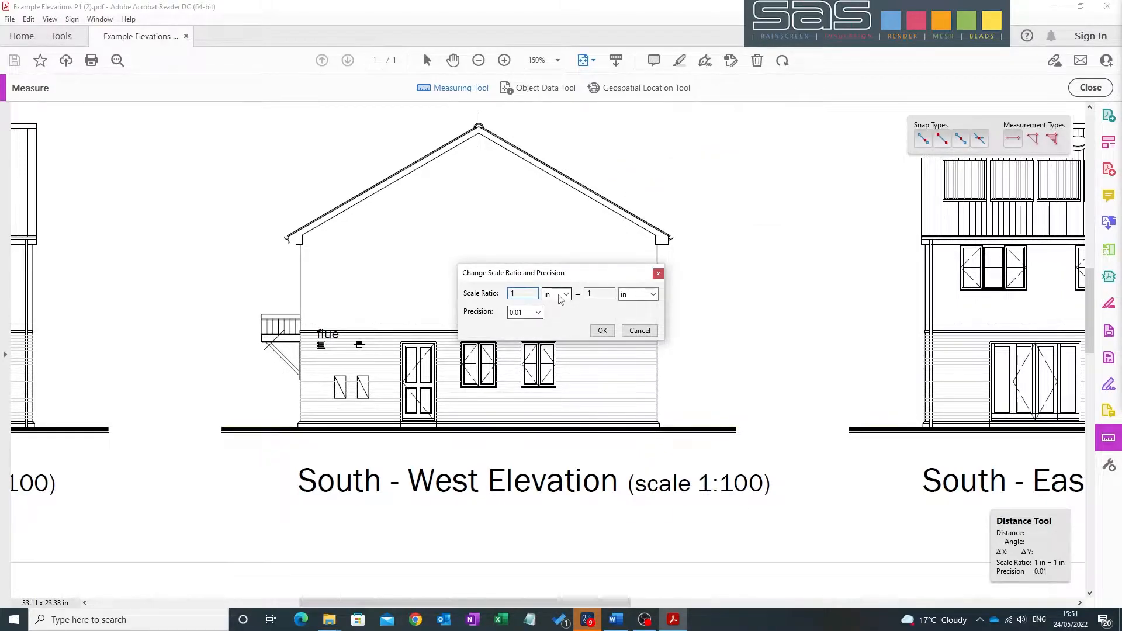
Step: Set the scale ratio to 10 mm = 1 m and confirm it
click(565, 295)
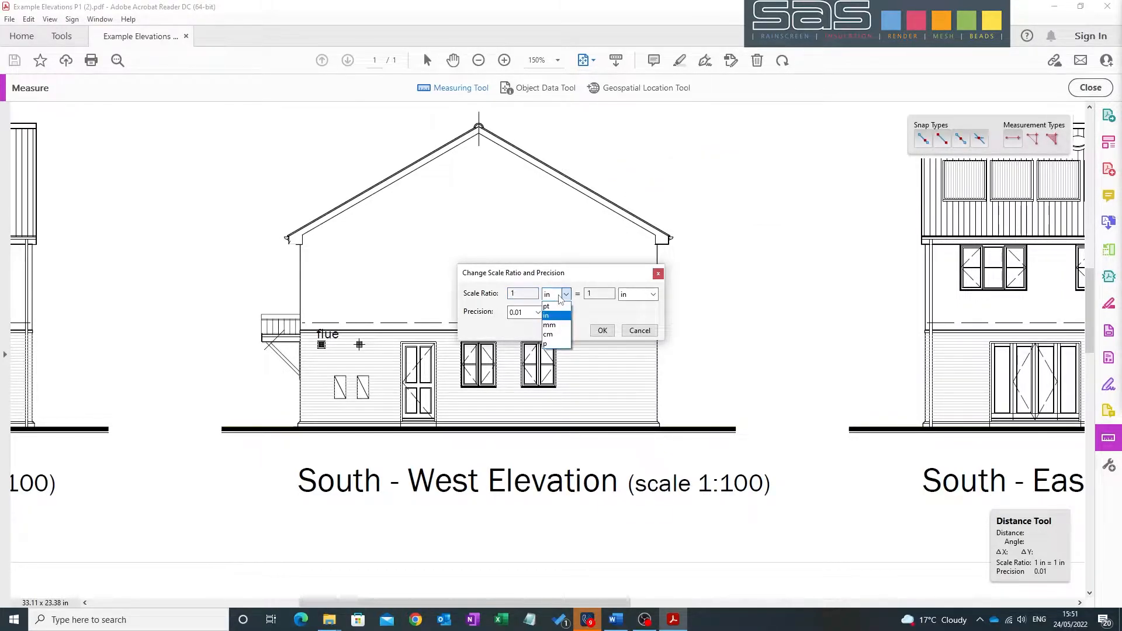
click(550, 325)
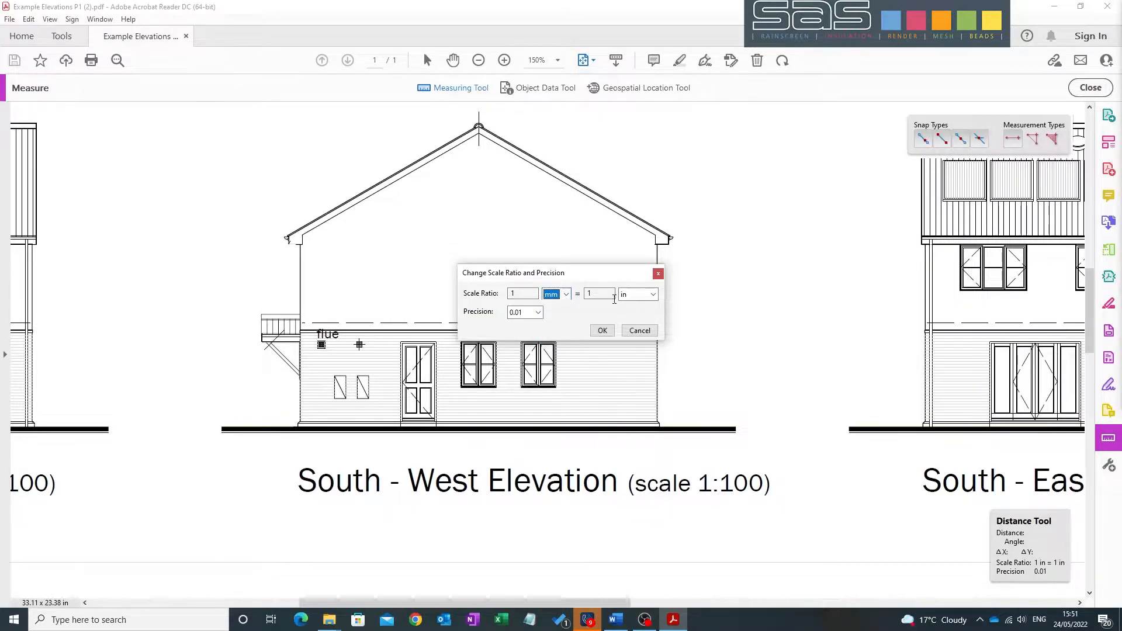
click(652, 294)
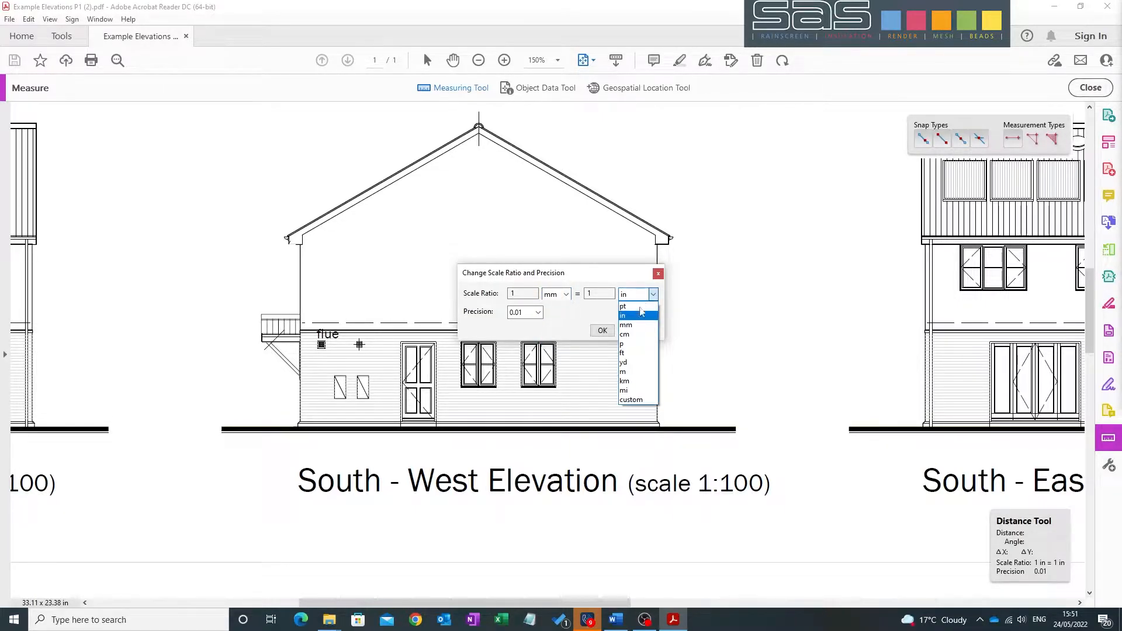
mouse_move(623, 372)
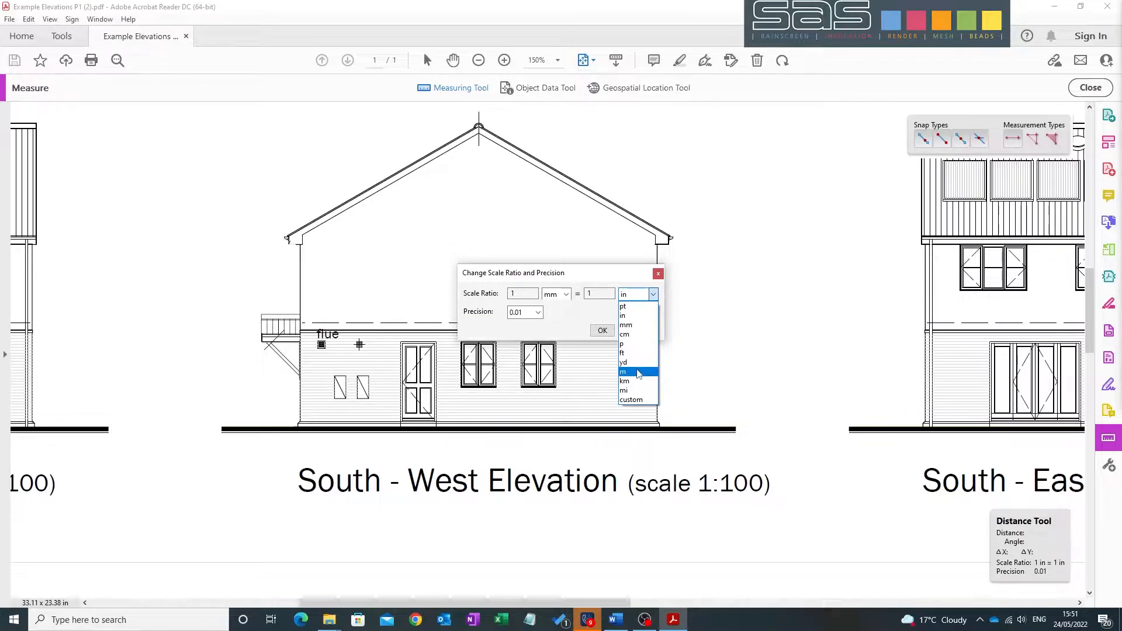
click(623, 372)
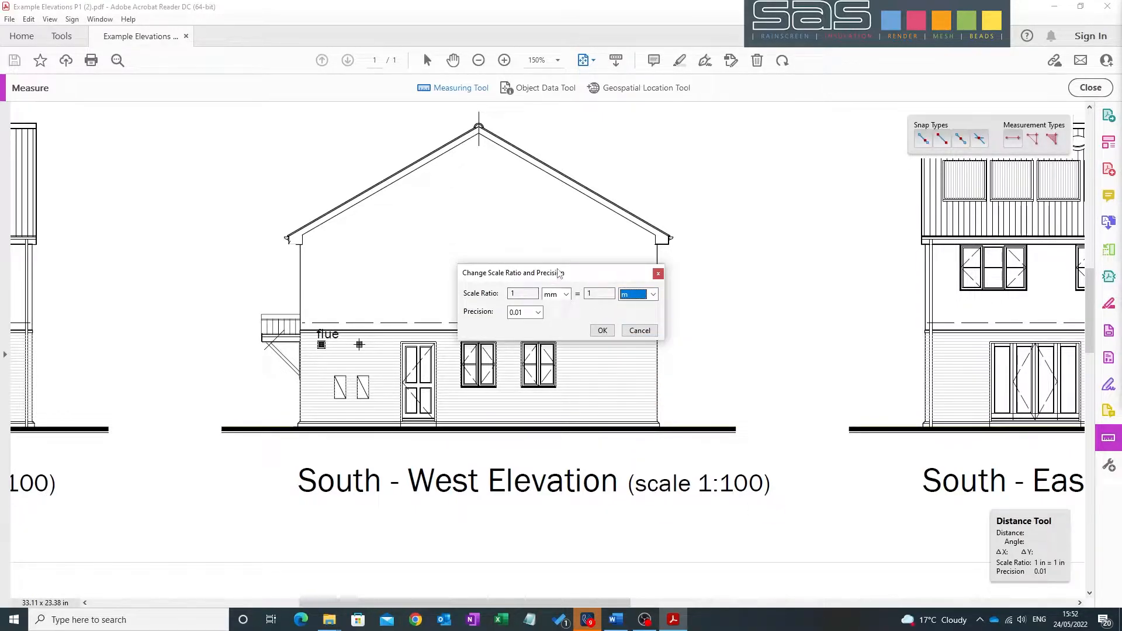
mouse_move(533, 227)
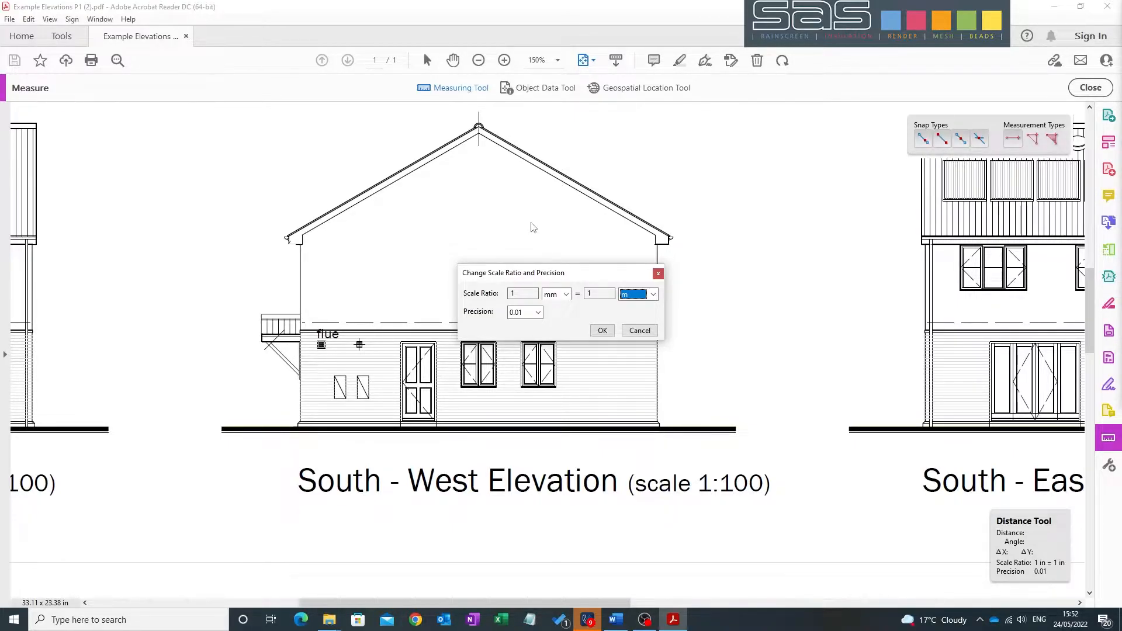
mouse_move(426, 360)
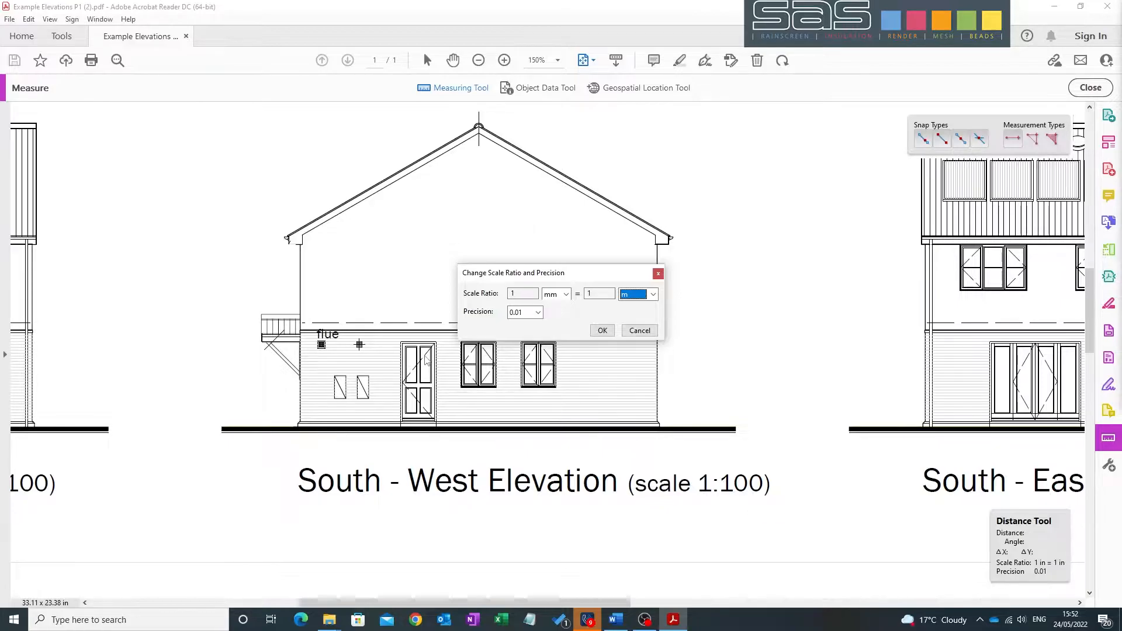
mouse_move(652, 368)
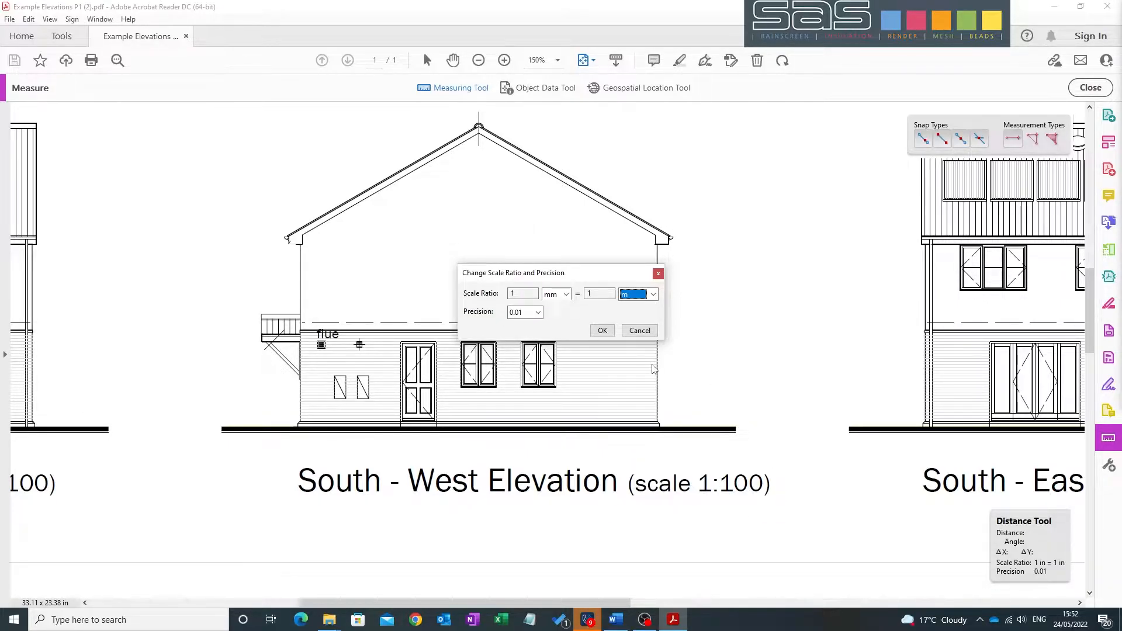
click(600, 295)
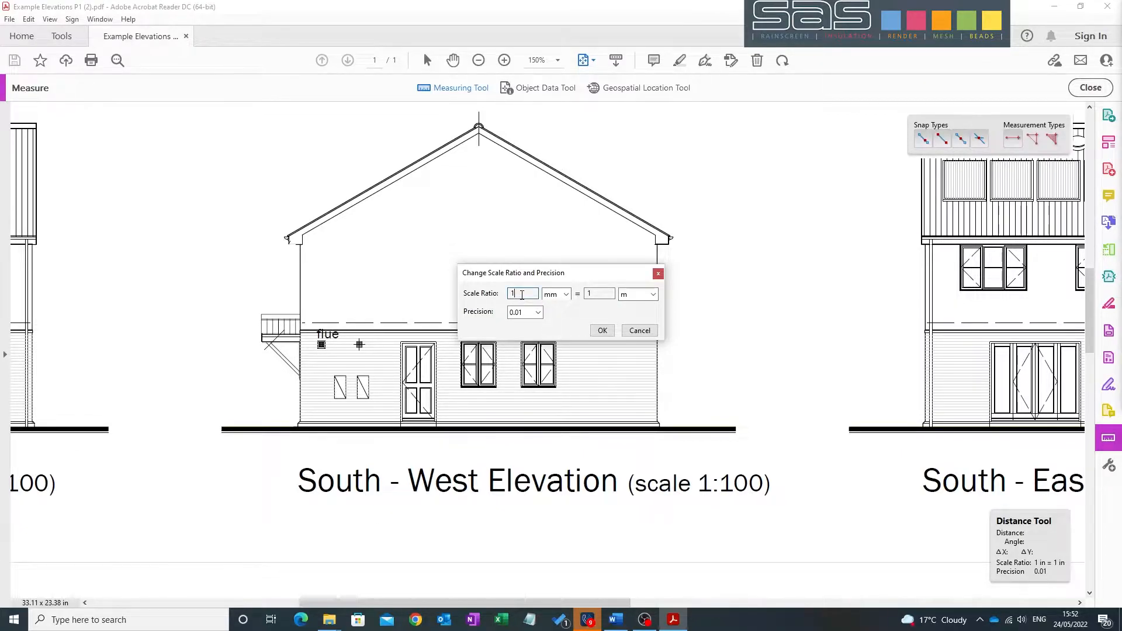
text(0)
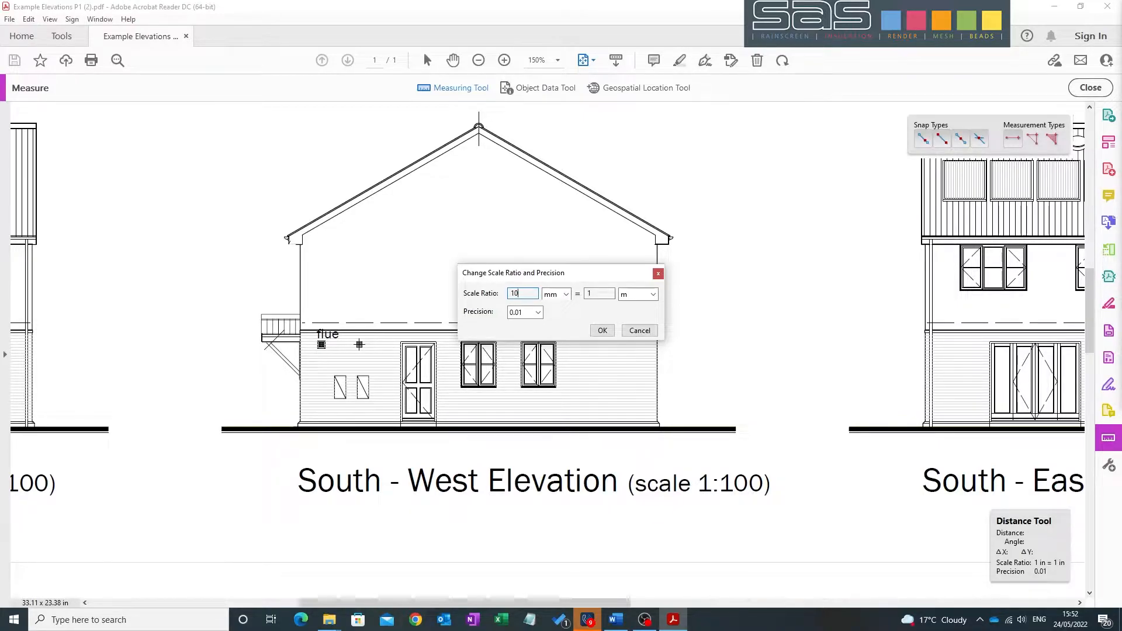
mouse_move(629, 273)
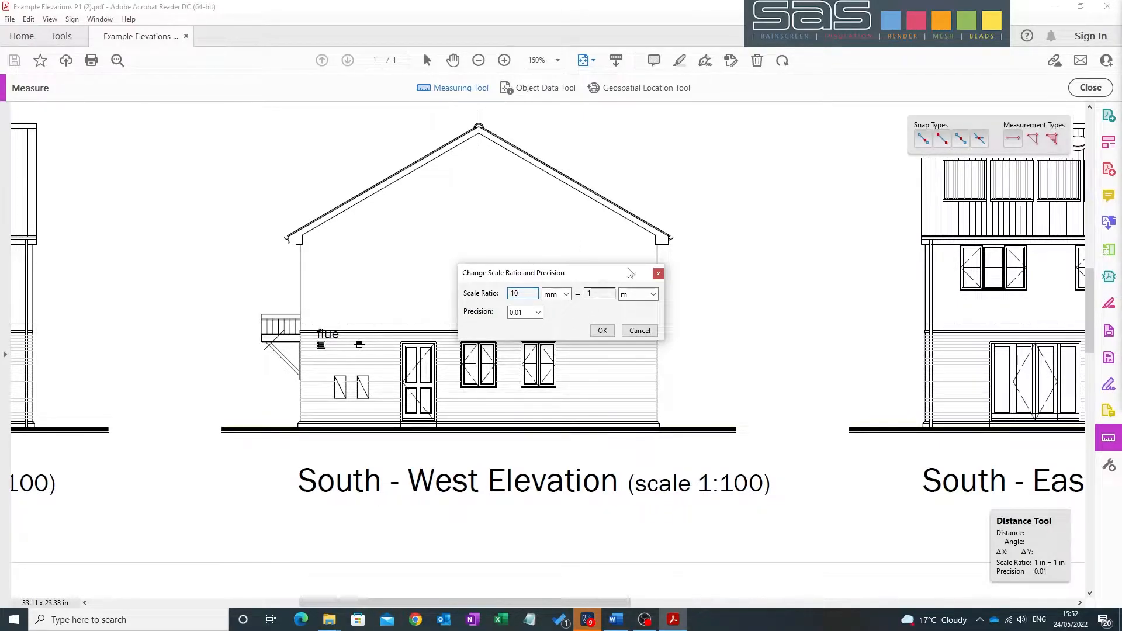
mouse_move(629, 248)
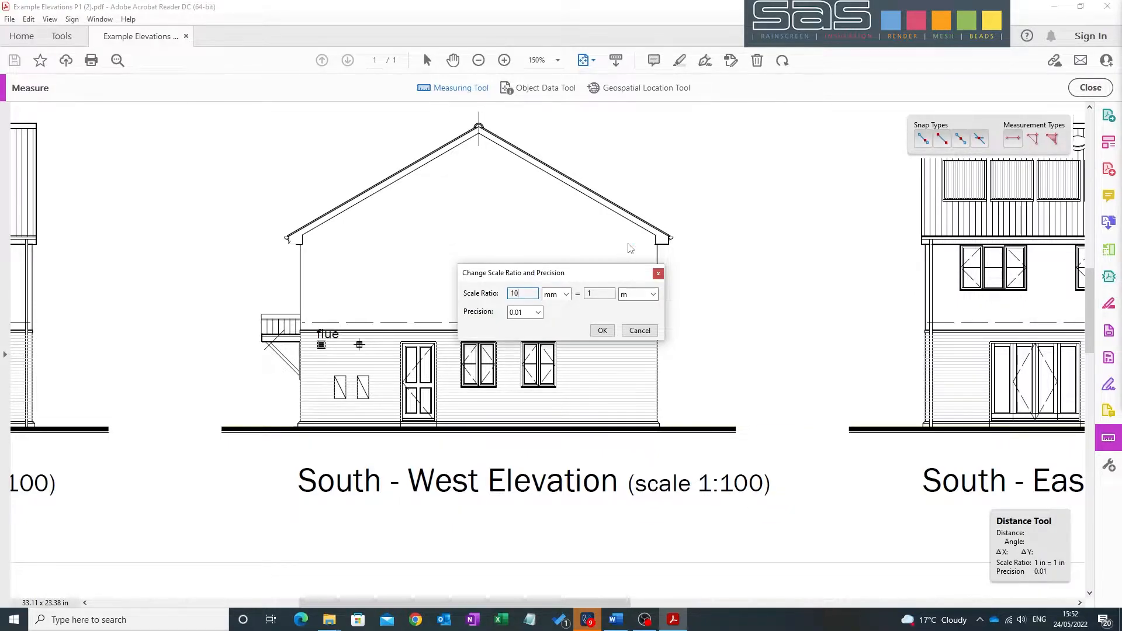
mouse_move(611, 269)
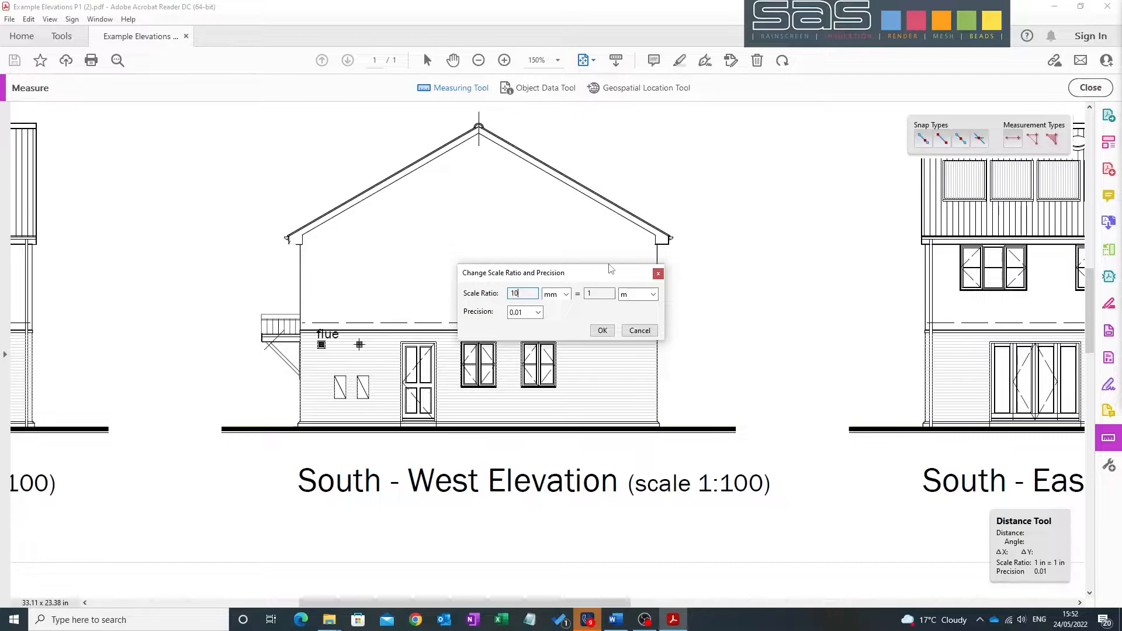
mouse_move(611, 264)
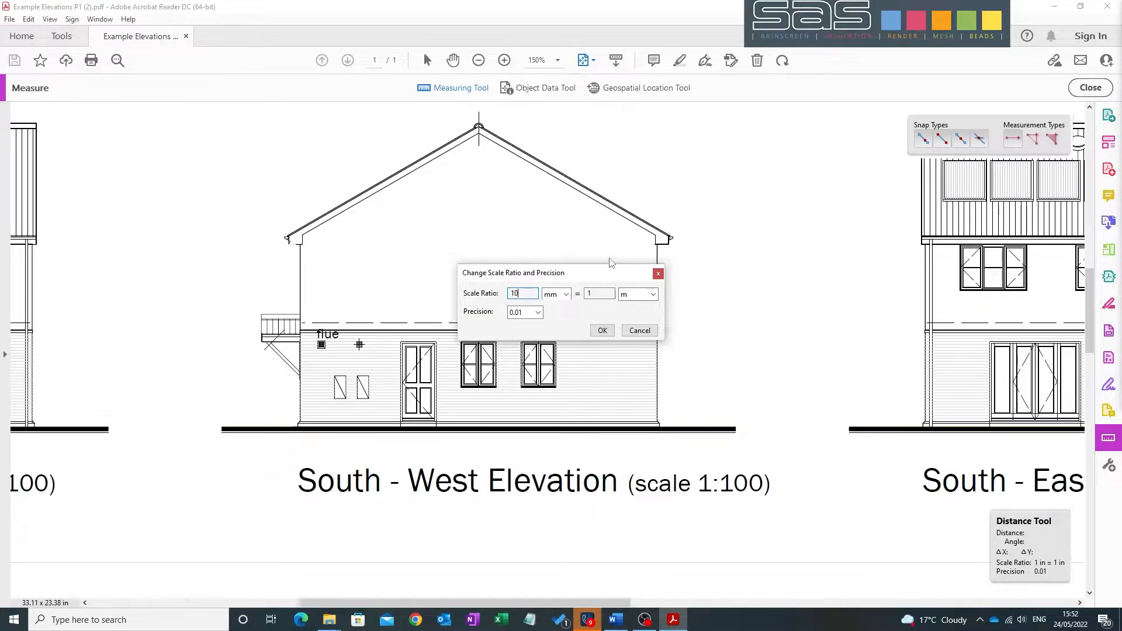
mouse_move(605, 256)
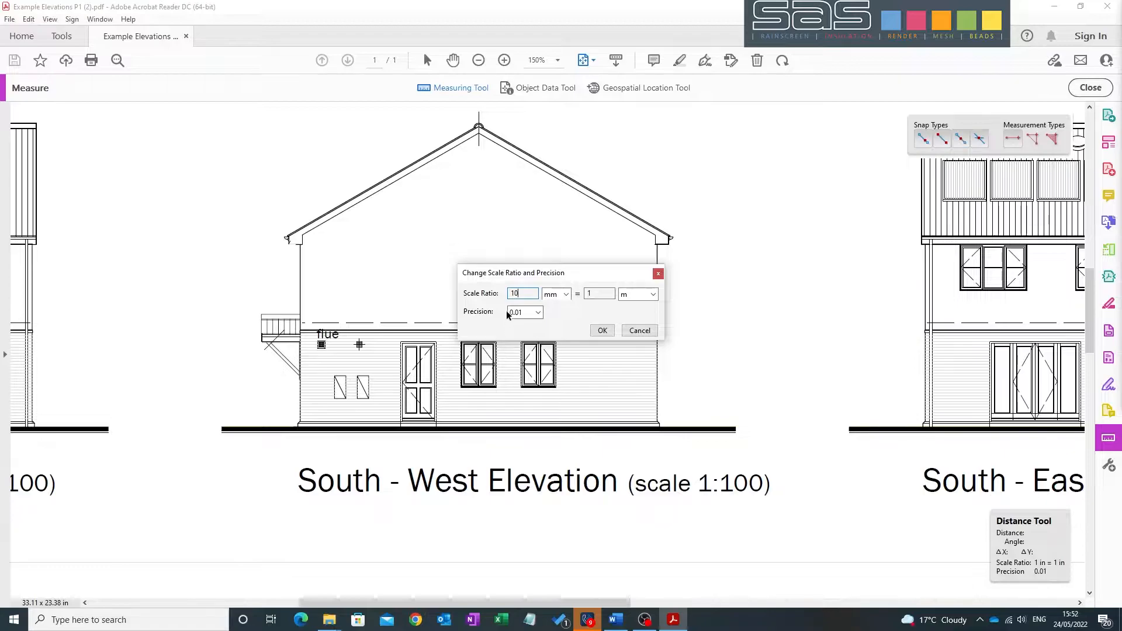
mouse_move(621, 322)
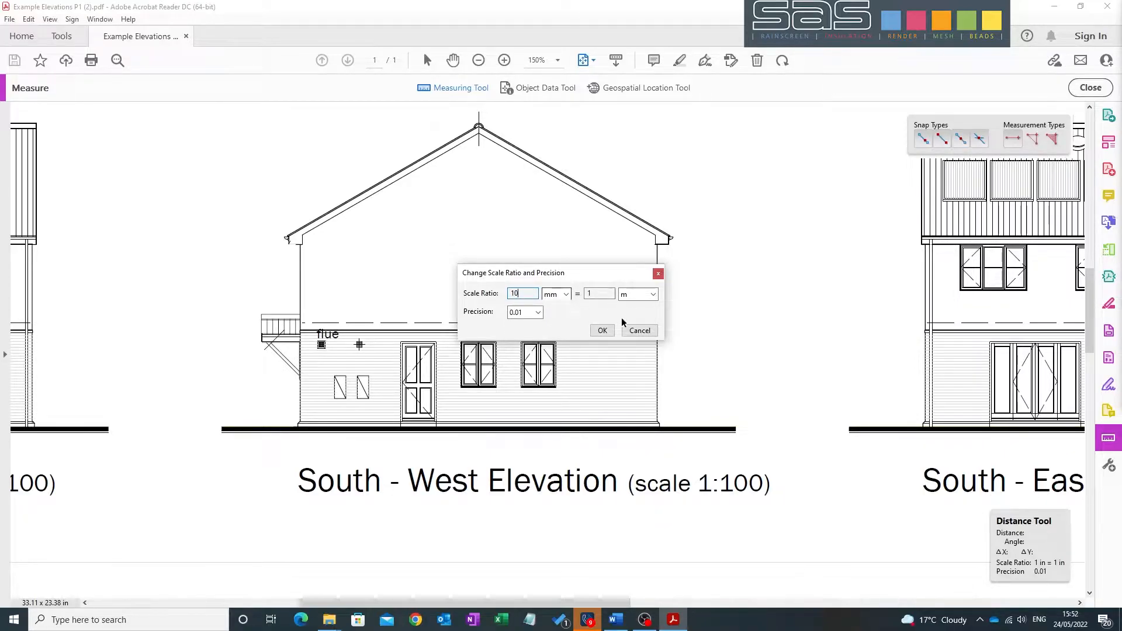
click(602, 330)
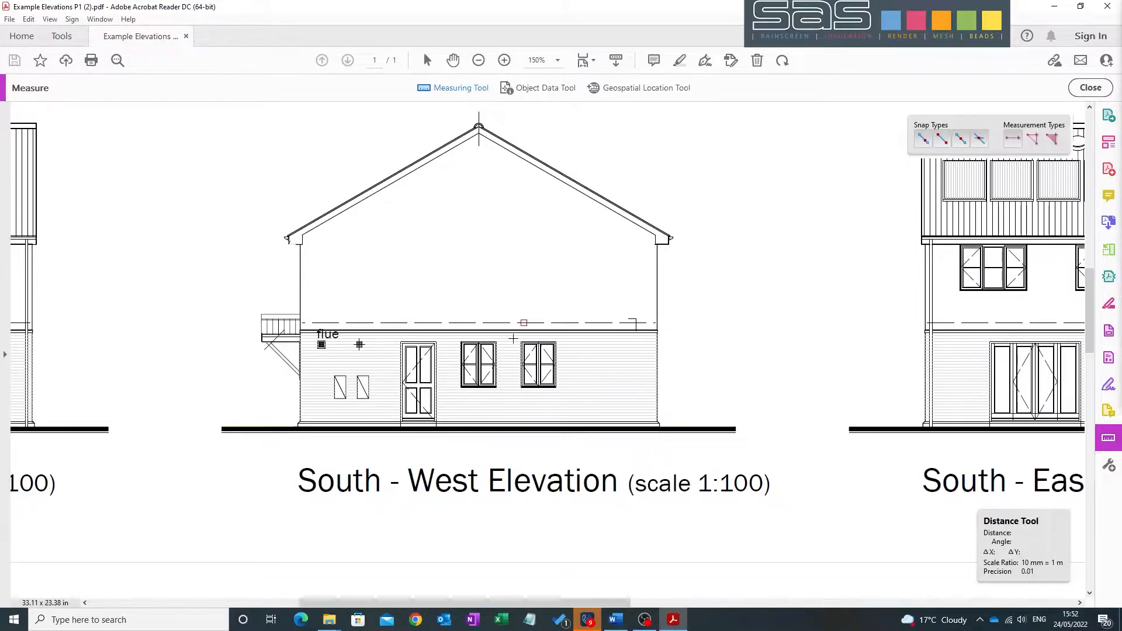
mouse_move(832, 223)
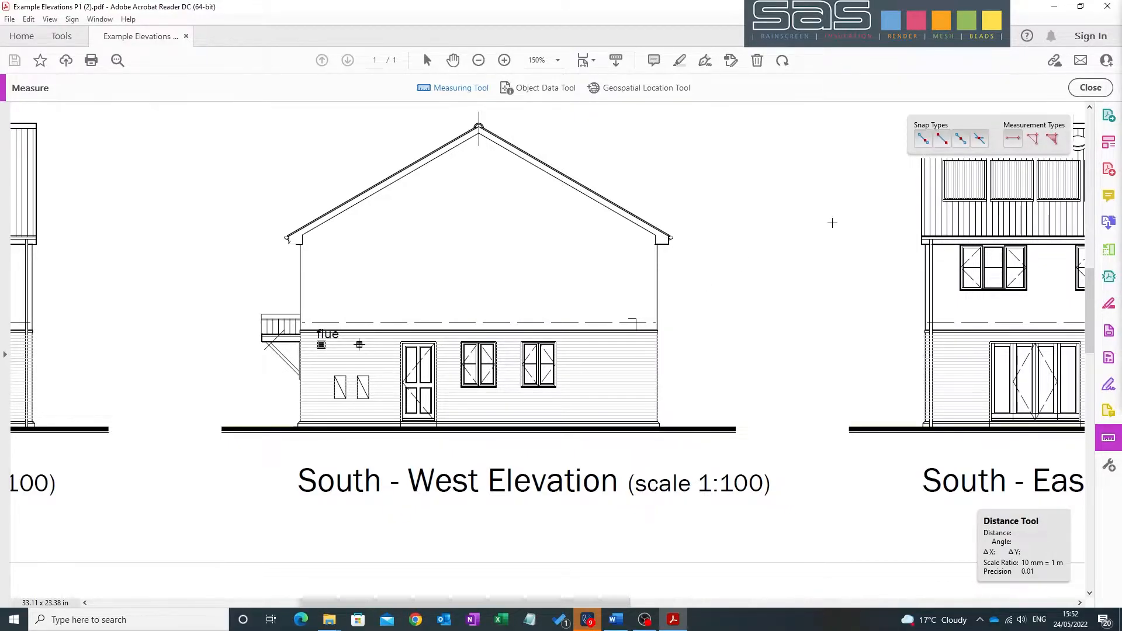
mouse_move(840, 360)
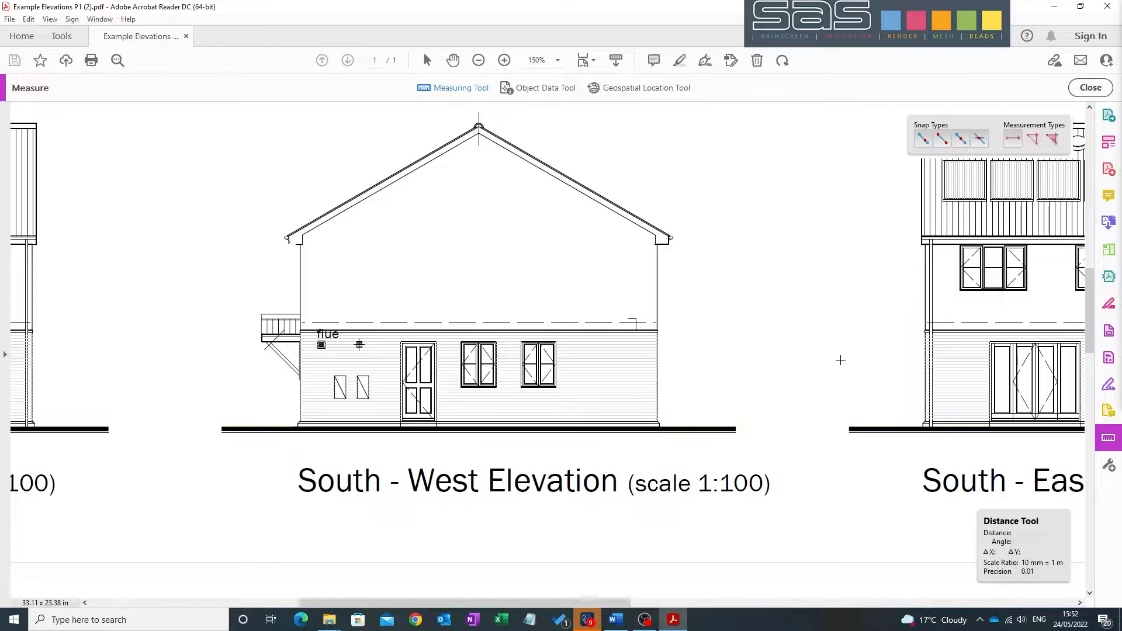
mouse_move(997, 169)
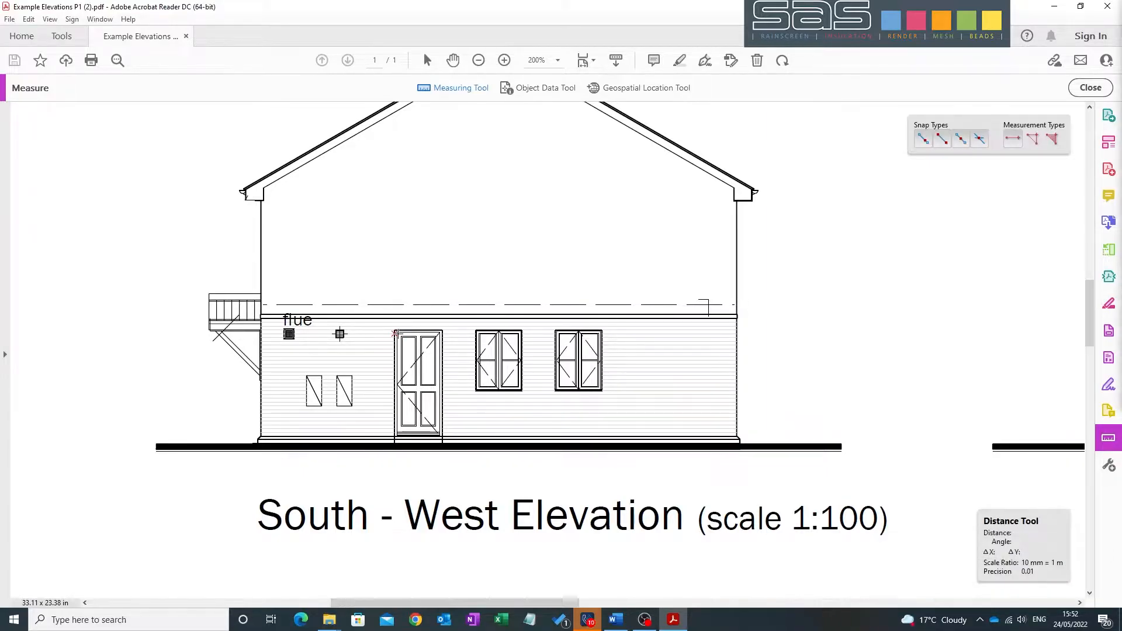
scroll(down, 3)
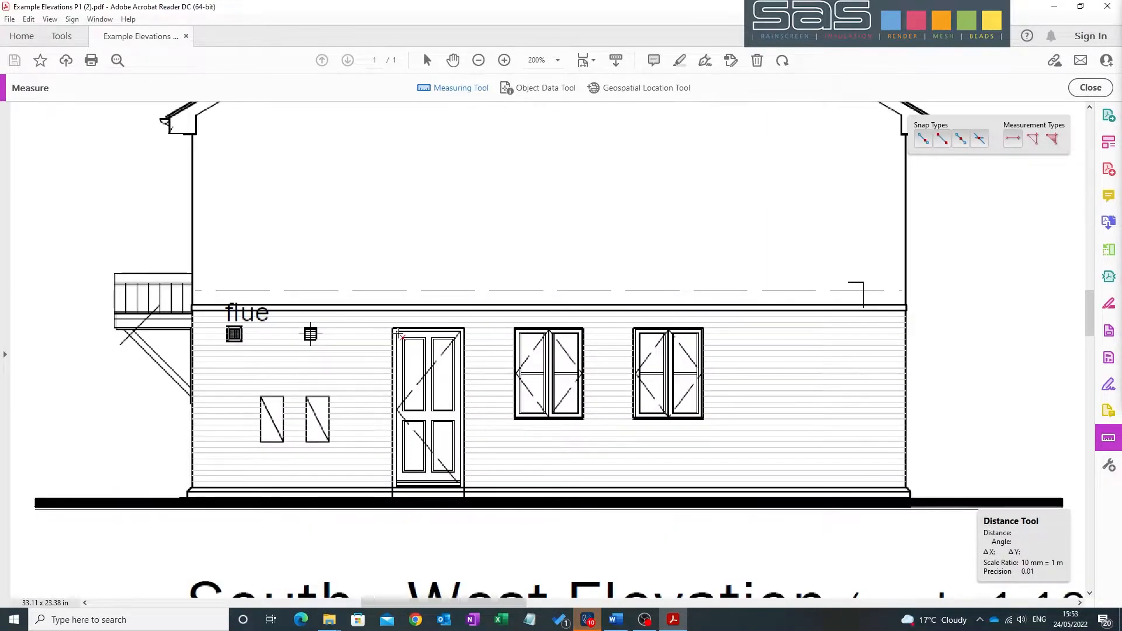
click(505, 59)
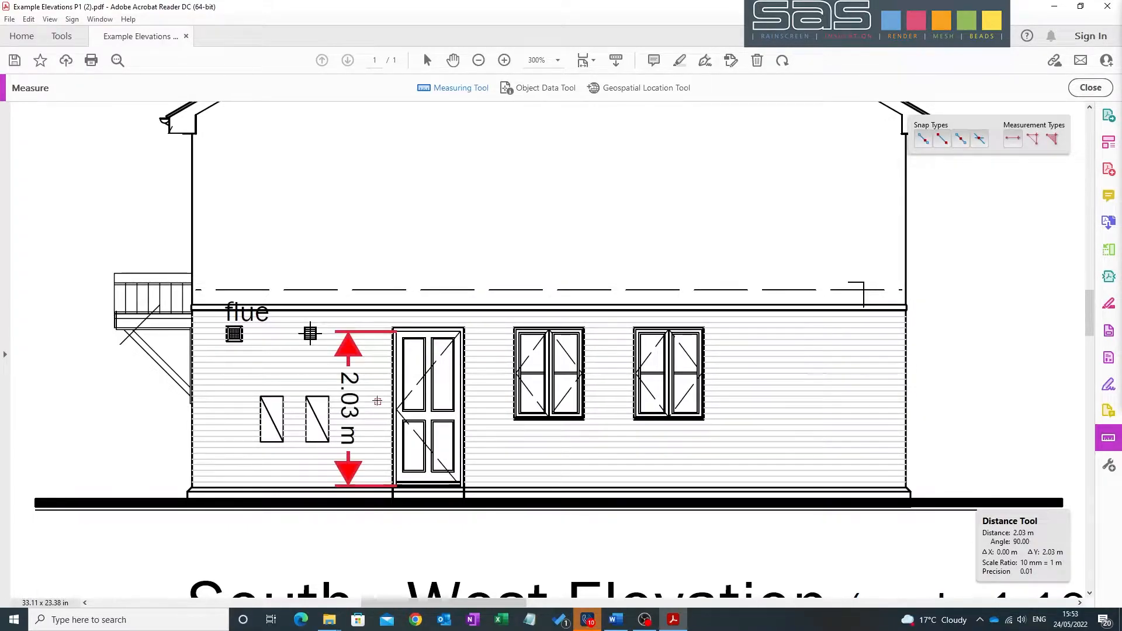
mouse_move(378, 382)
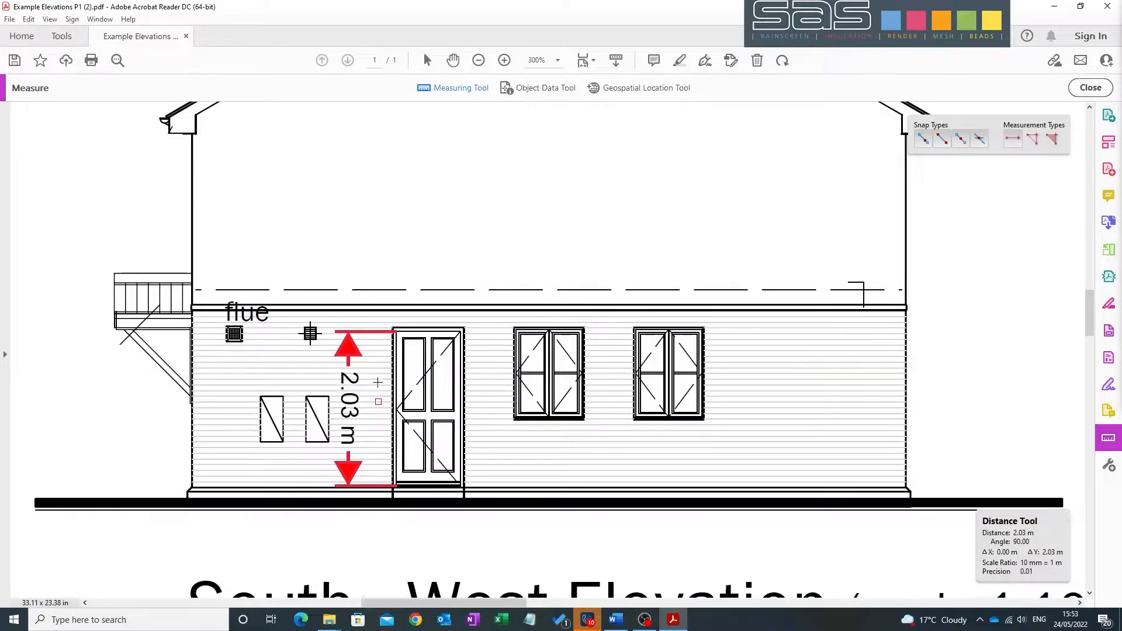
mouse_move(697, 246)
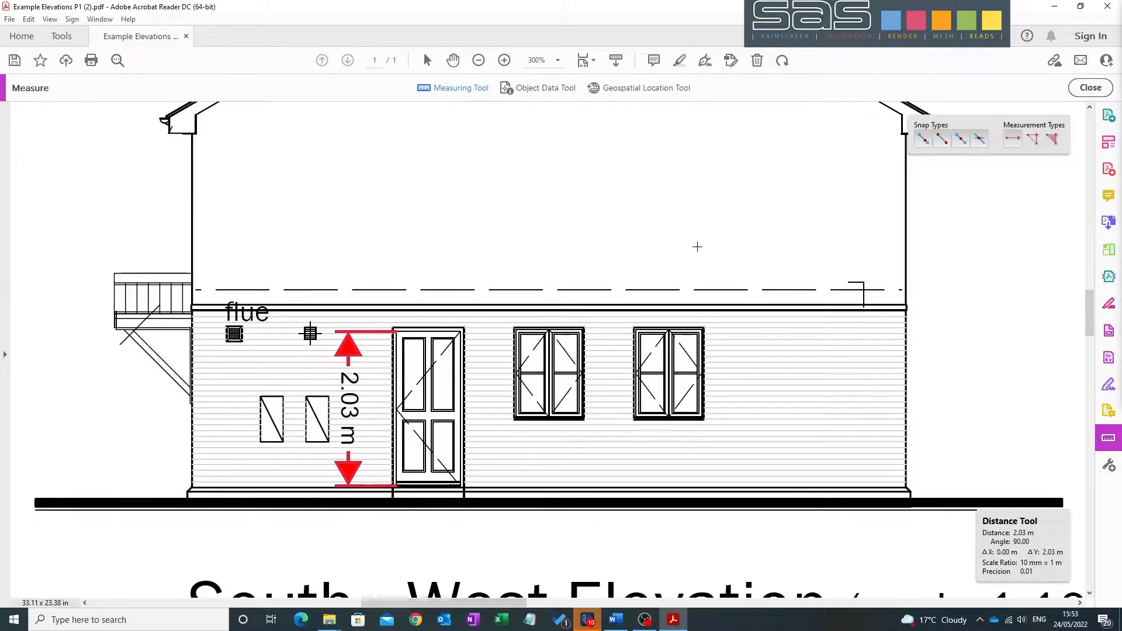
mouse_move(694, 213)
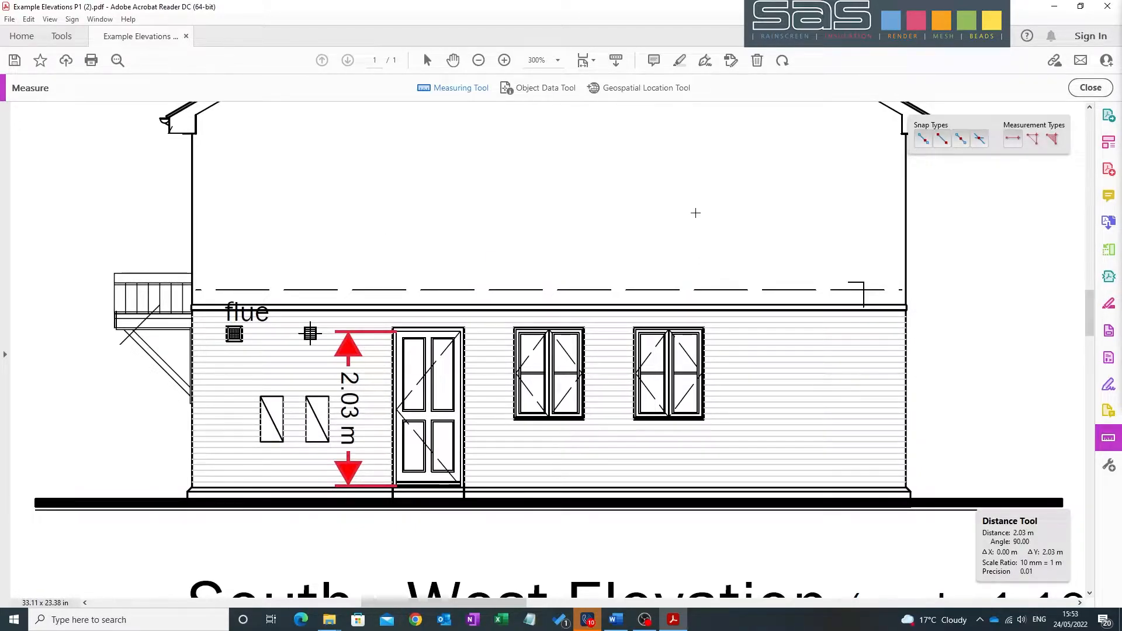
mouse_move(462, 320)
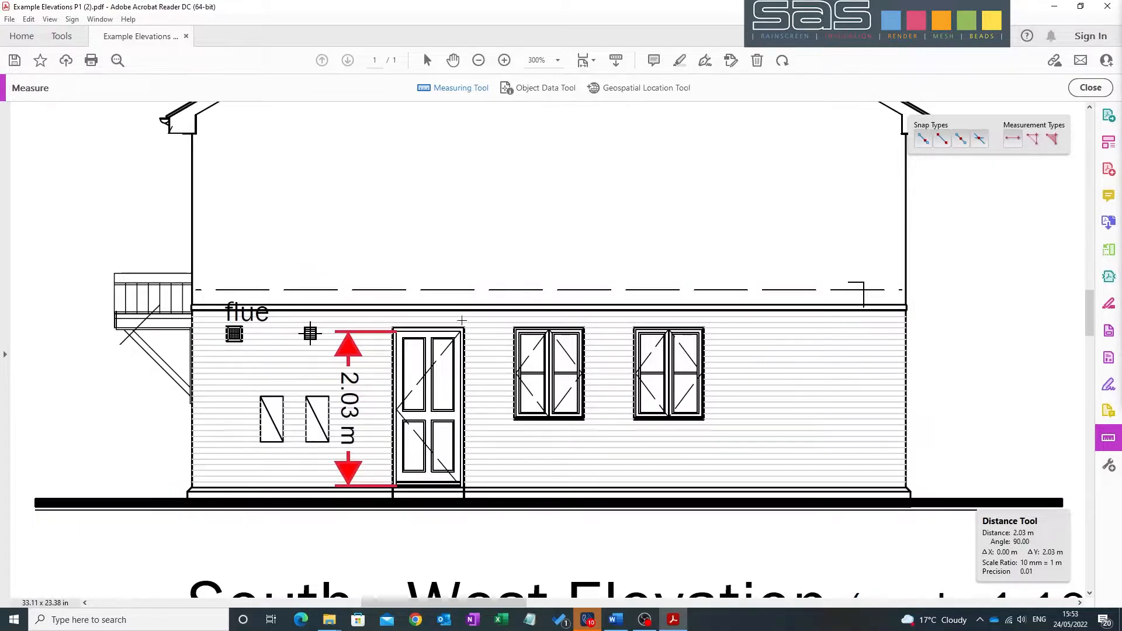
mouse_move(391, 217)
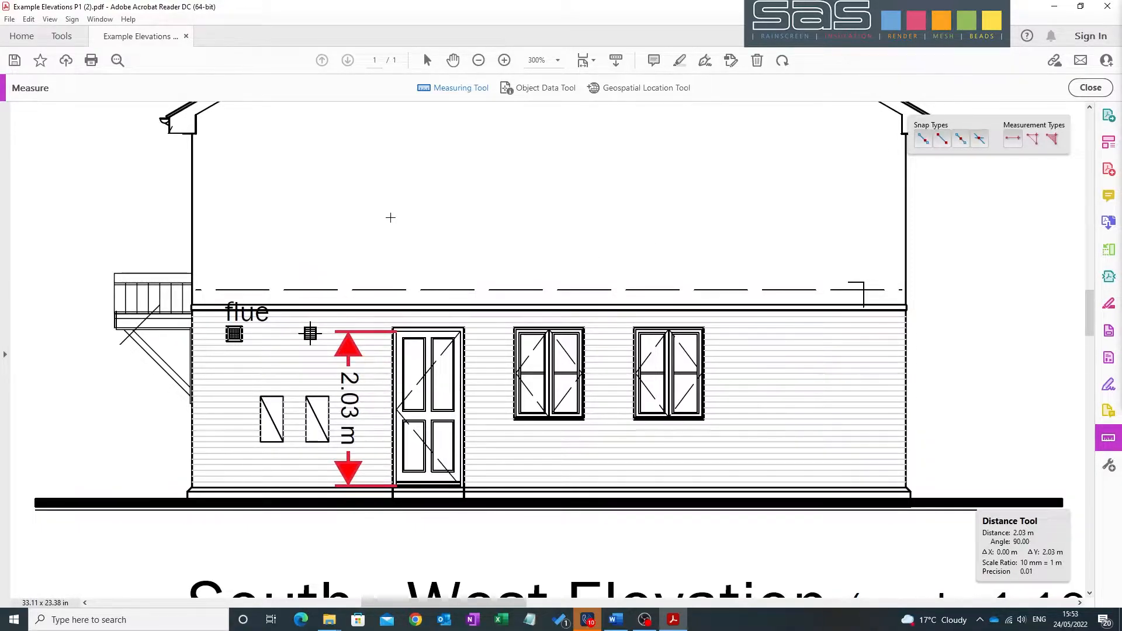
click(348, 404)
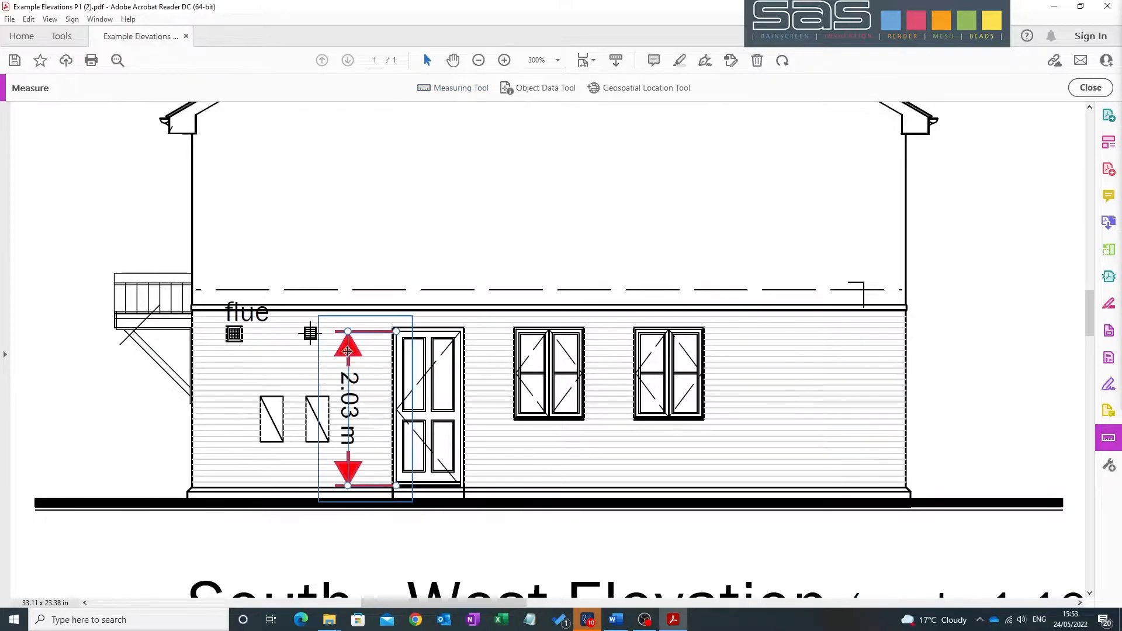
click(349, 357)
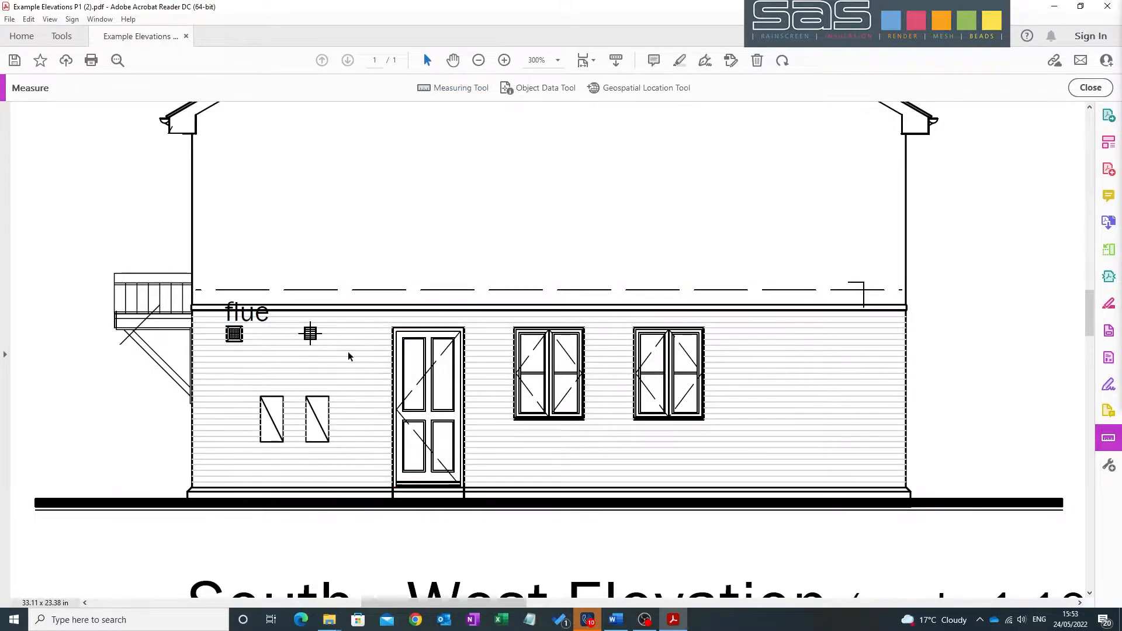
click(461, 88)
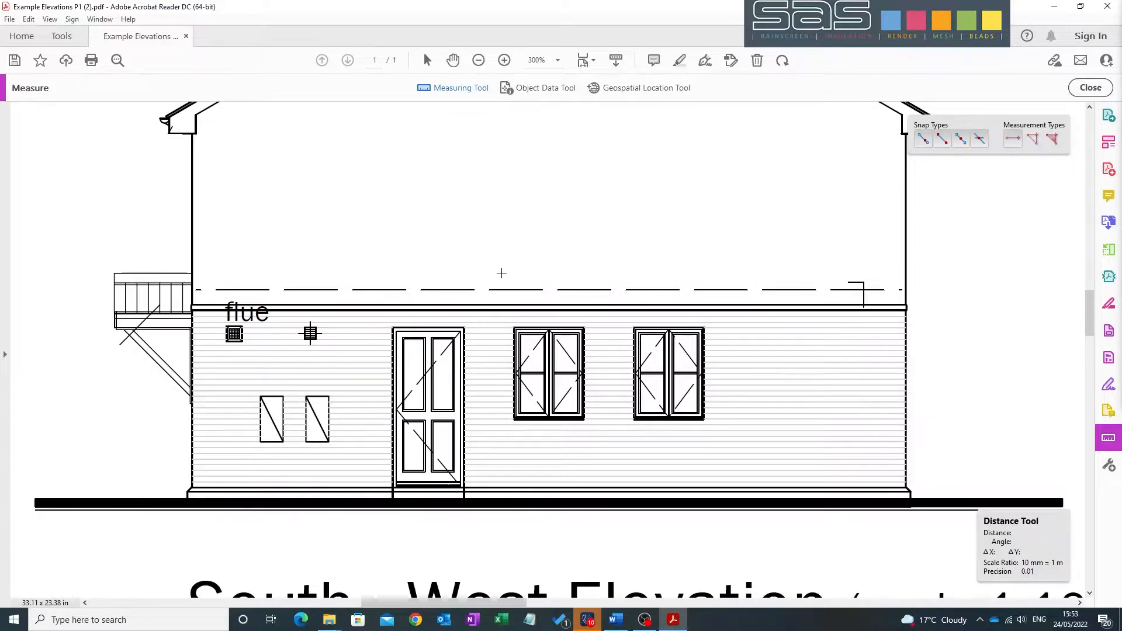
click(478, 60)
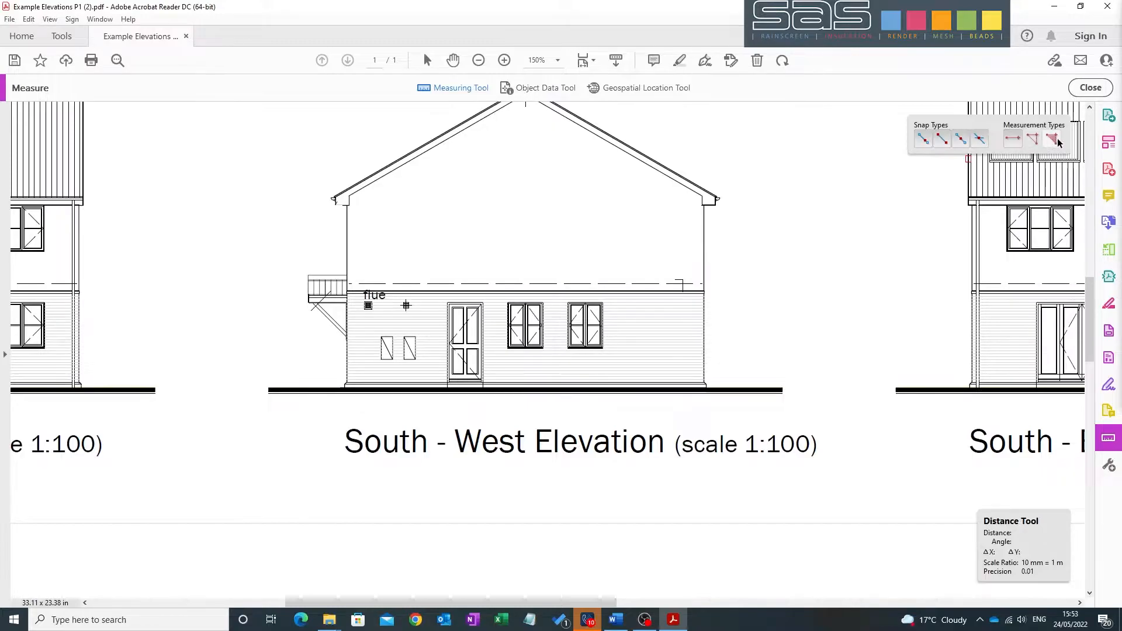
mouse_move(1054, 139)
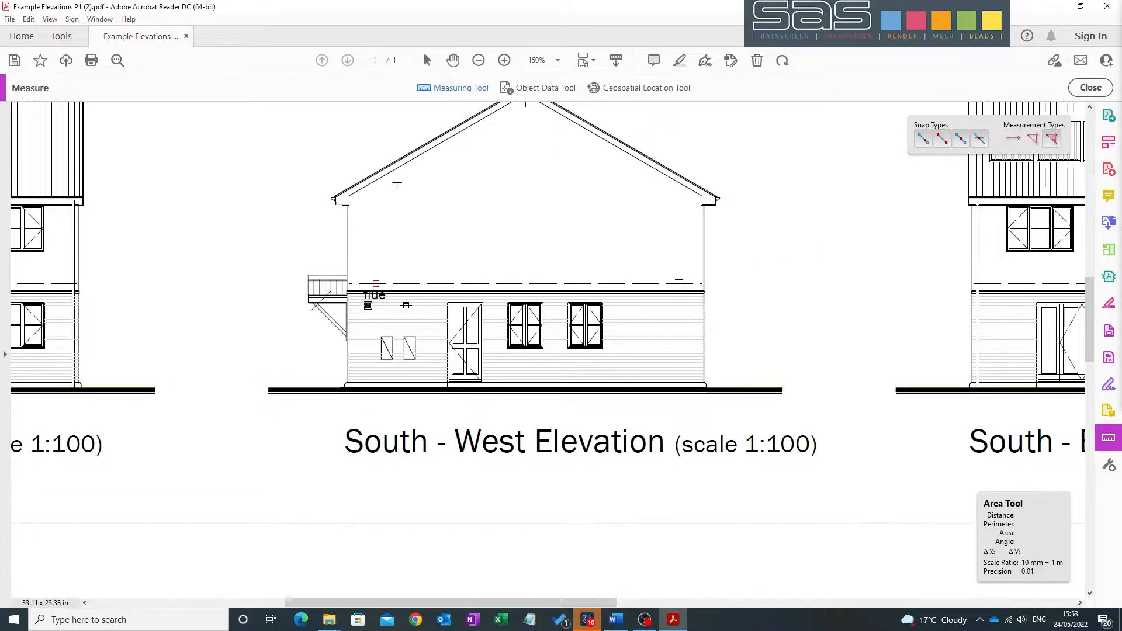
Step: Scroll the view to frame the South-West Elevation for area measuring
scroll(up, 3)
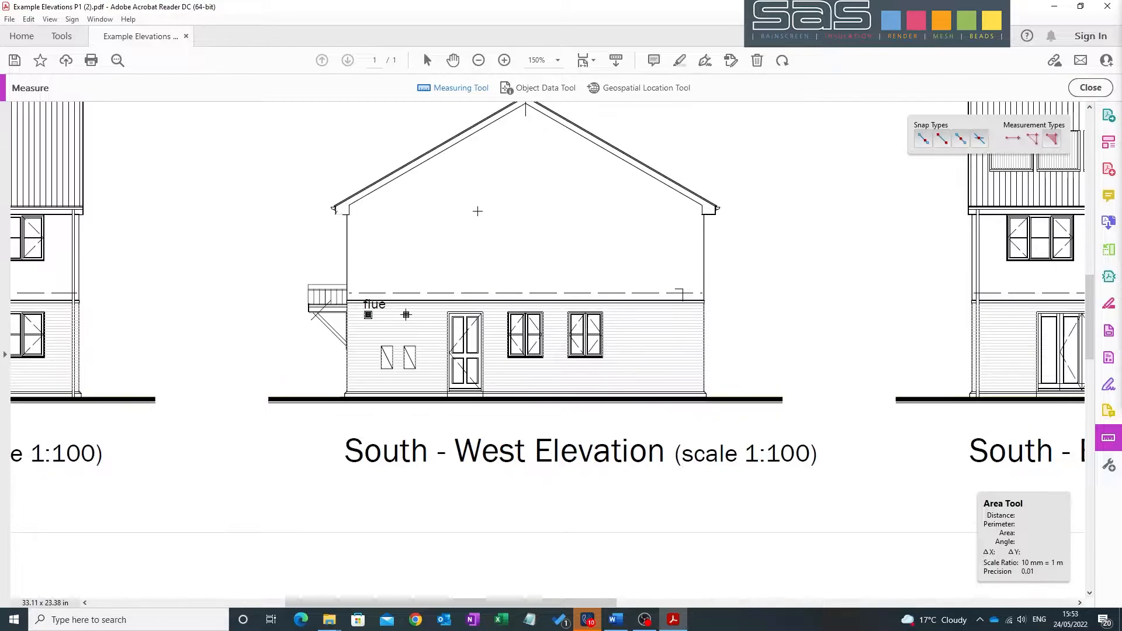
scroll(down, 3)
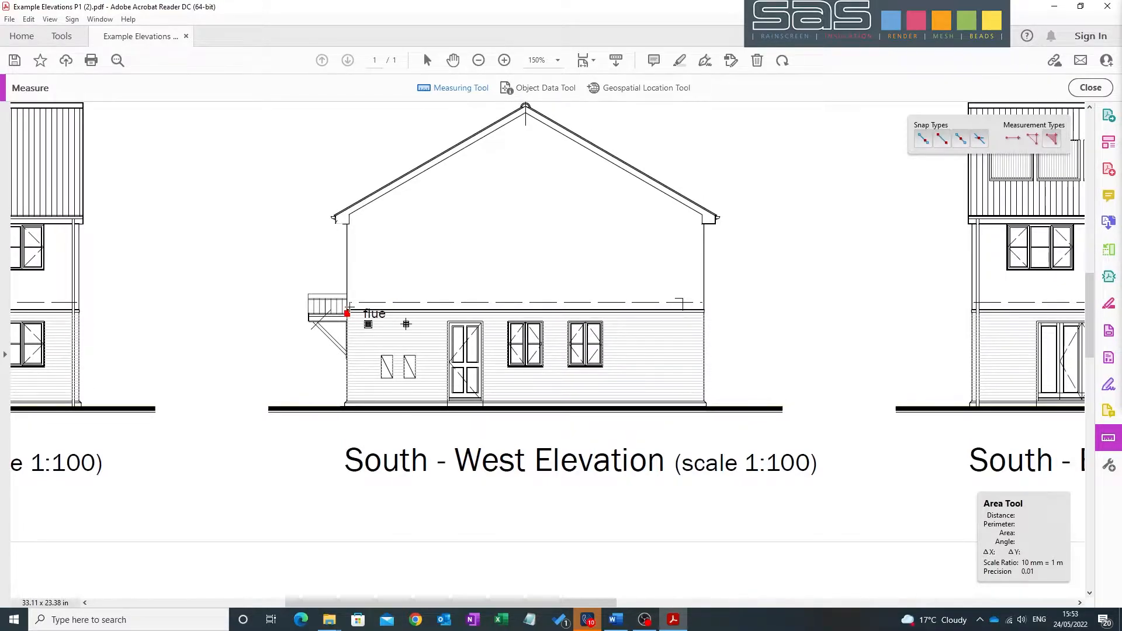
Step: Outline the upper gable wall via left eaves, apex, right eaves and floor line, closing at 35.91 sq m
scroll(down, 3)
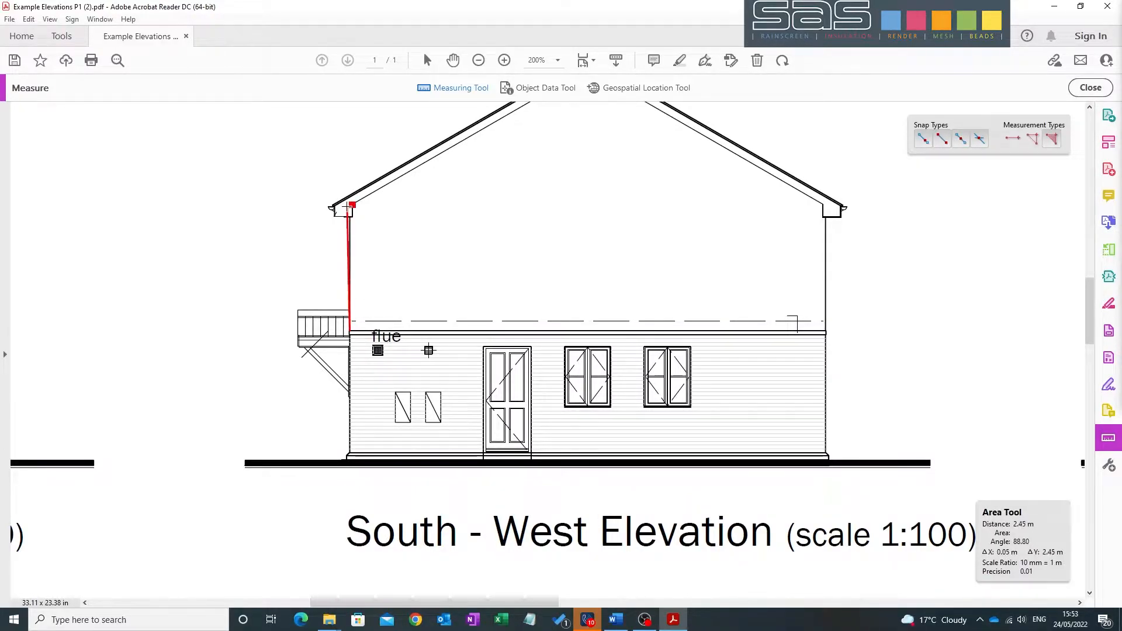
click(586, 151)
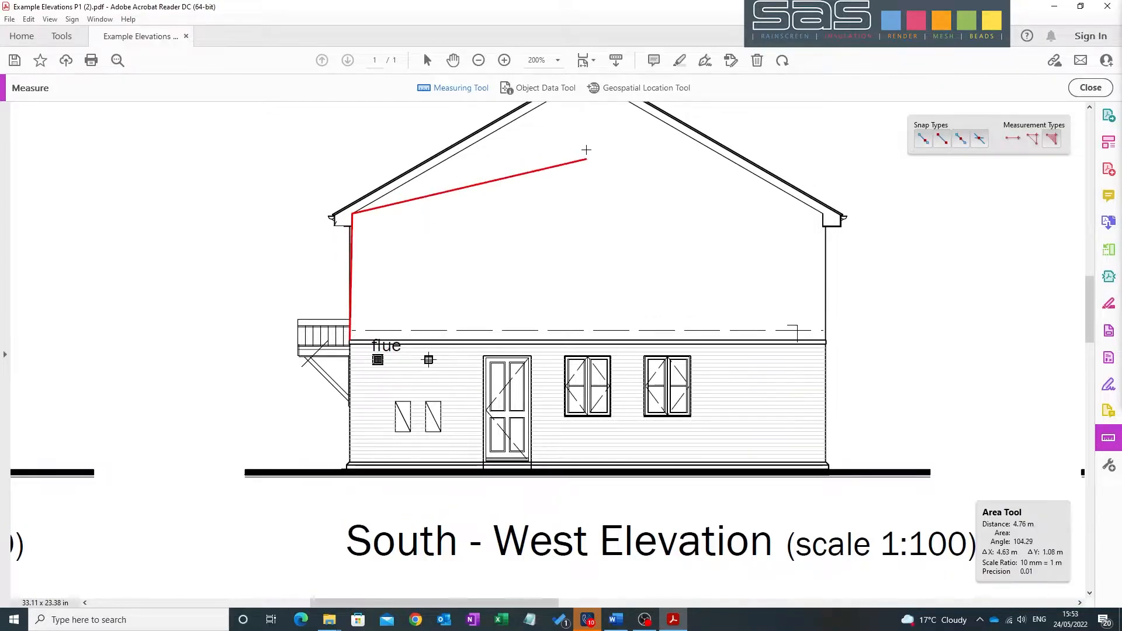
scroll(down, 3)
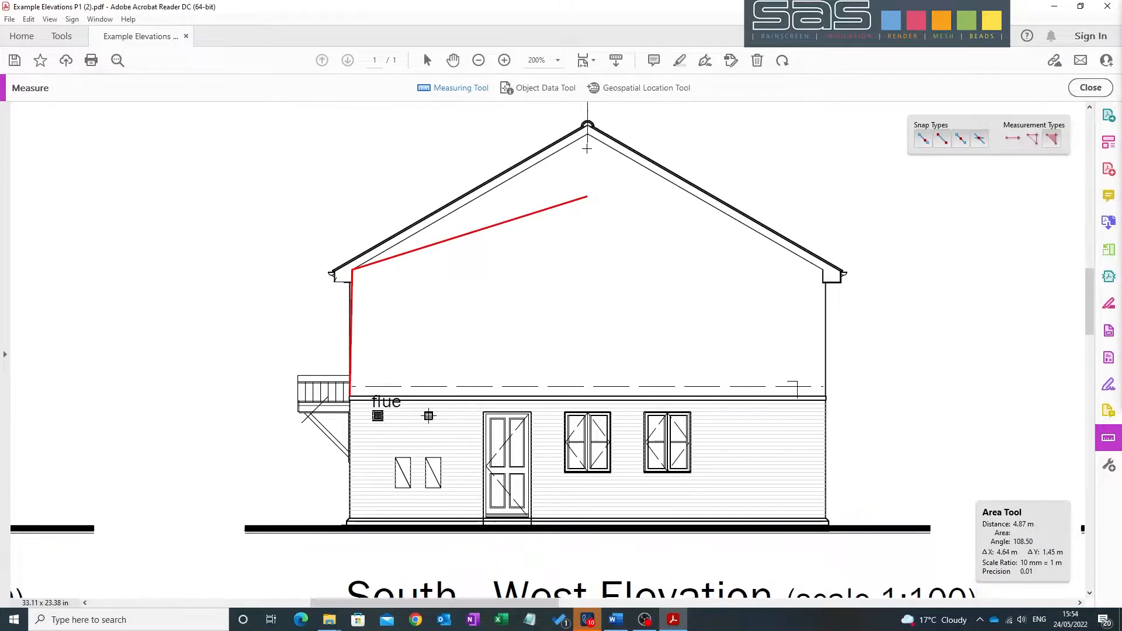
click(586, 143)
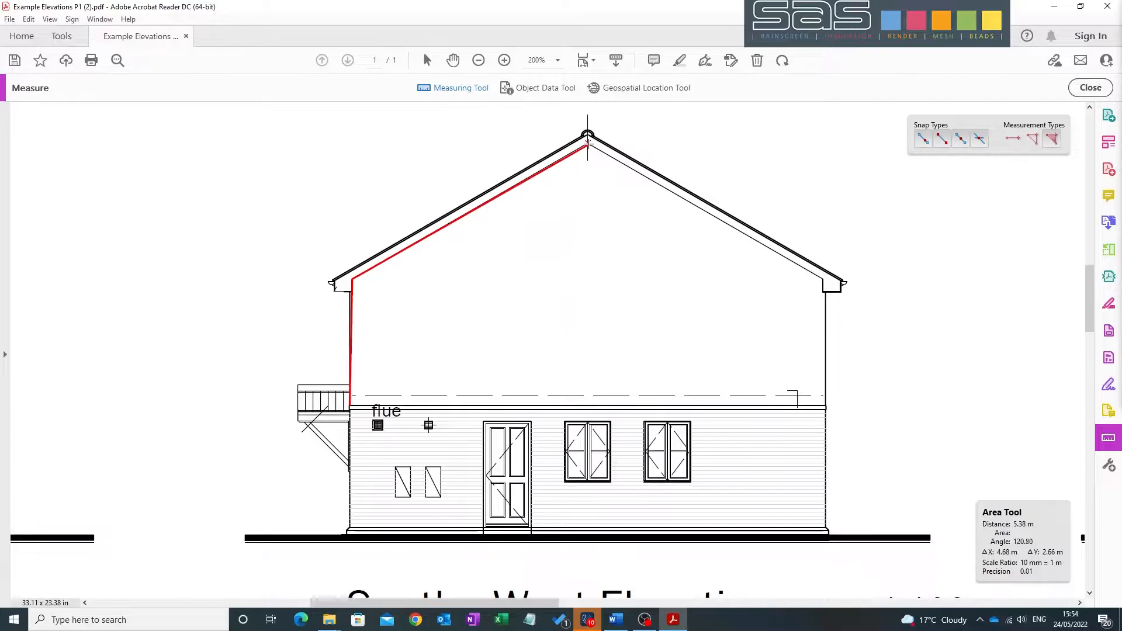
click(822, 279)
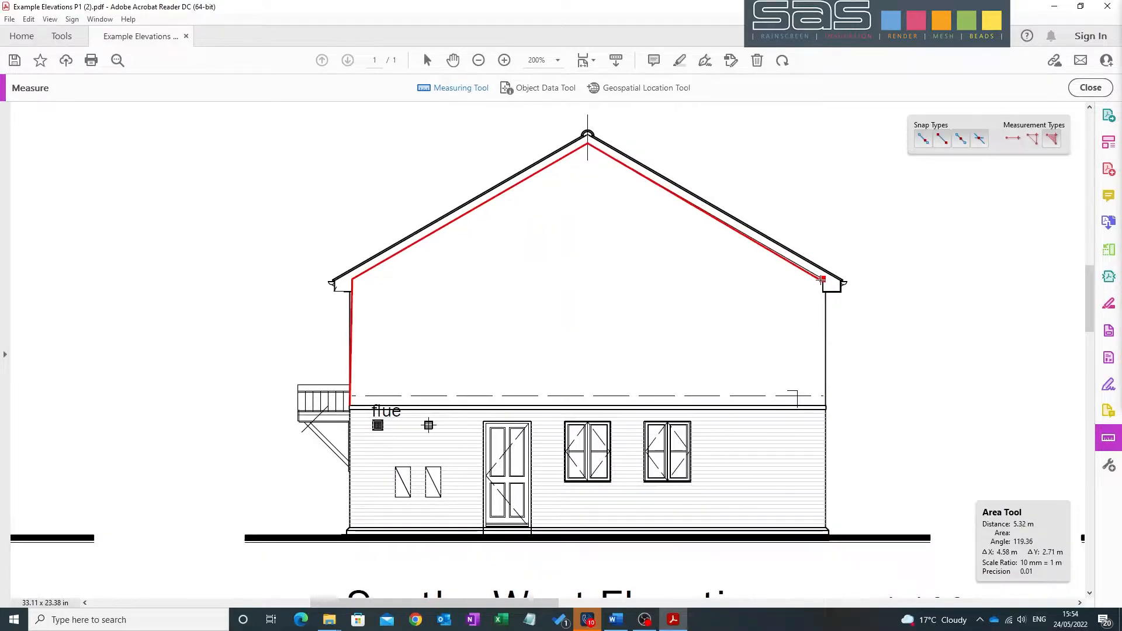
click(823, 406)
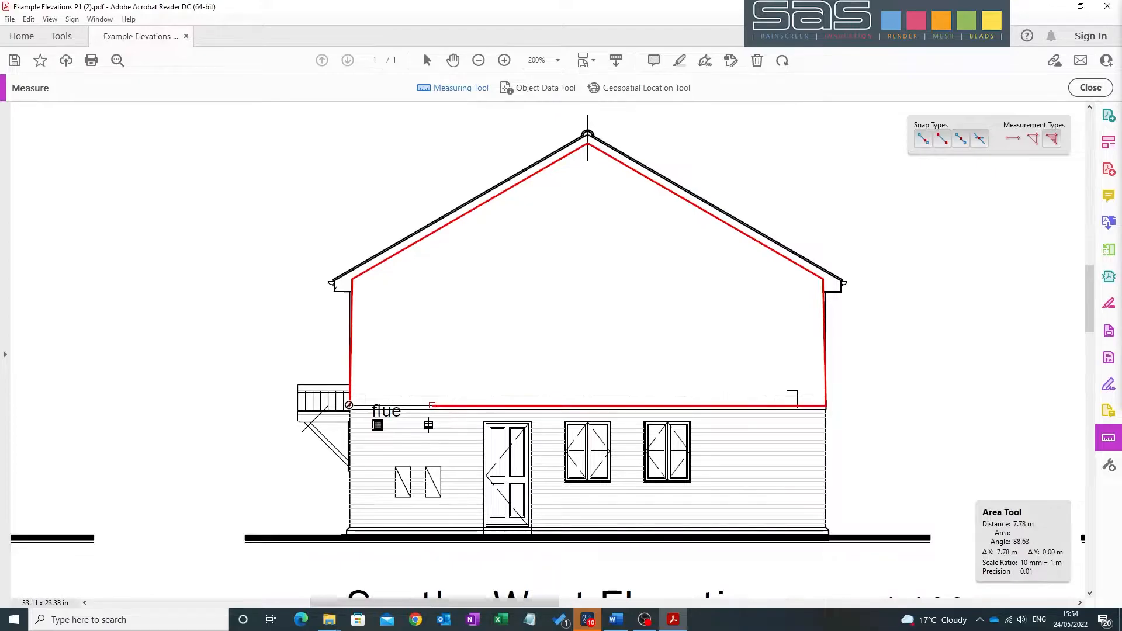
click(349, 406)
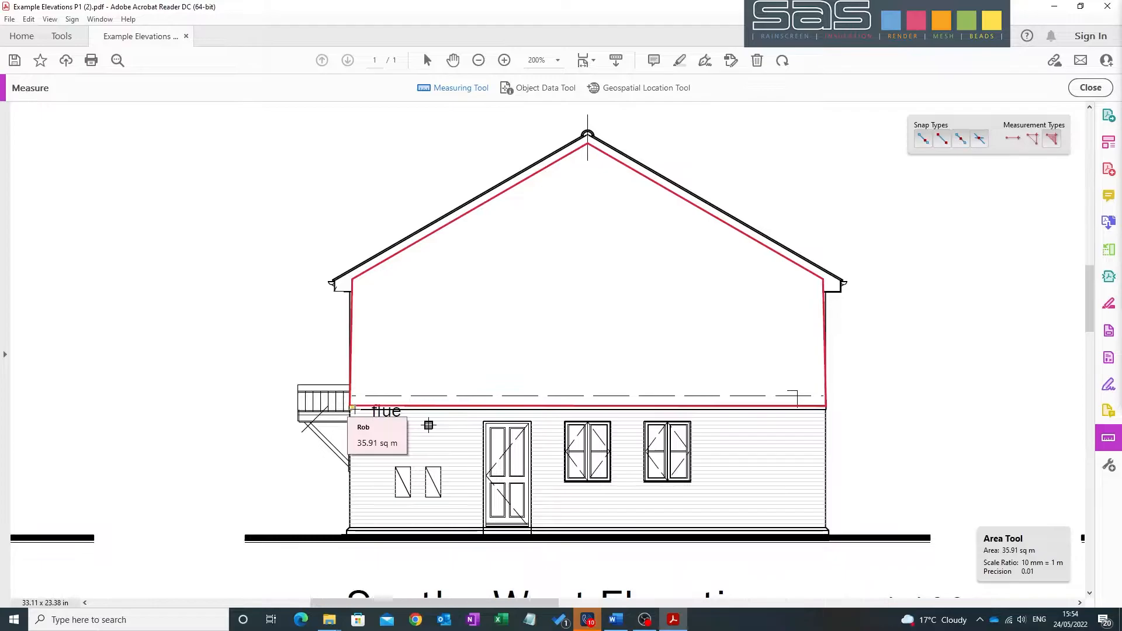
mouse_move(358, 409)
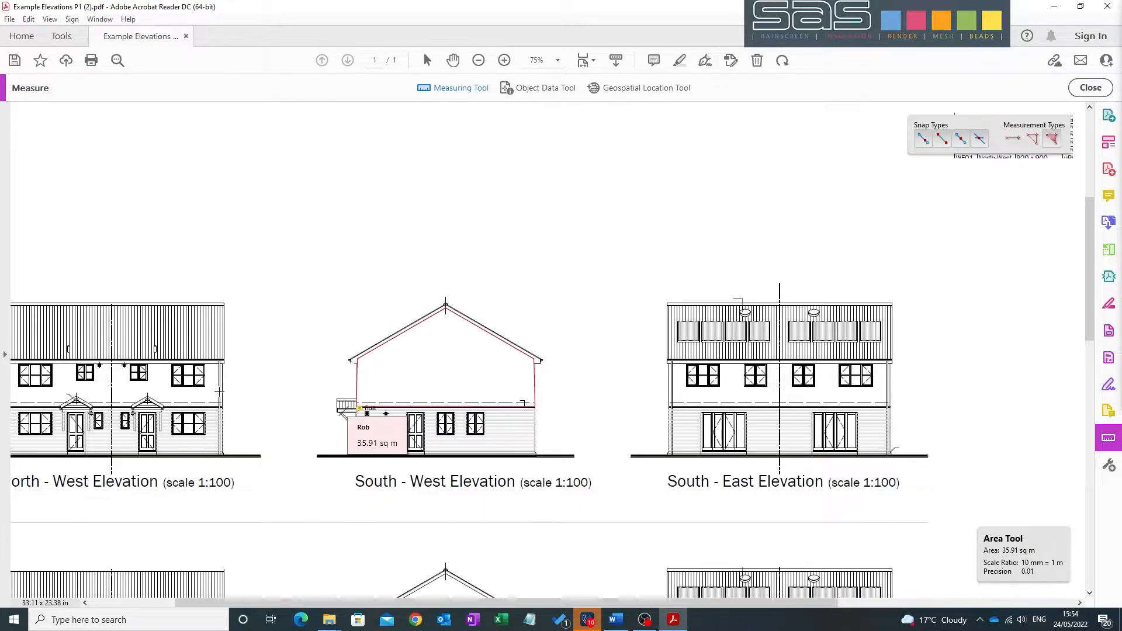
mouse_move(292, 397)
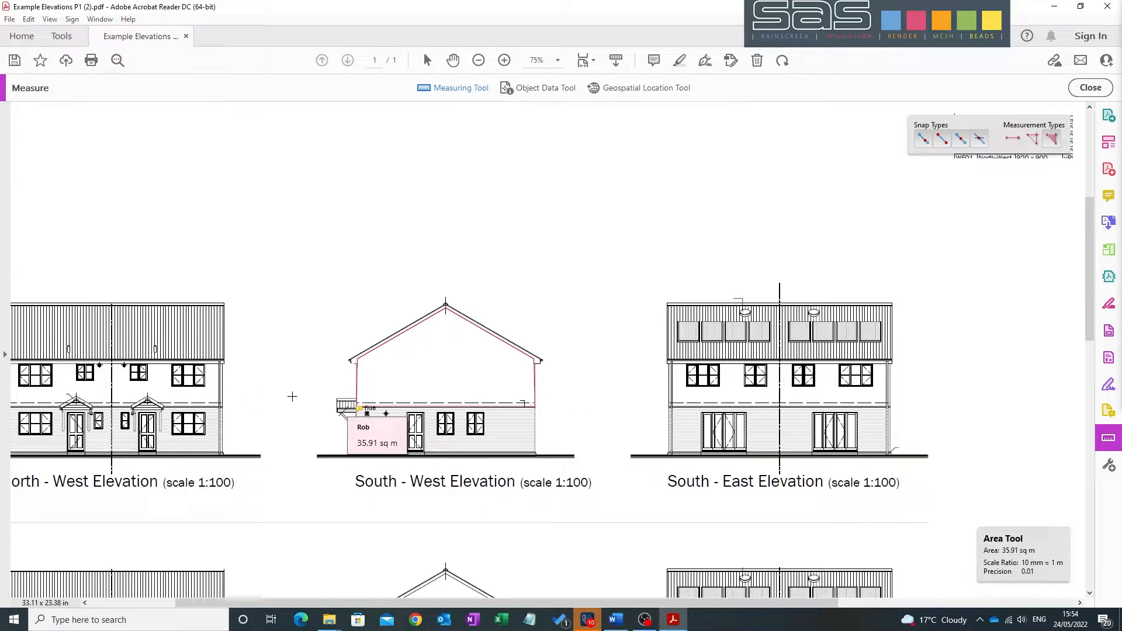
Step: Scroll down and across to bring the South-East Elevation into view
scroll(down, 3)
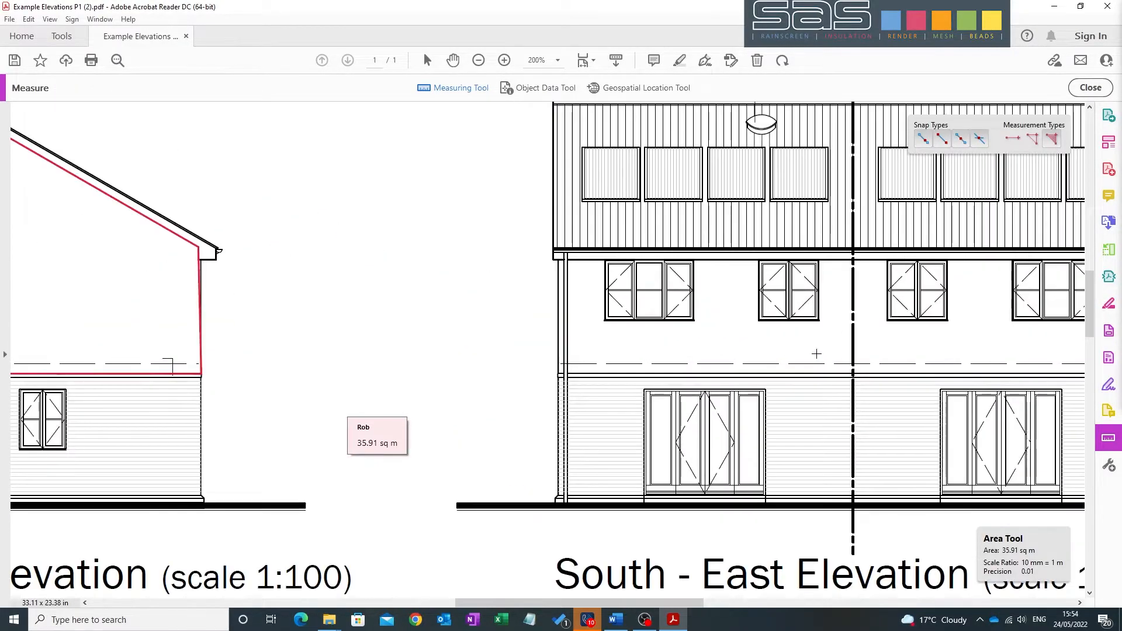
scroll(right, 3)
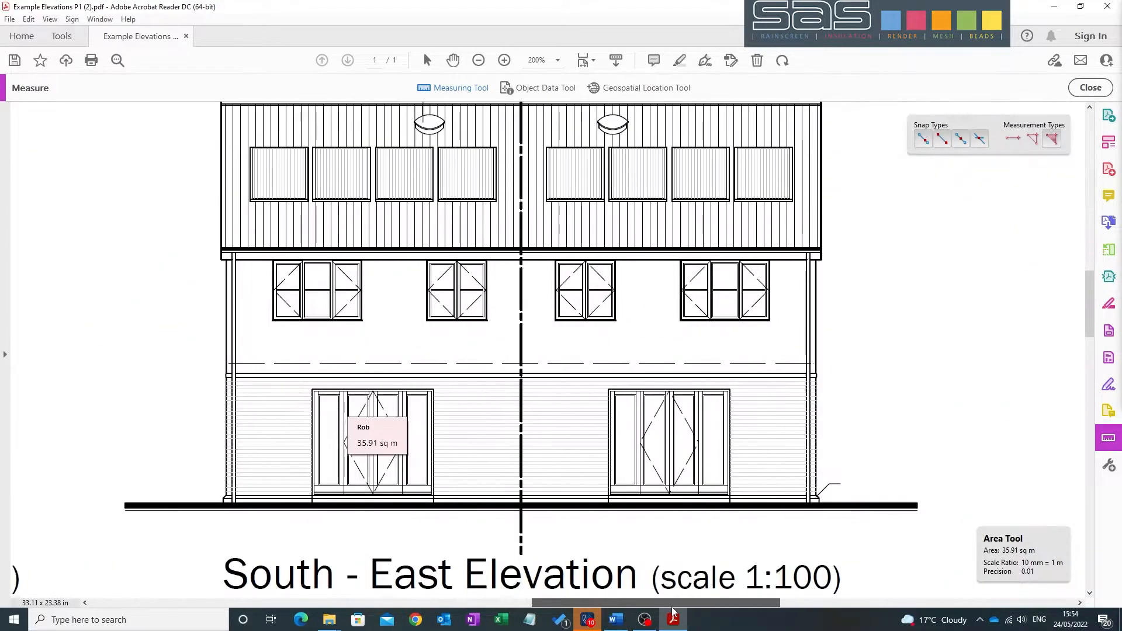
scroll(left, 3)
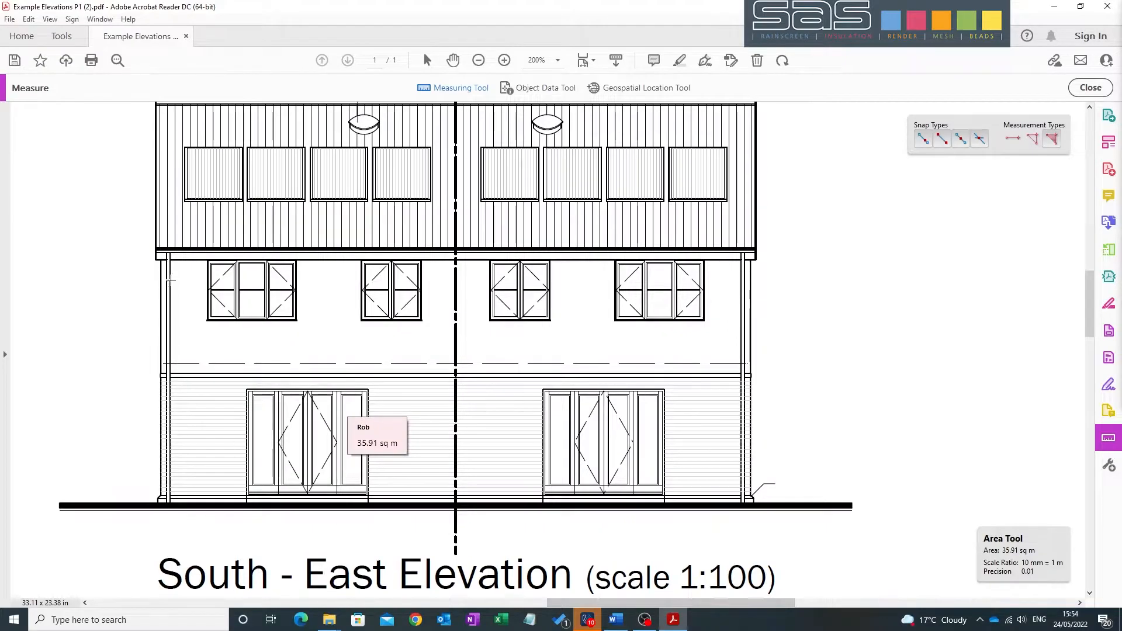
mouse_move(445, 381)
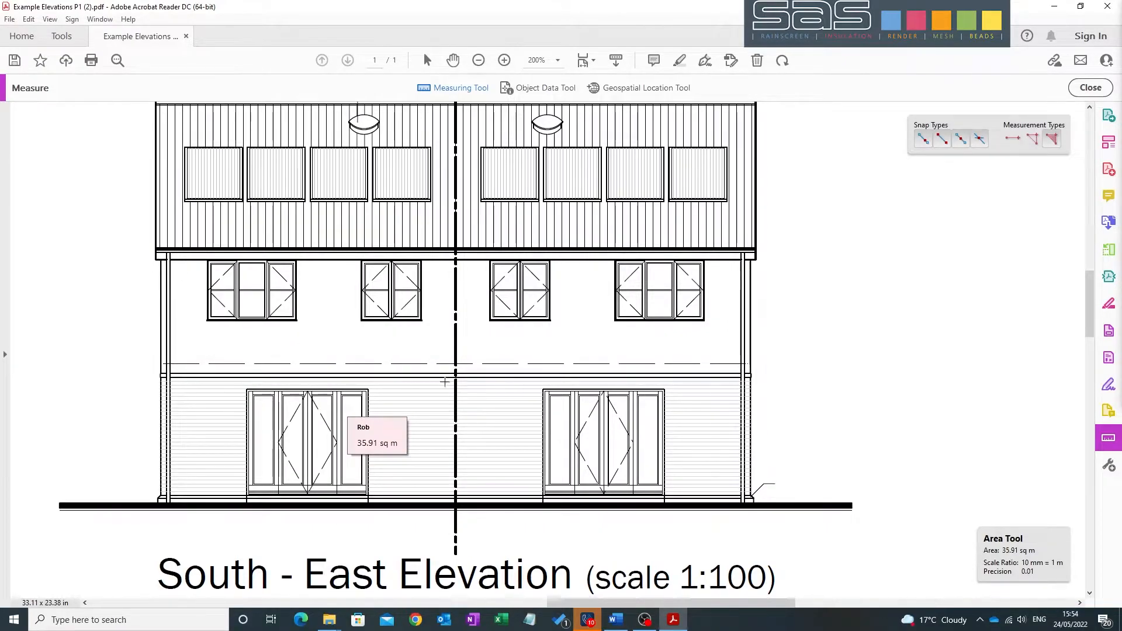
mouse_move(155, 260)
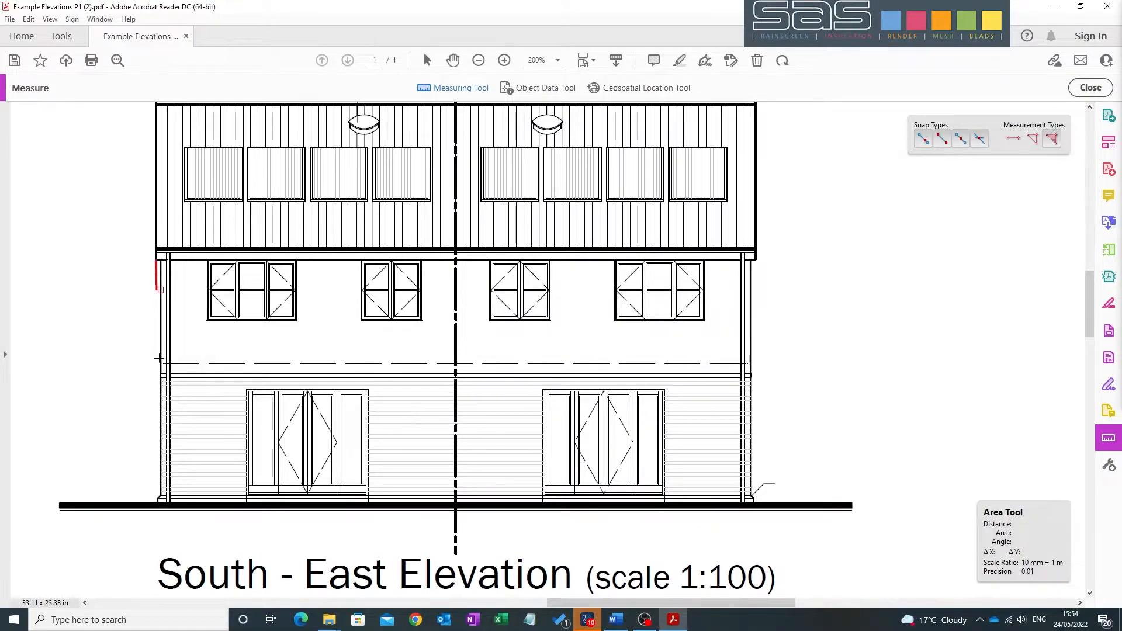
Step: Trace the left first-floor wall from lower-left corner to party-wall base and top, 13.70 sq m
click(158, 371)
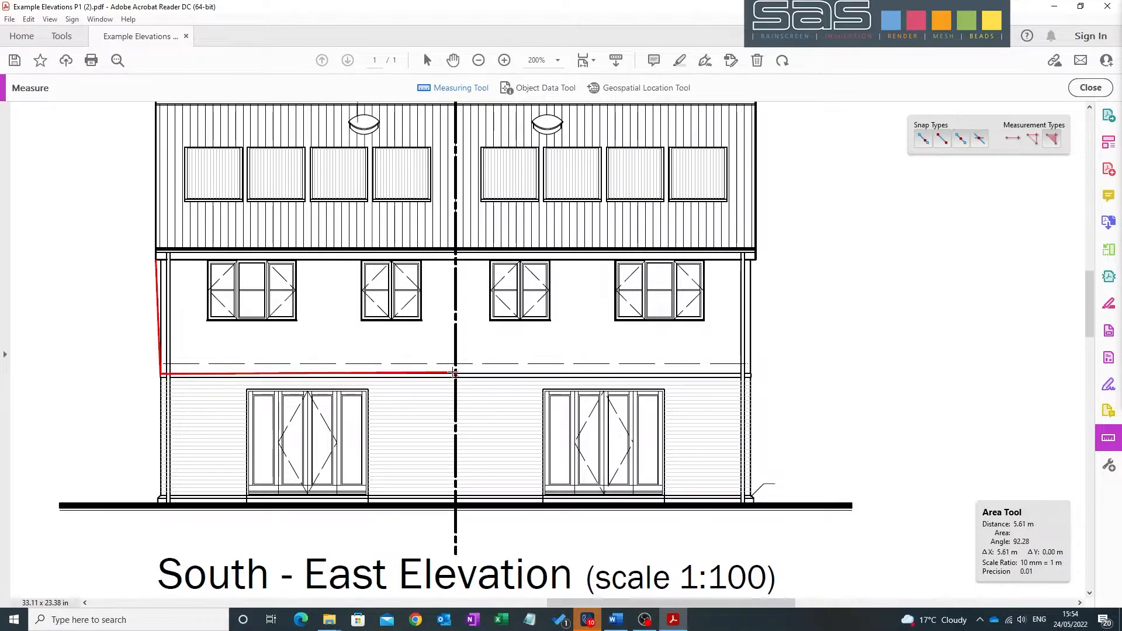
click(453, 260)
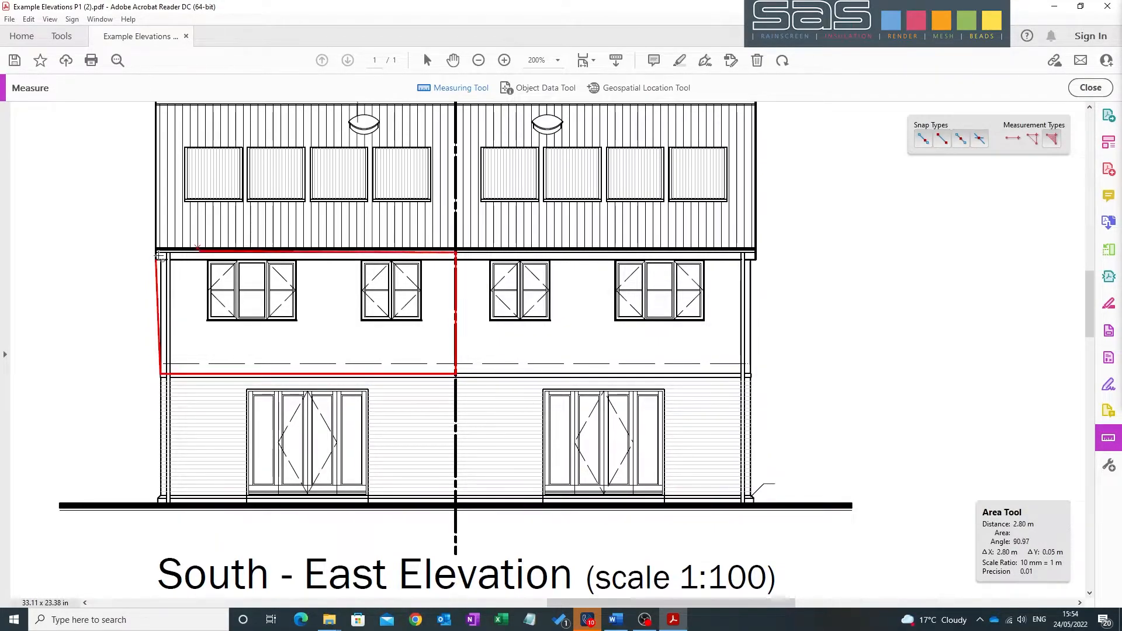
click(160, 257)
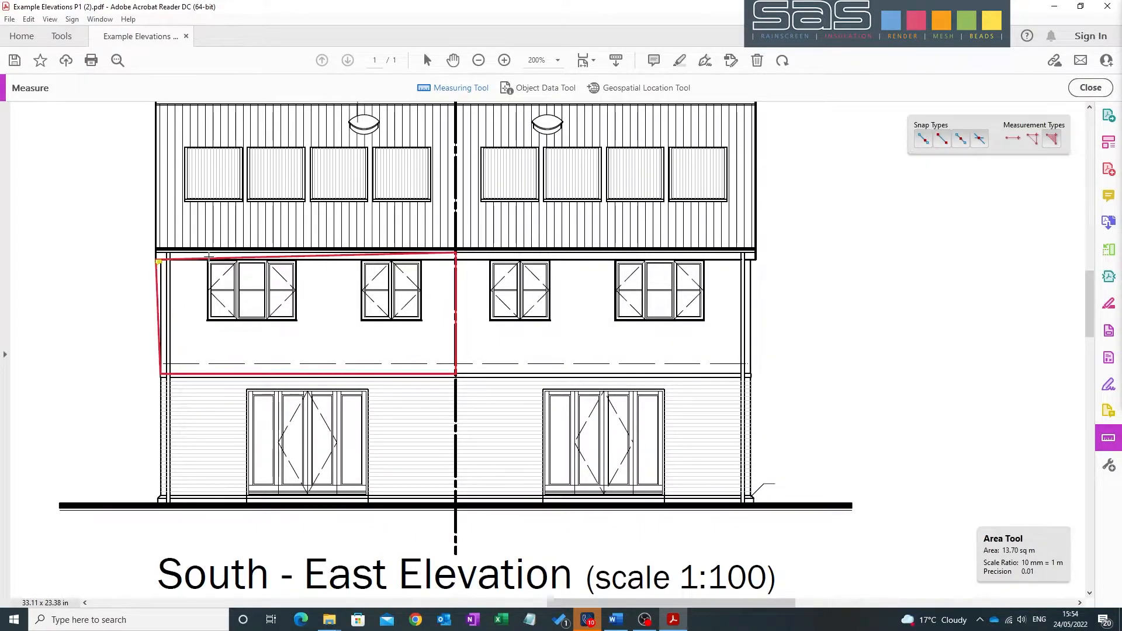
mouse_move(212, 321)
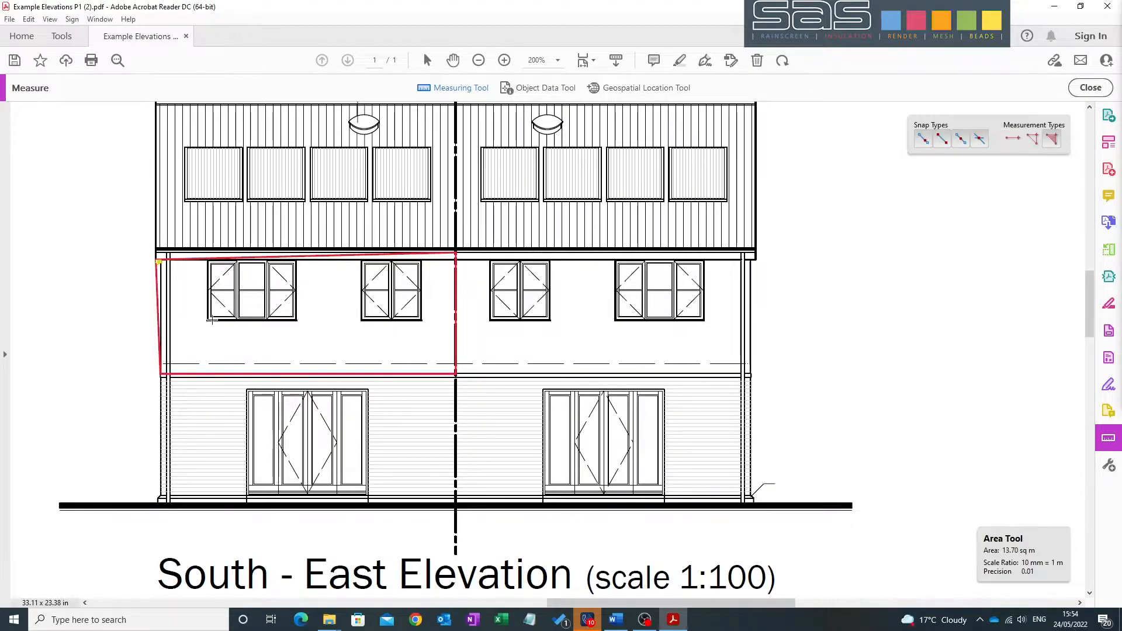
mouse_move(211, 327)
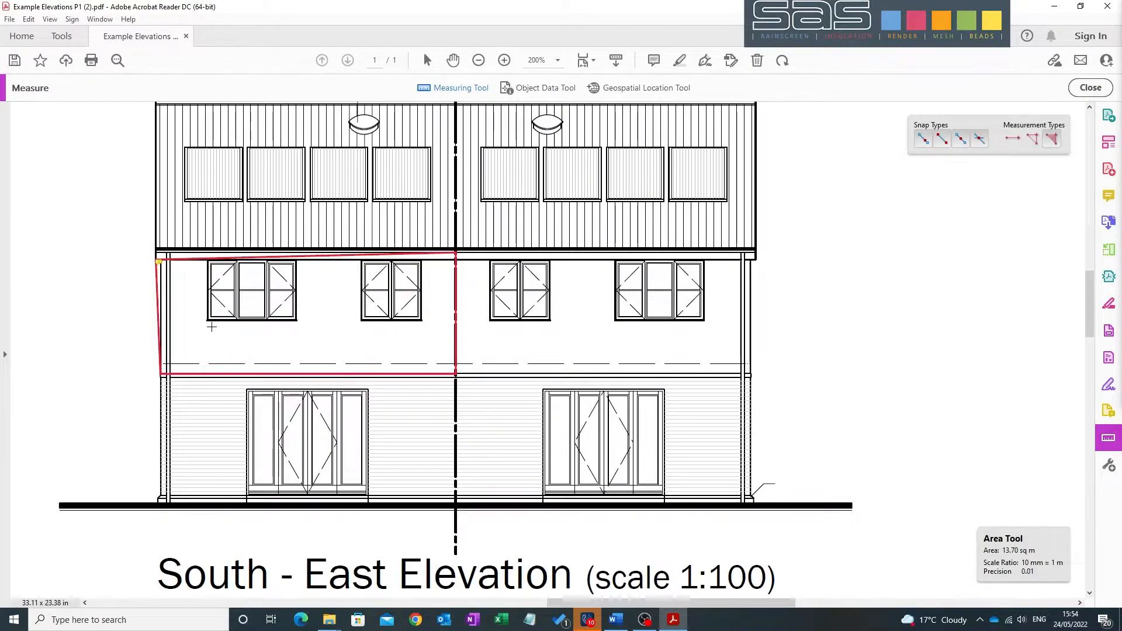
Step: Outline both left-half windows (second 1.42 sq m) and begin the right-half wall polygon
click(209, 319)
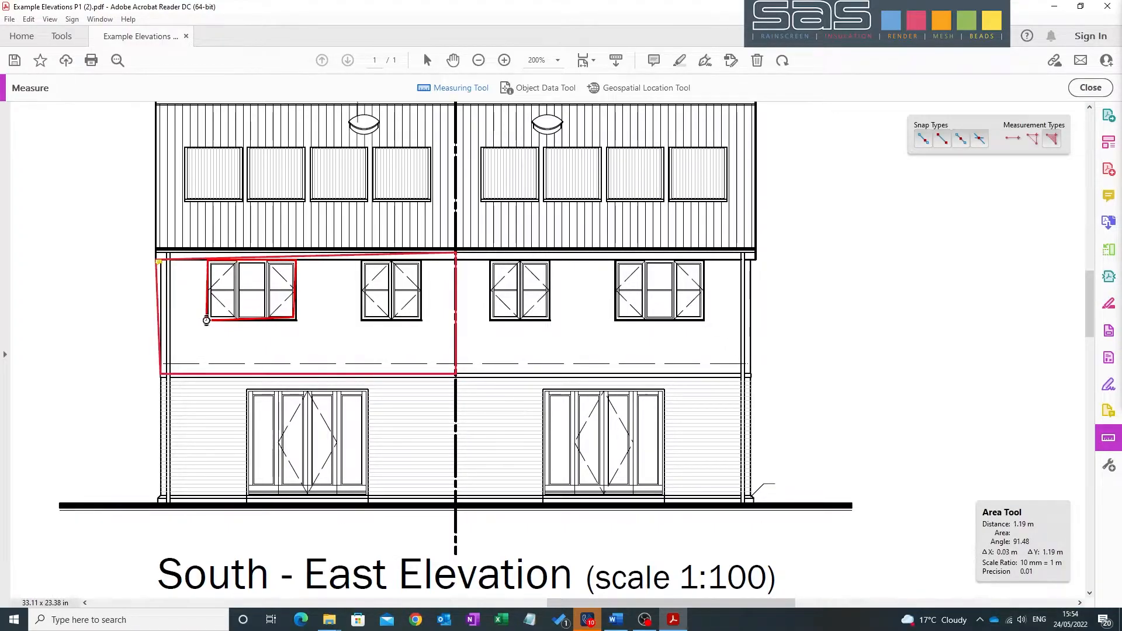
click(208, 320)
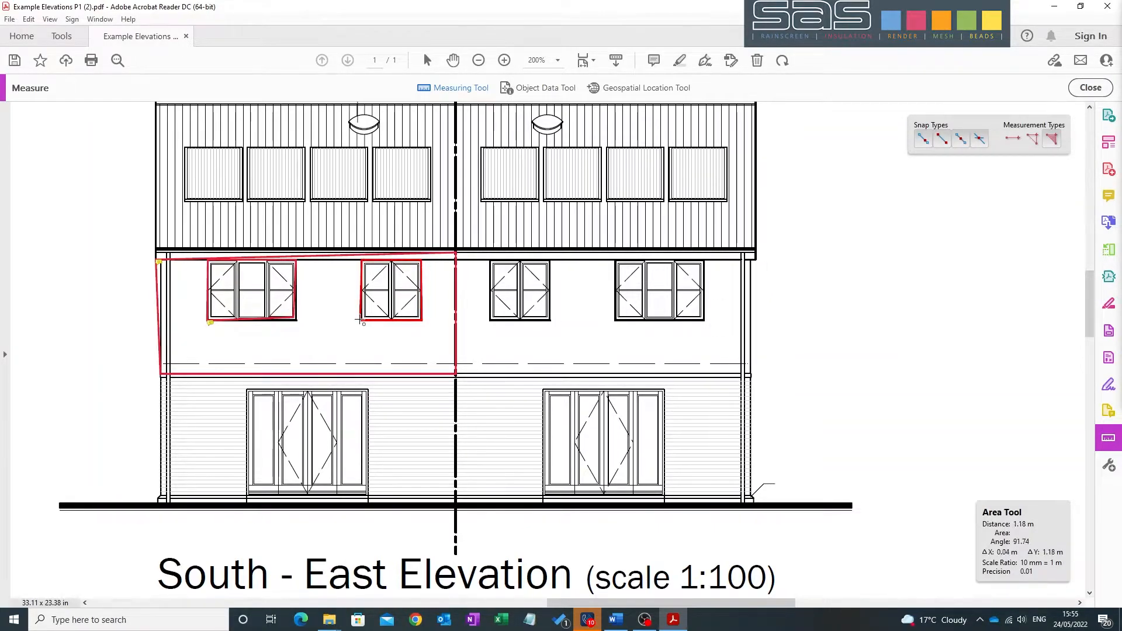
click(367, 324)
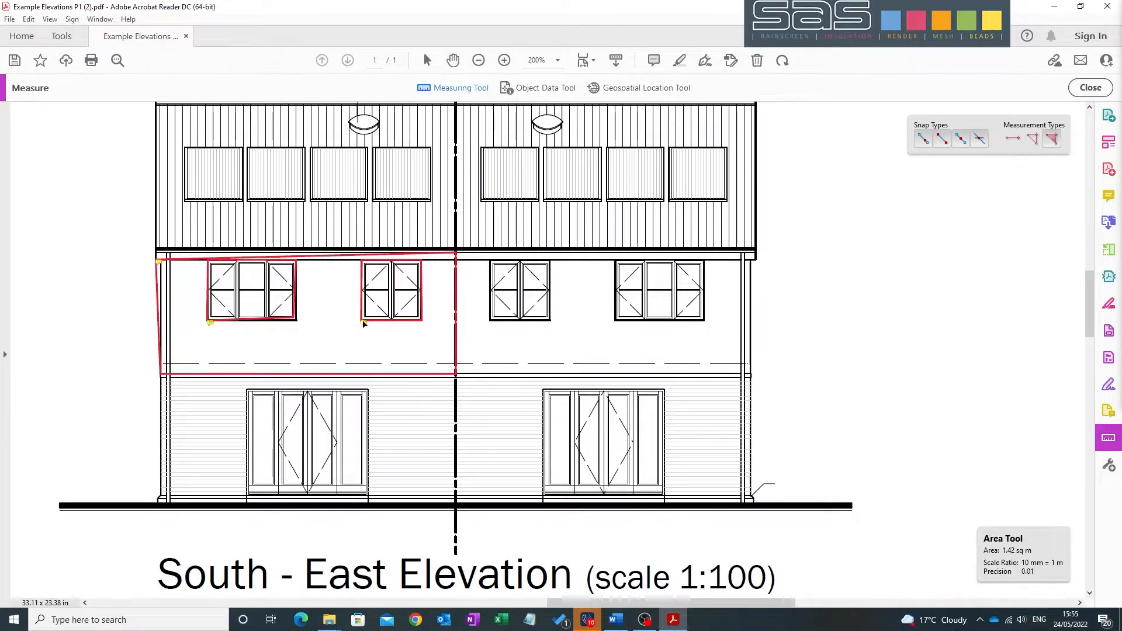
click(390, 289)
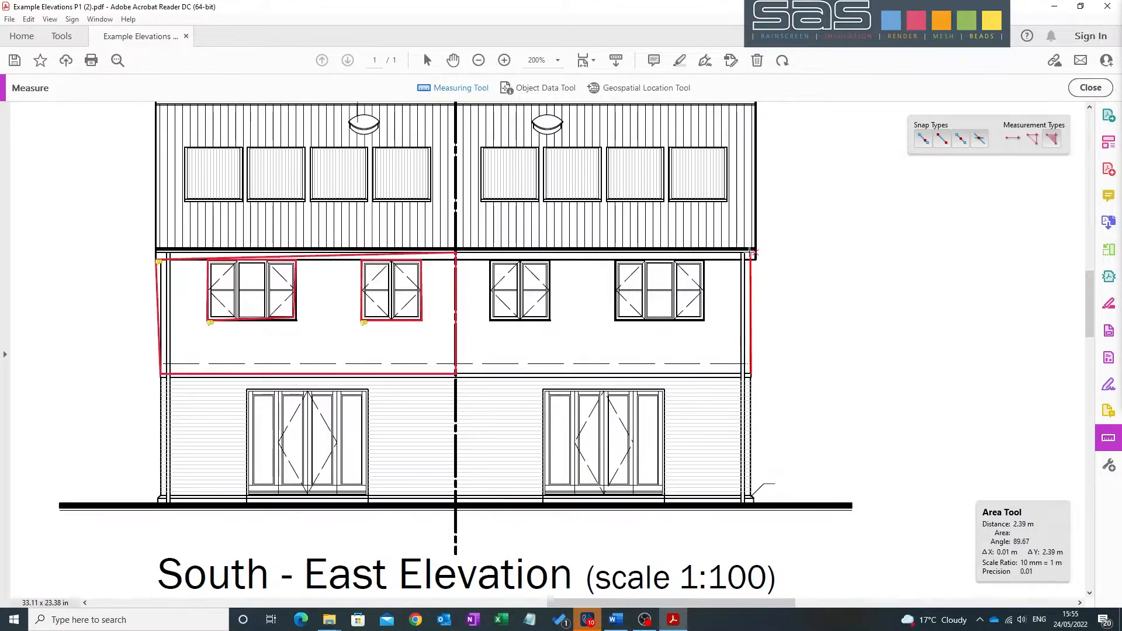
Step: Trace the right-half windows and close the right-half wall along eaves and floor line at 11.01 sq m
click(705, 249)
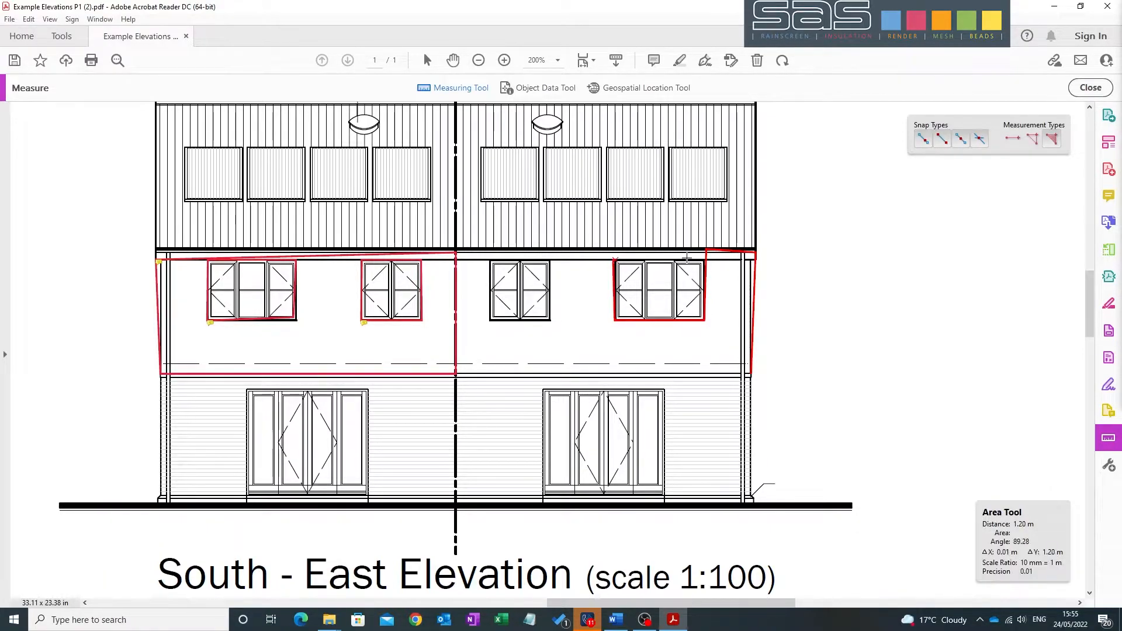
mouse_move(698, 249)
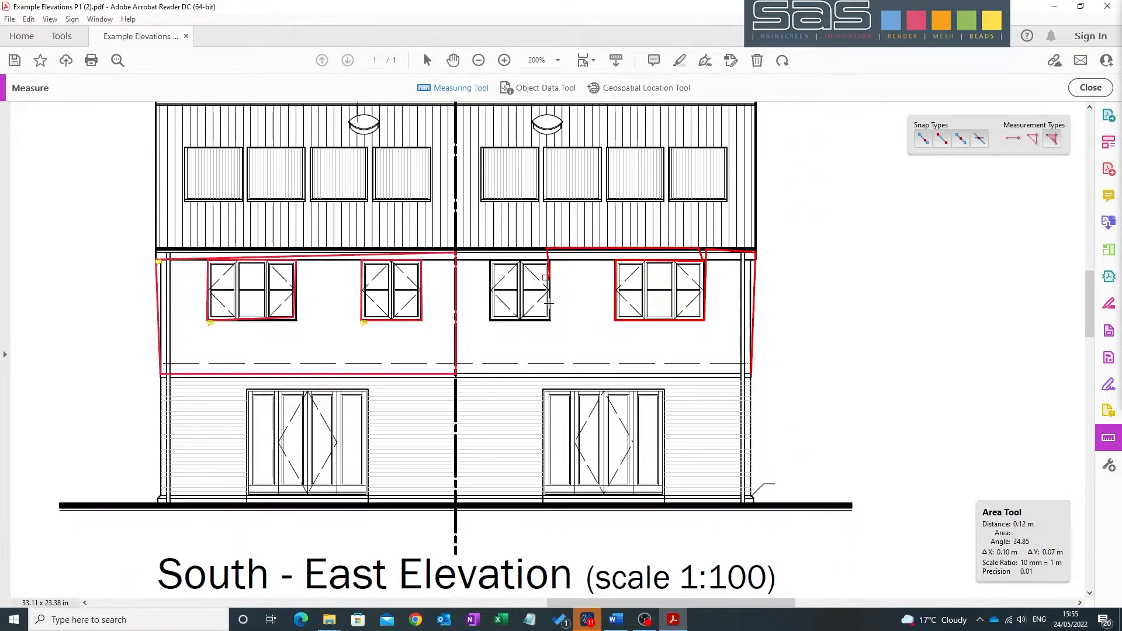
click(490, 318)
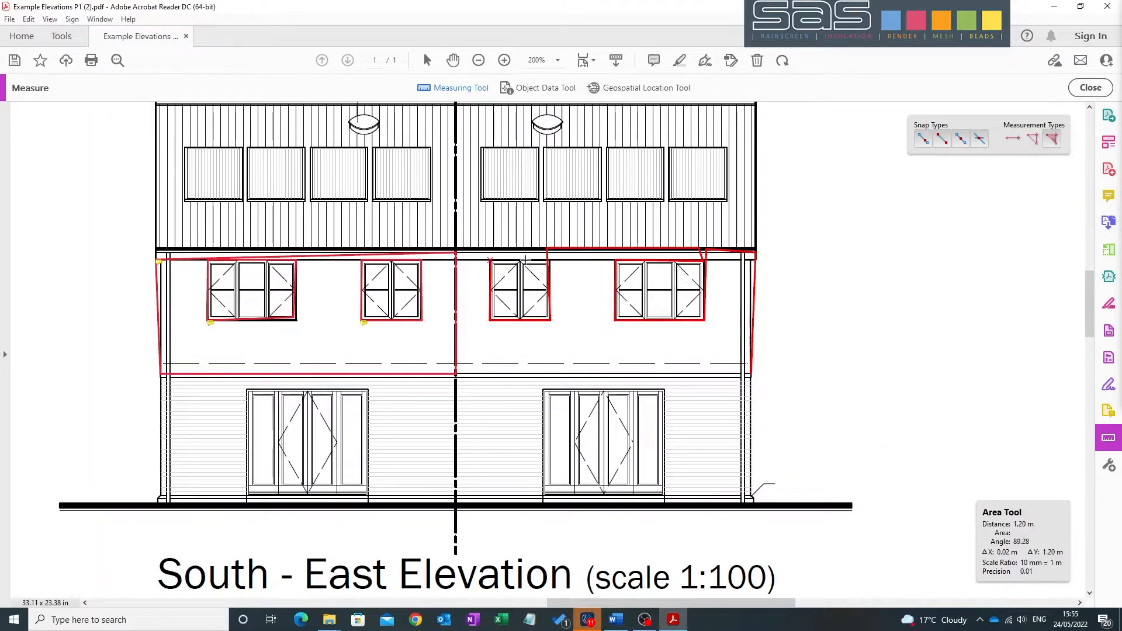
mouse_move(540, 246)
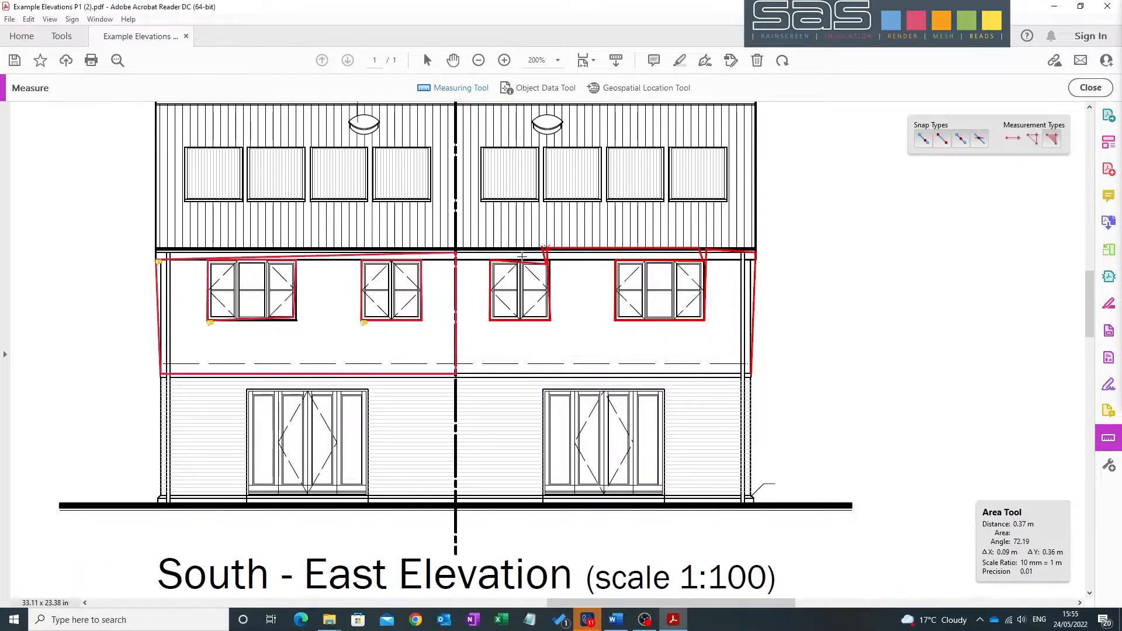
mouse_move(538, 248)
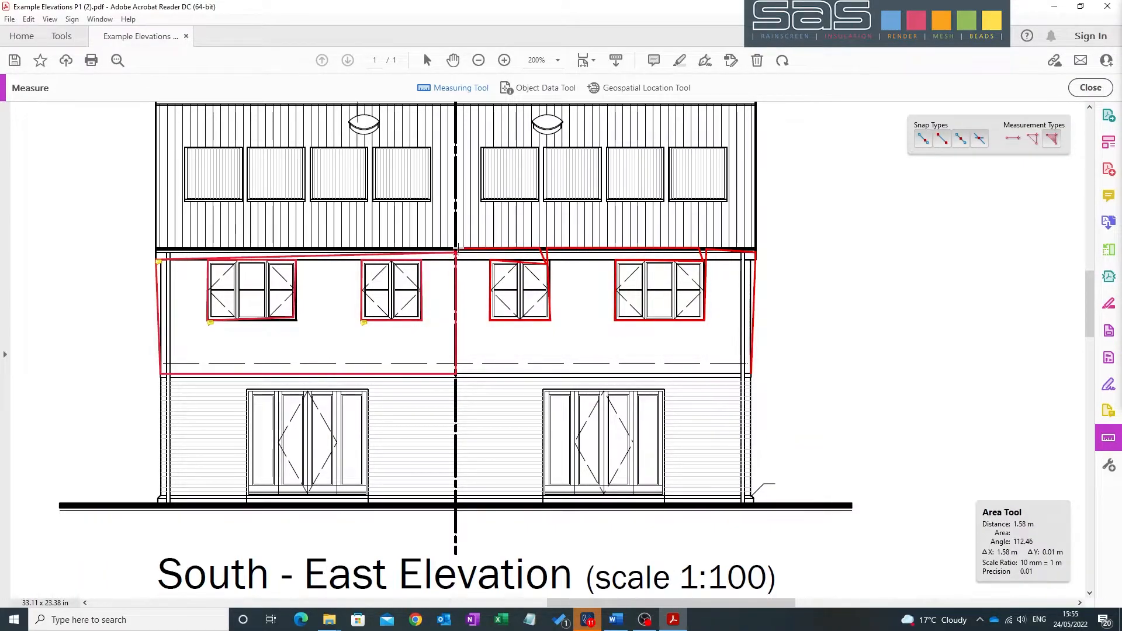
click(457, 374)
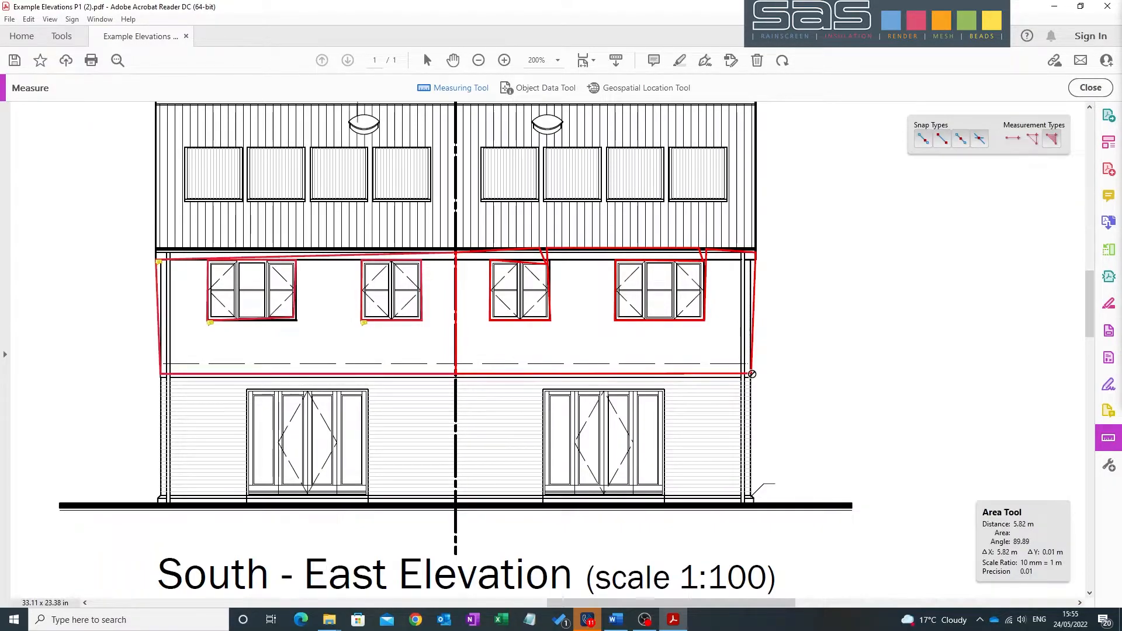
click(752, 374)
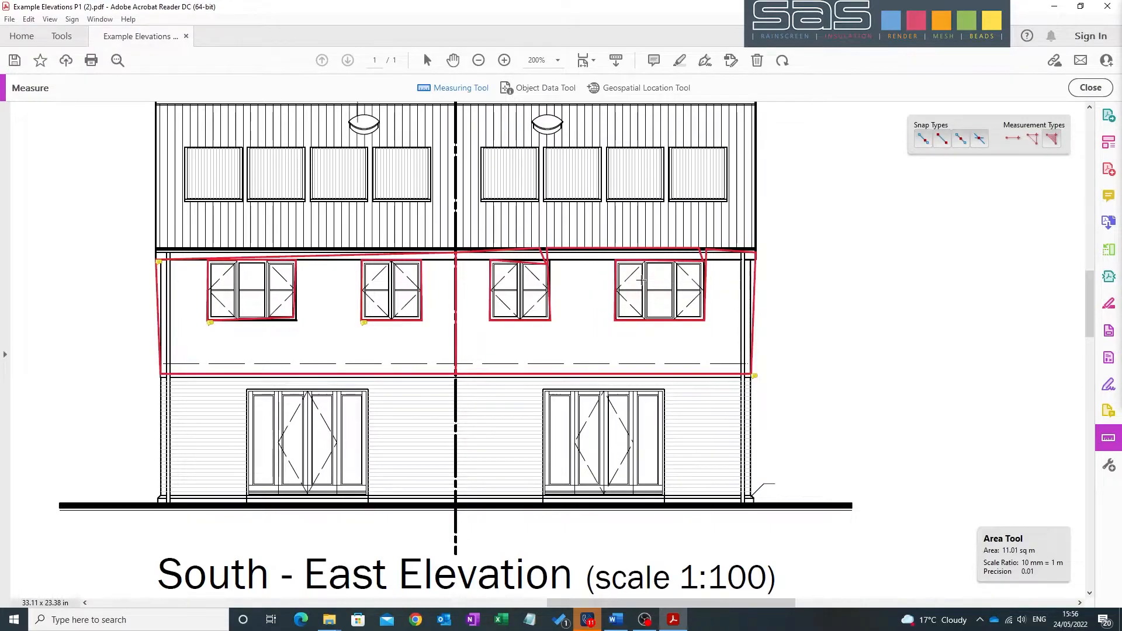
mouse_move(724, 341)
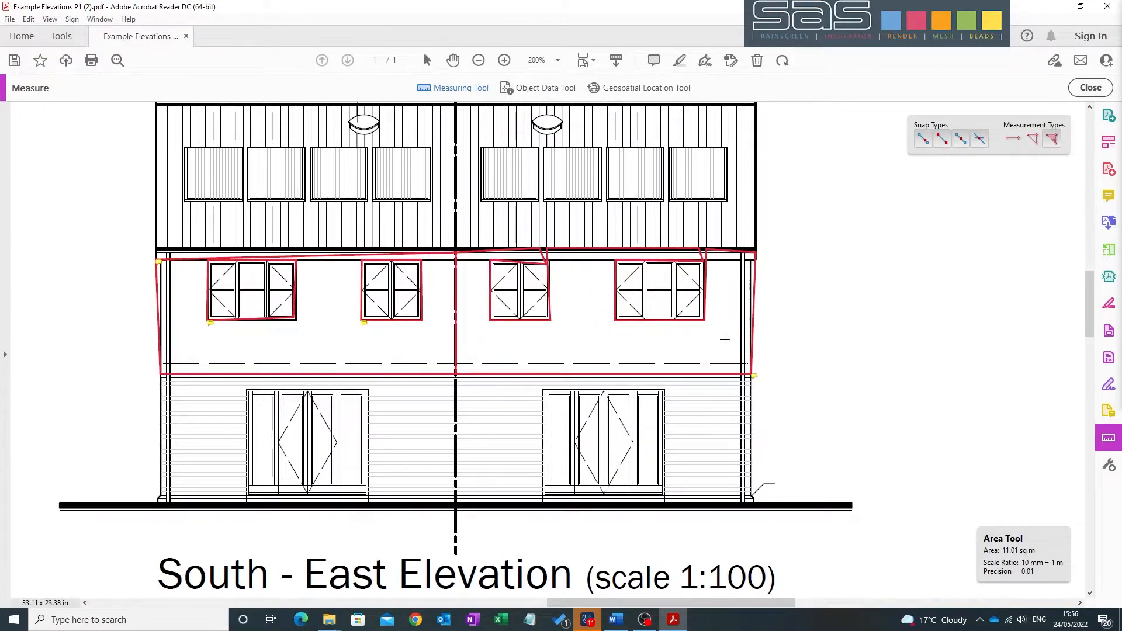
mouse_move(697, 339)
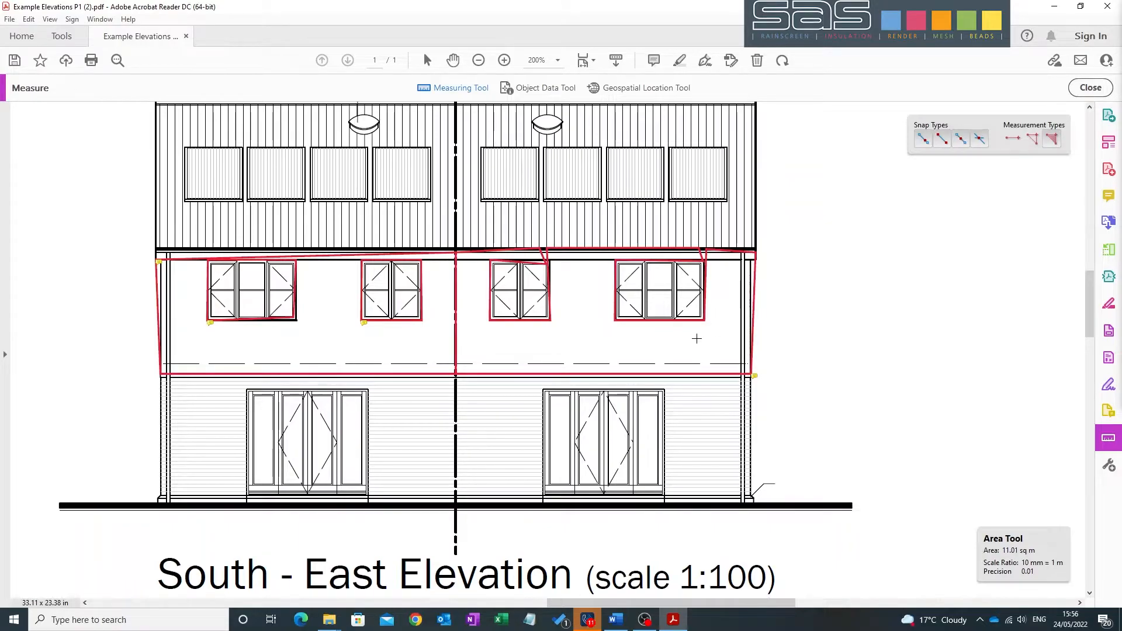
Step: Zoom out to show the whole sheet of six elevations
click(478, 59)
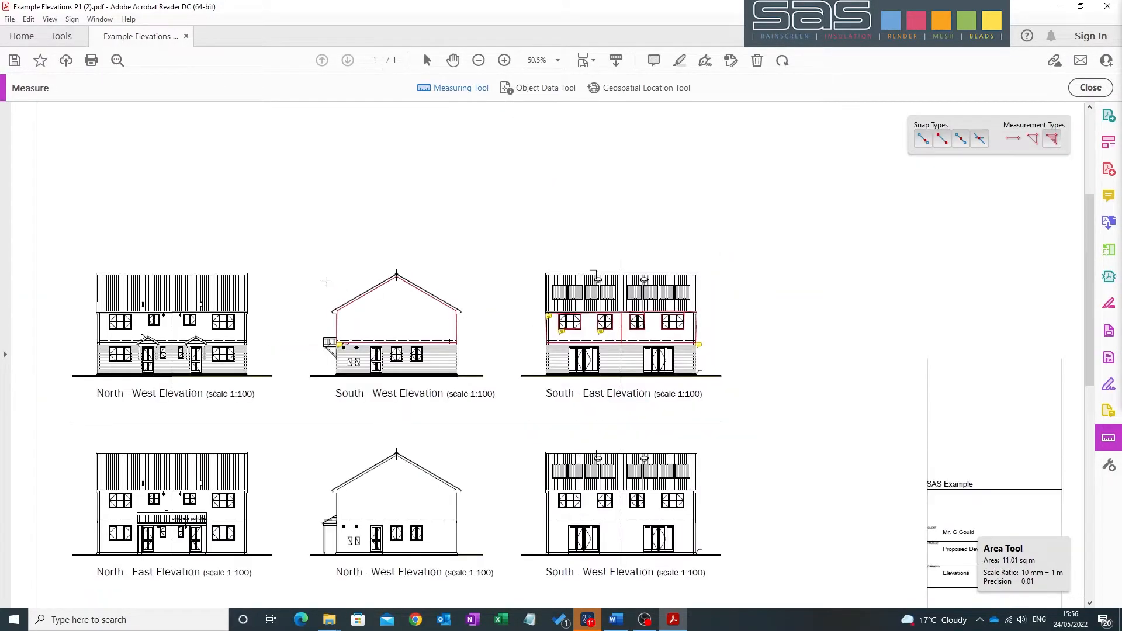
mouse_move(448, 326)
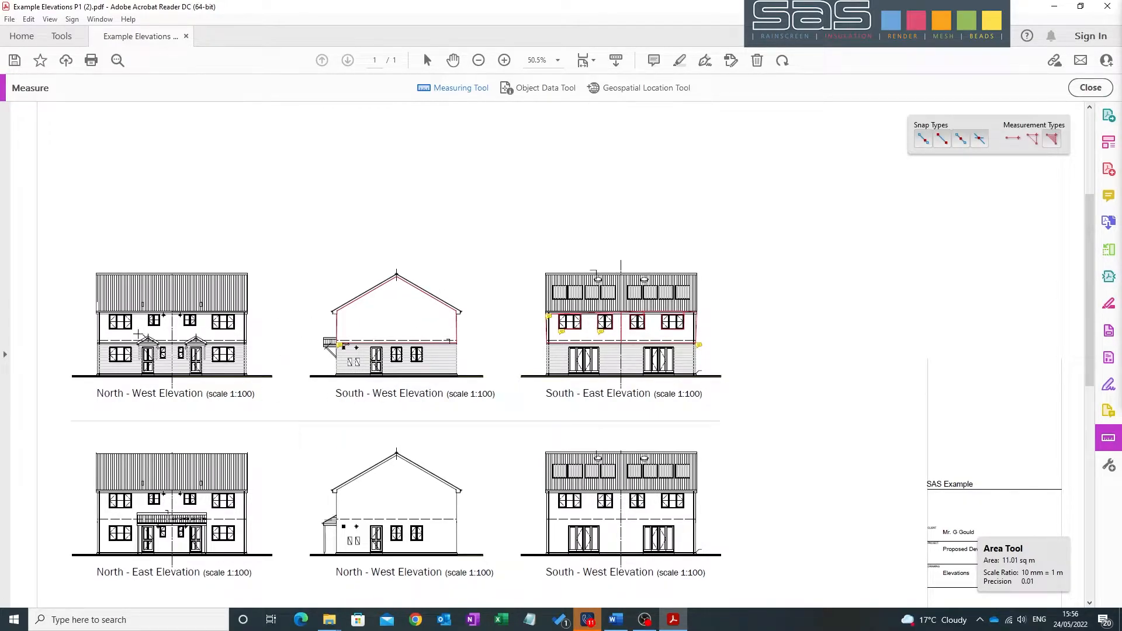
mouse_move(91, 335)
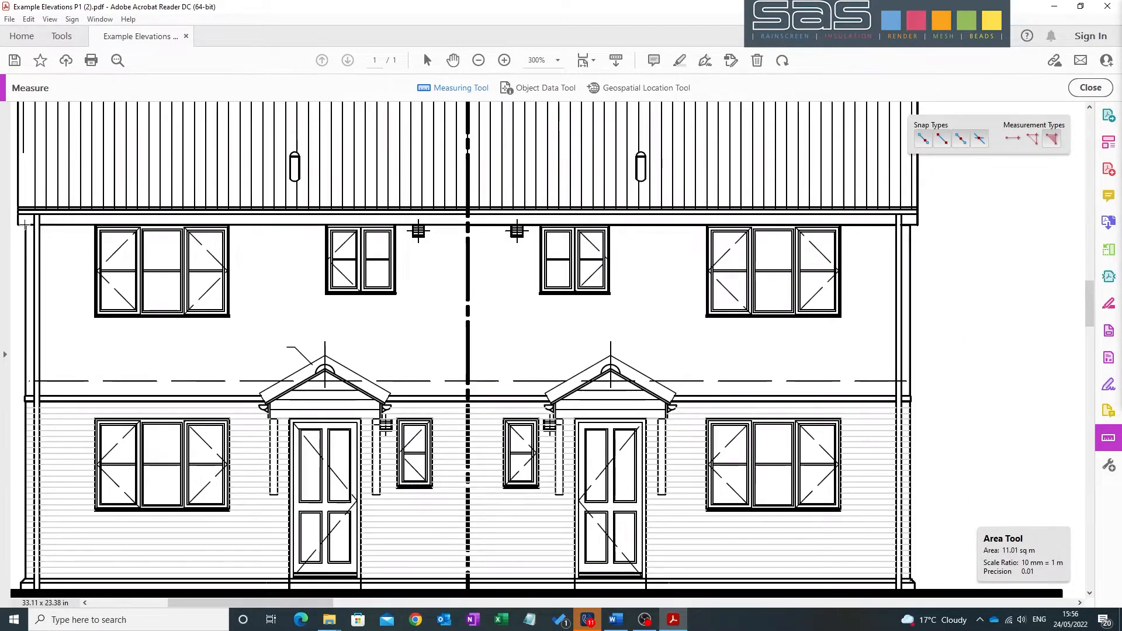
Step: Trace the North-West first-floor wall over both porch canopies and up to the eaves, closing at 27.87 sq m
click(24, 225)
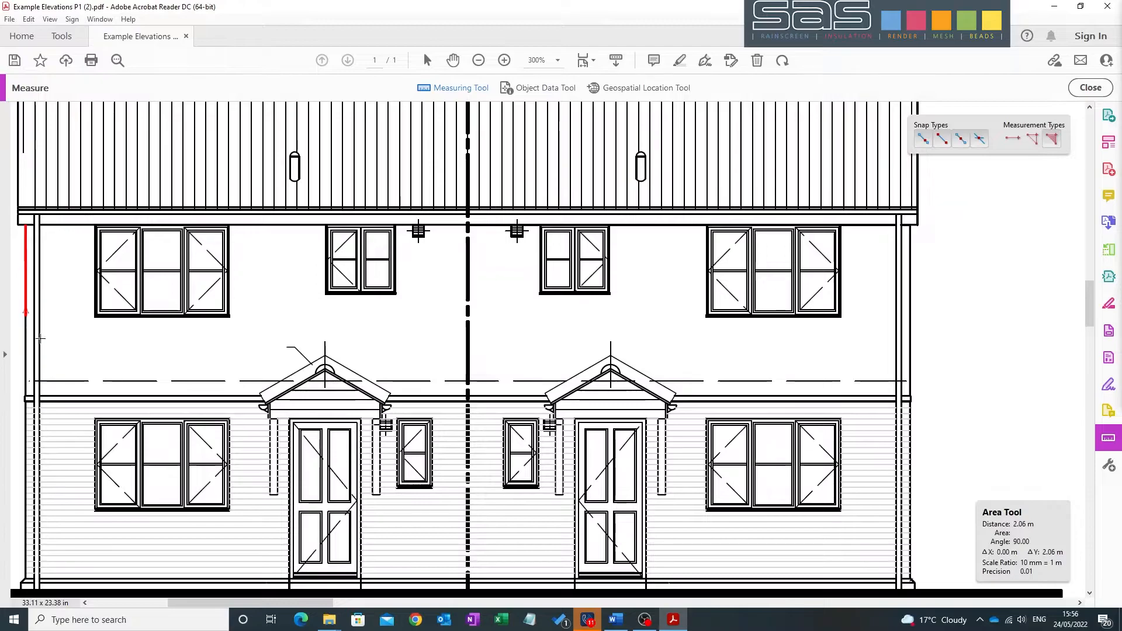
mouse_move(24, 395)
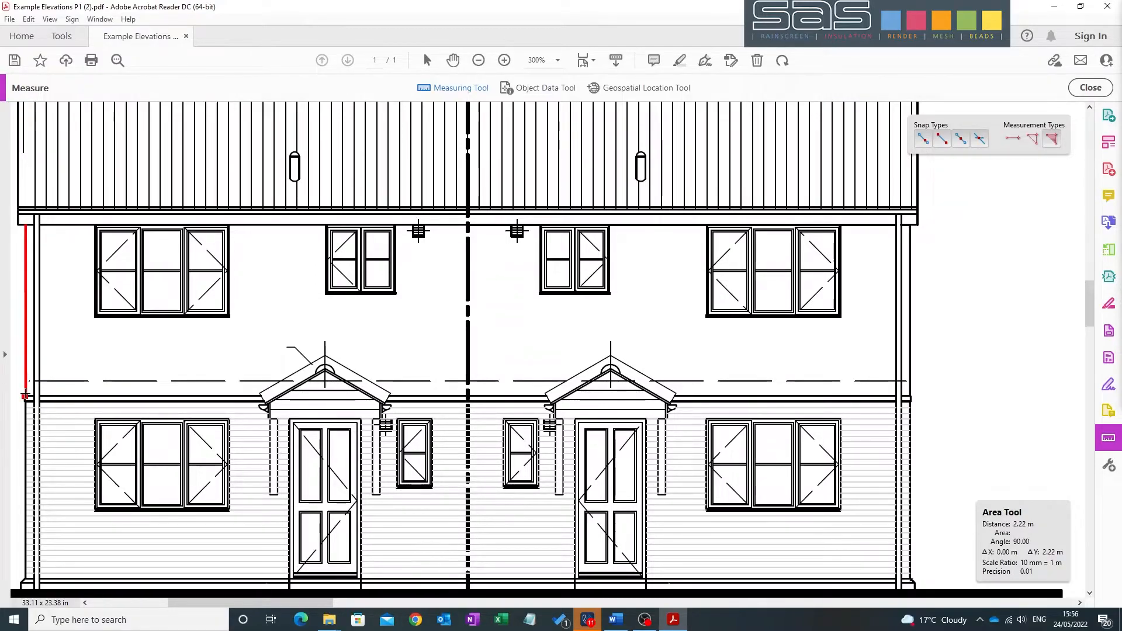
click(257, 396)
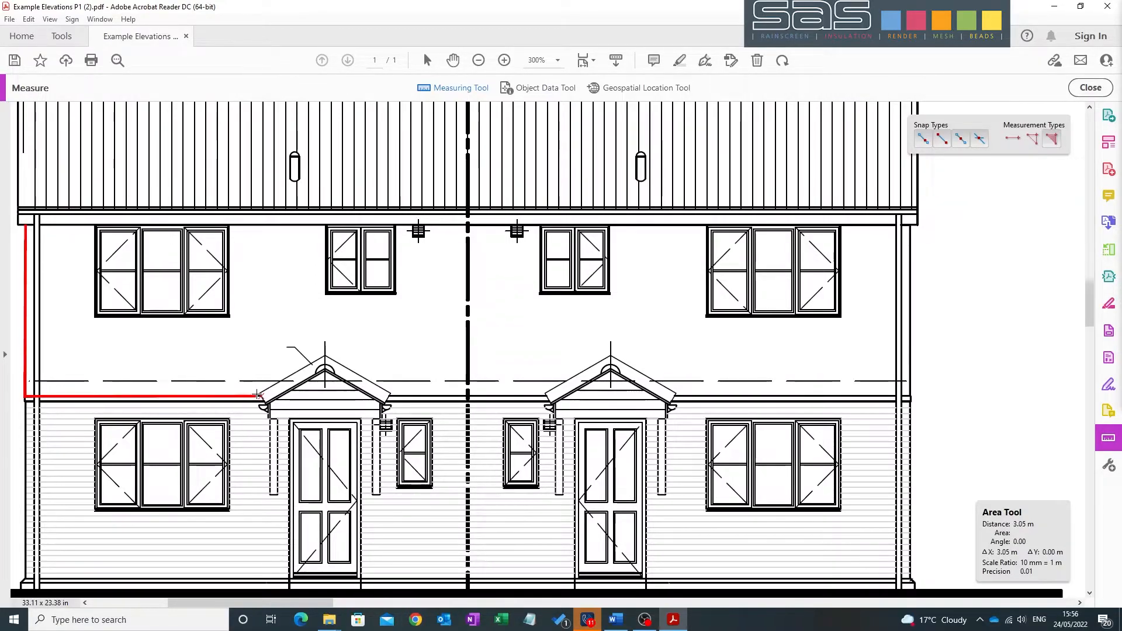
click(330, 357)
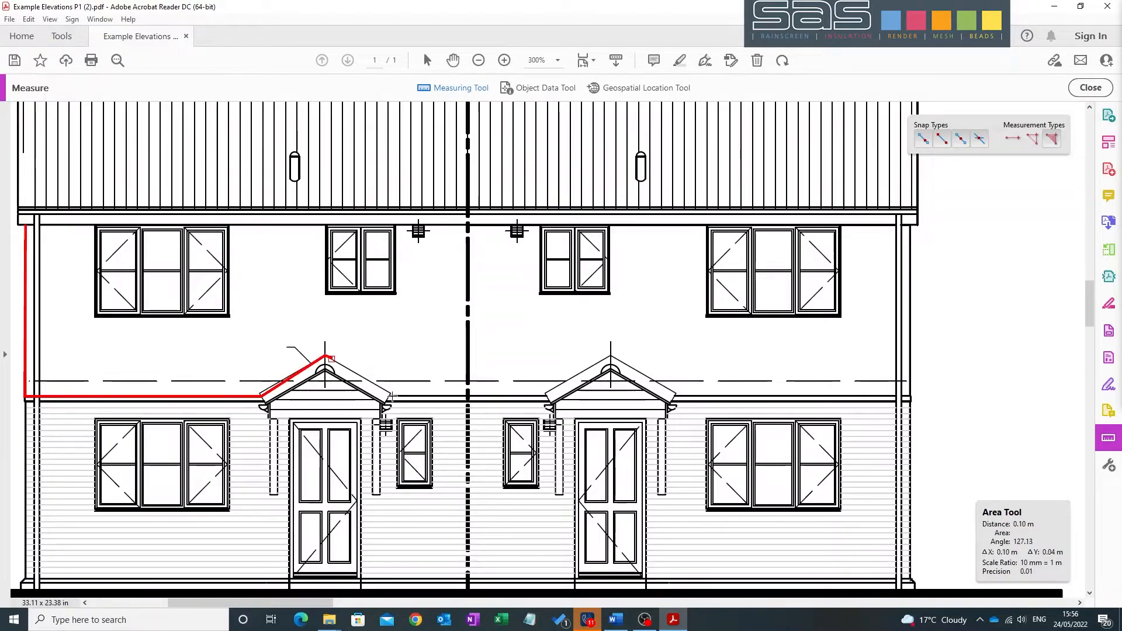
click(547, 397)
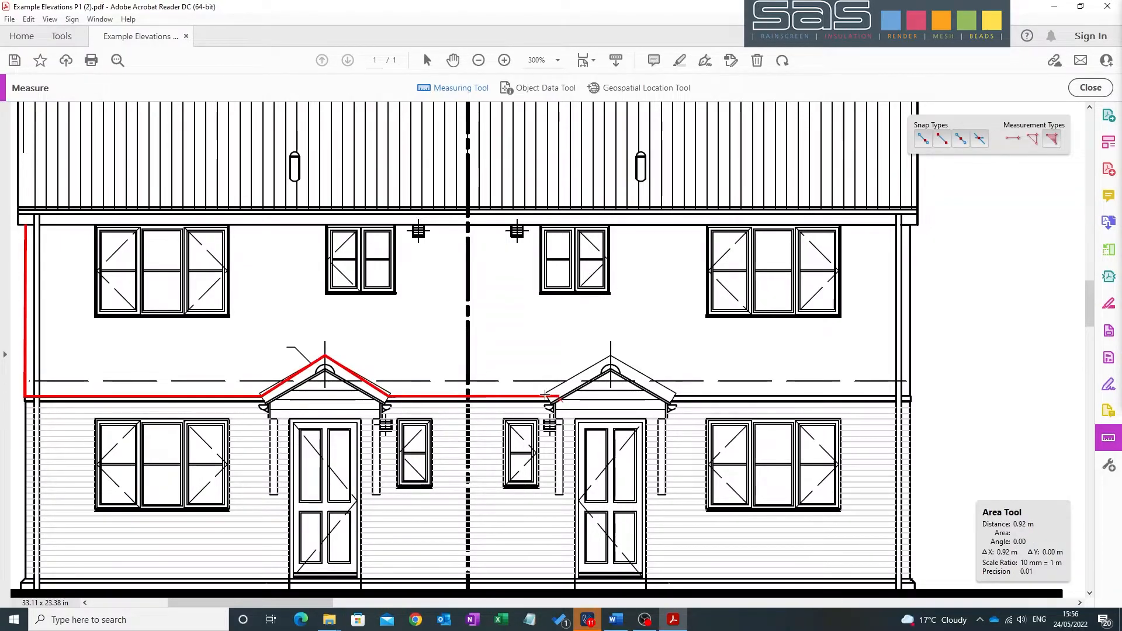
click(610, 355)
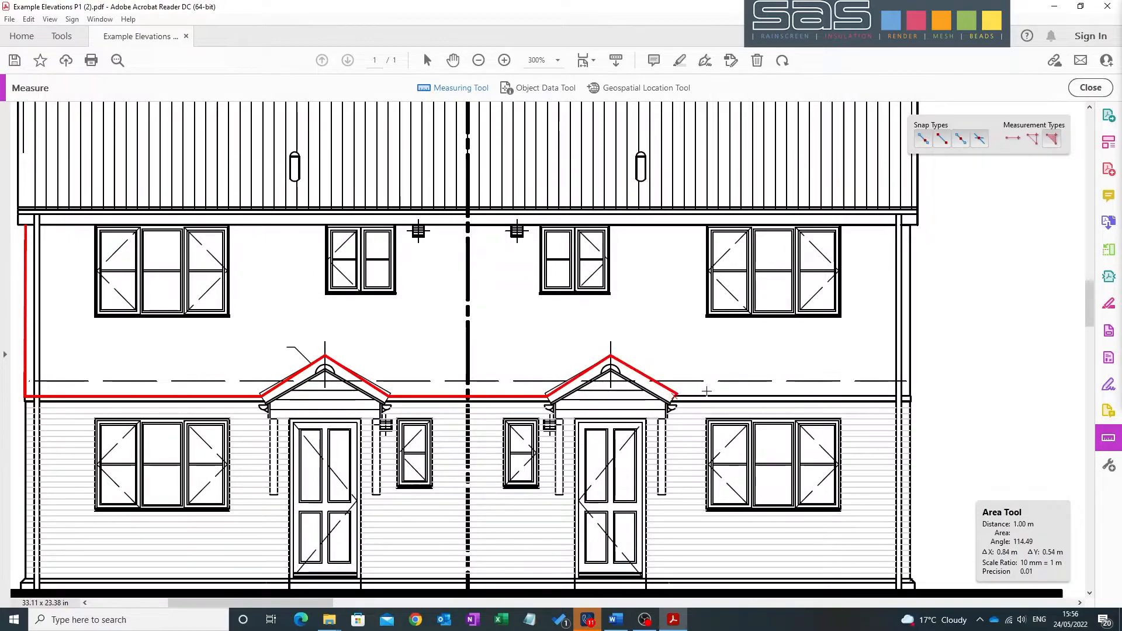
click(909, 396)
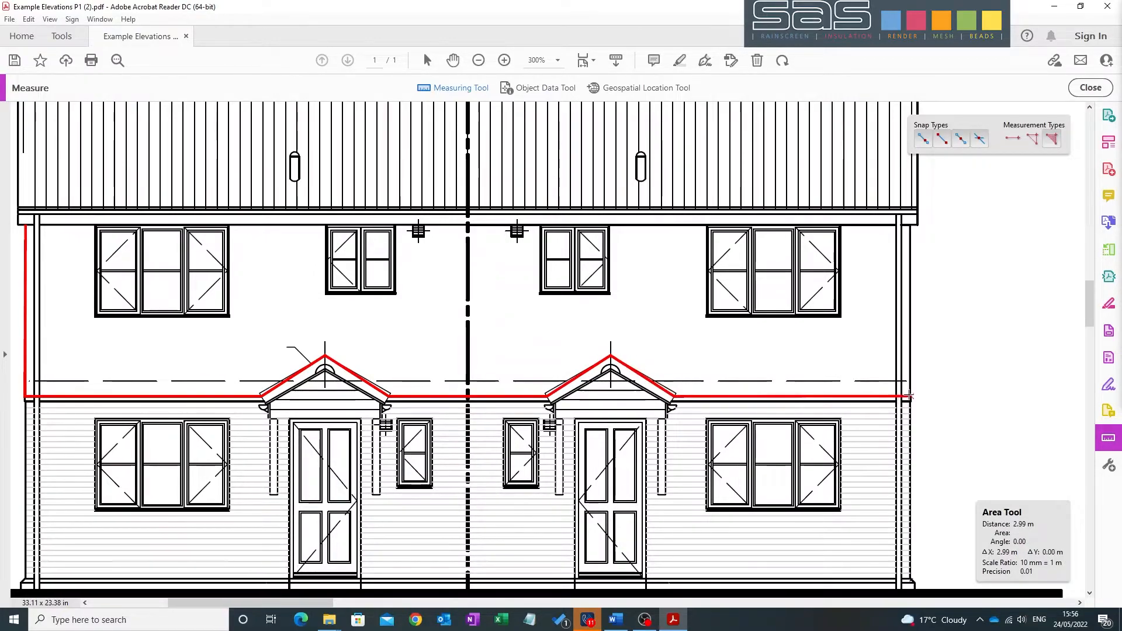
click(911, 218)
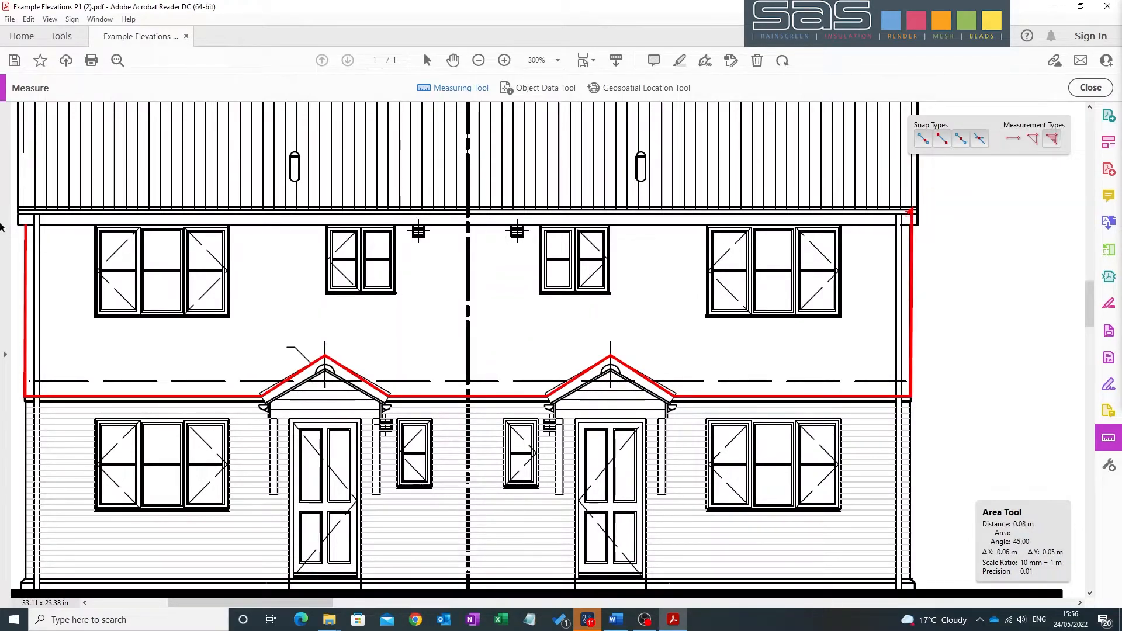
click(26, 215)
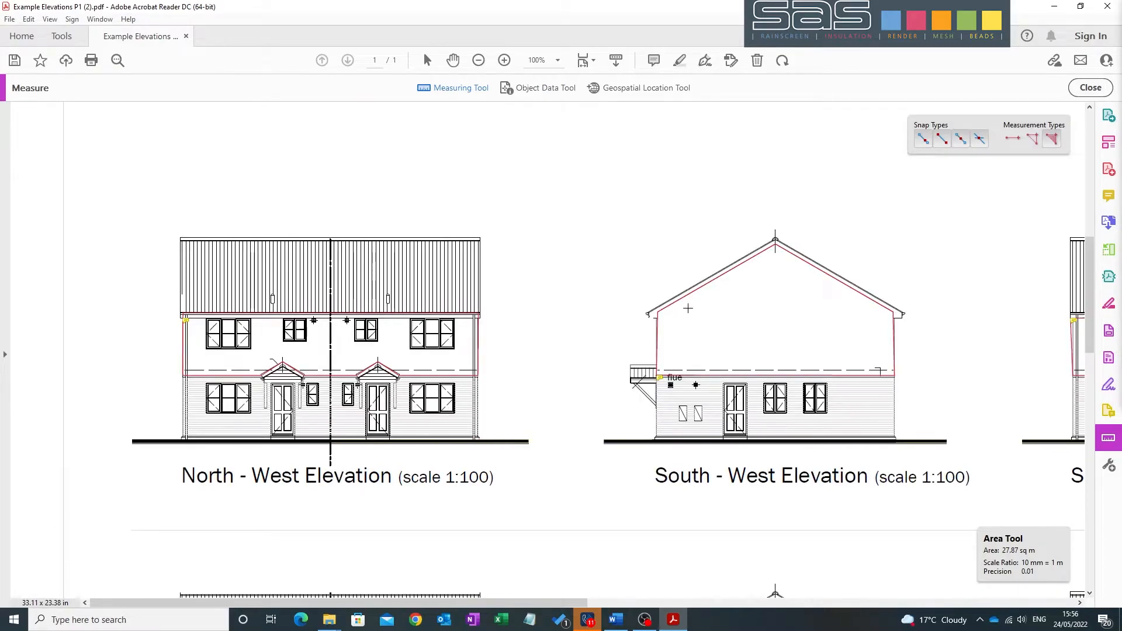
Step: Zoom out to 66.7% and close the Example Elevations drawing without saving changes
click(478, 59)
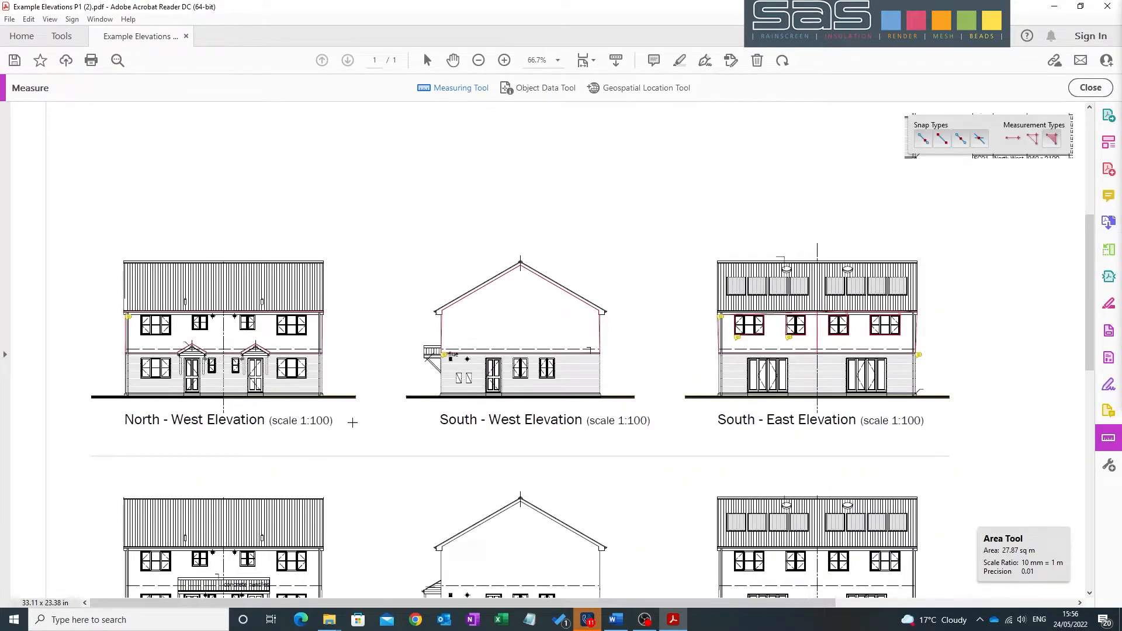
mouse_move(605, 394)
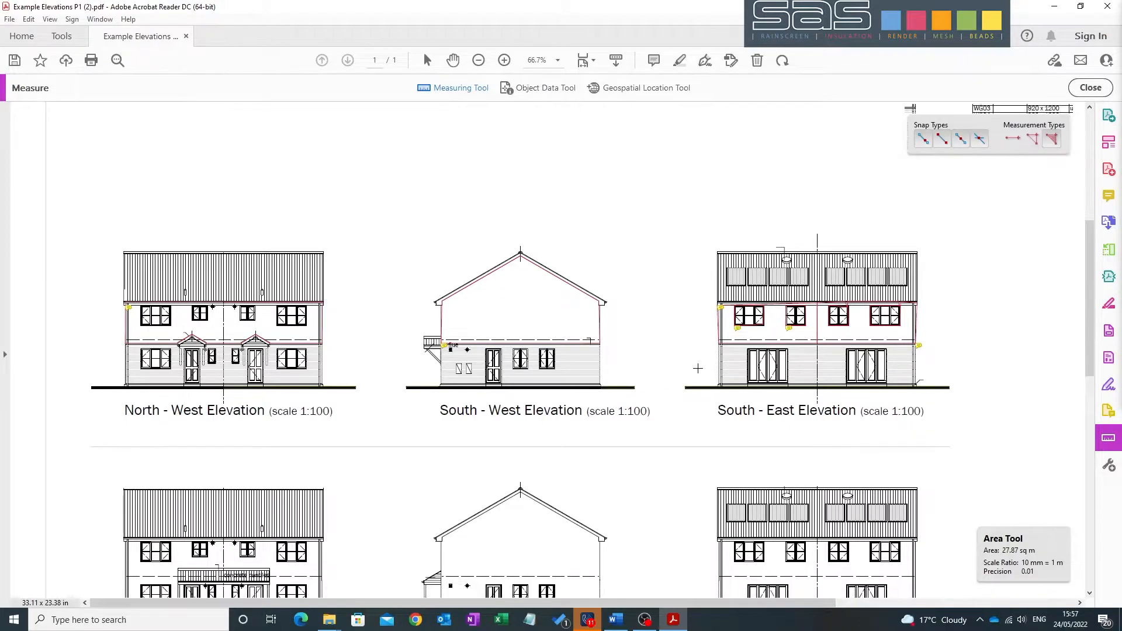
mouse_move(614, 511)
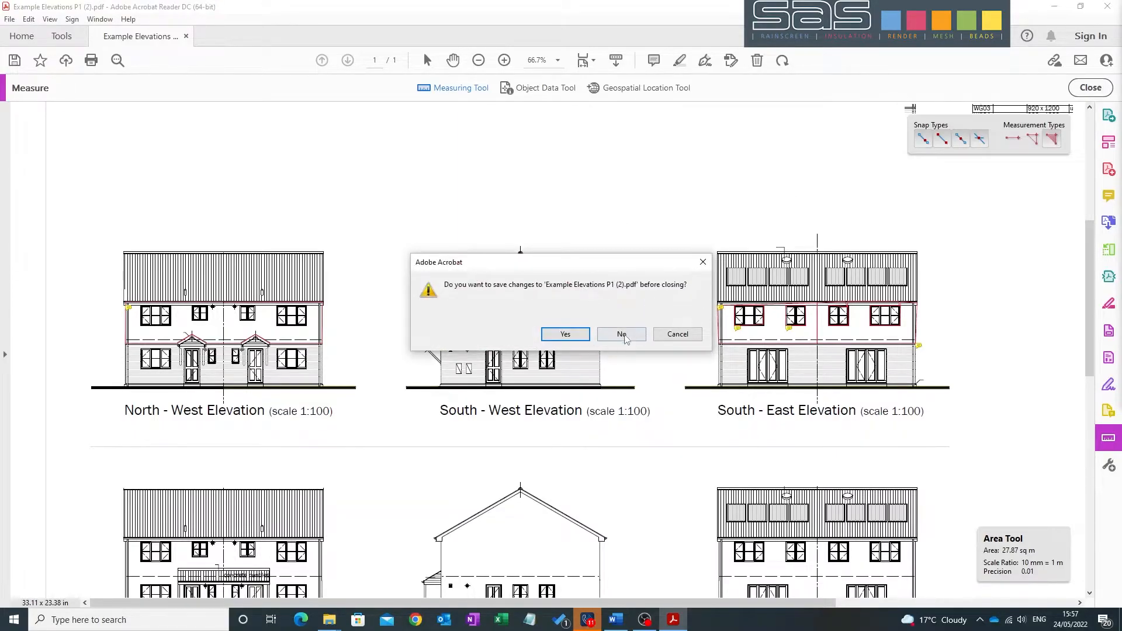
click(621, 334)
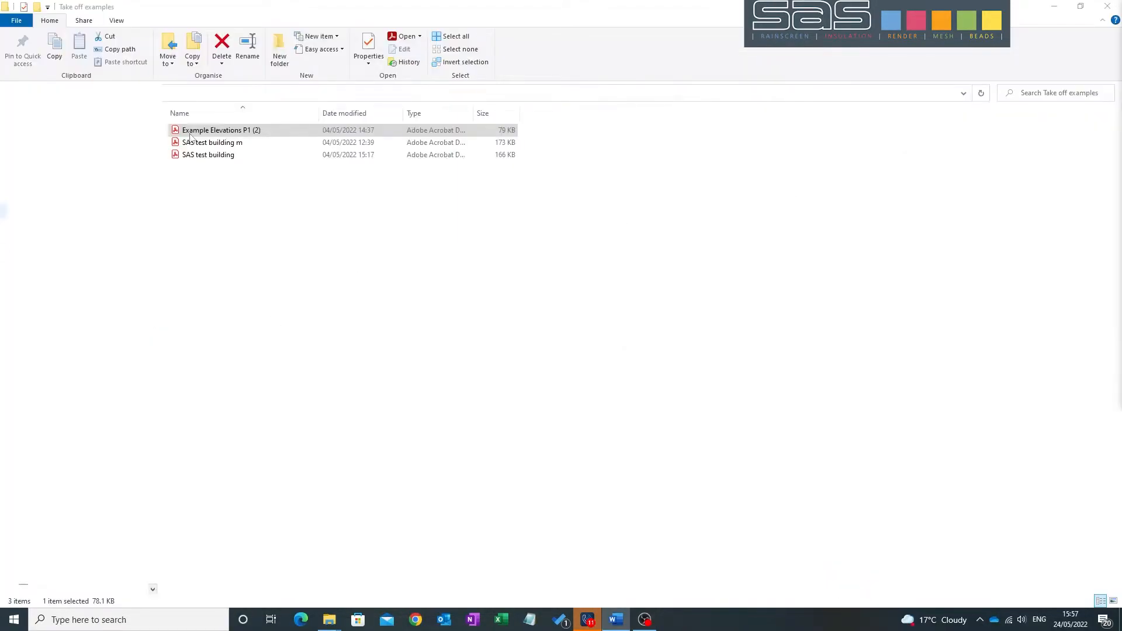
Step: Open SAS test building m.pdf from the Take off examples folder in Acrobat Reader
click(211, 142)
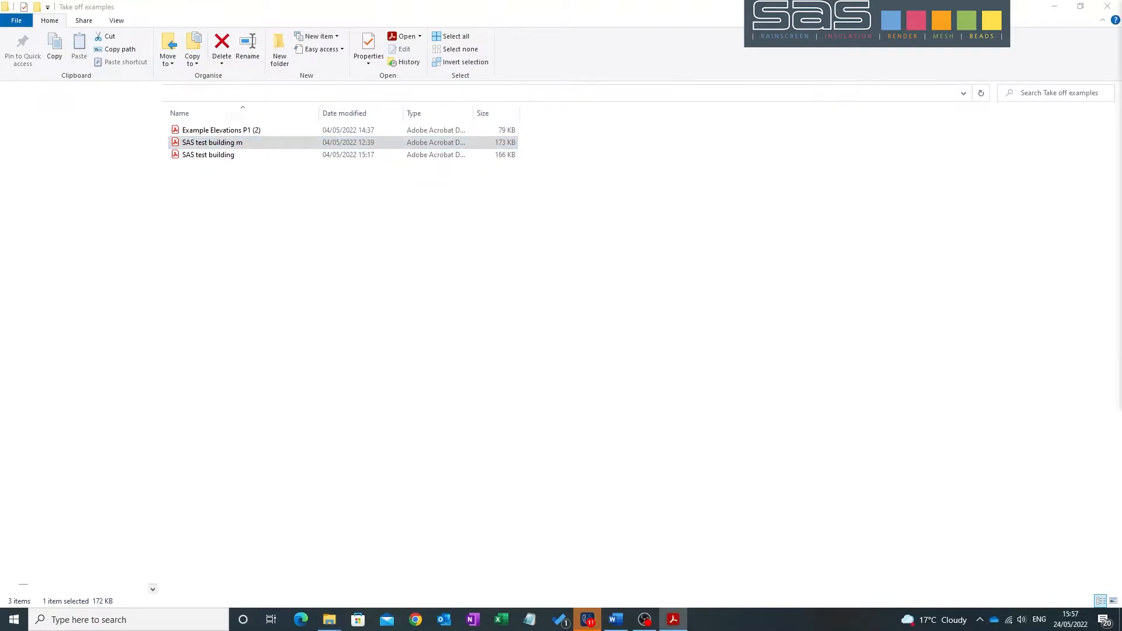
double_click(212, 143)
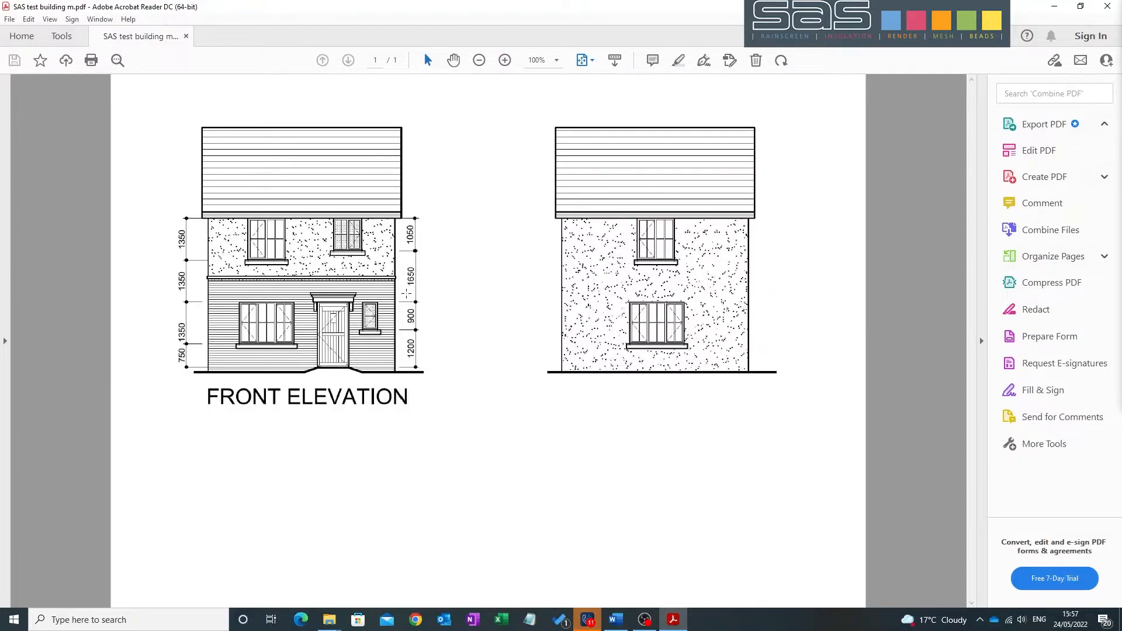
mouse_move(469, 279)
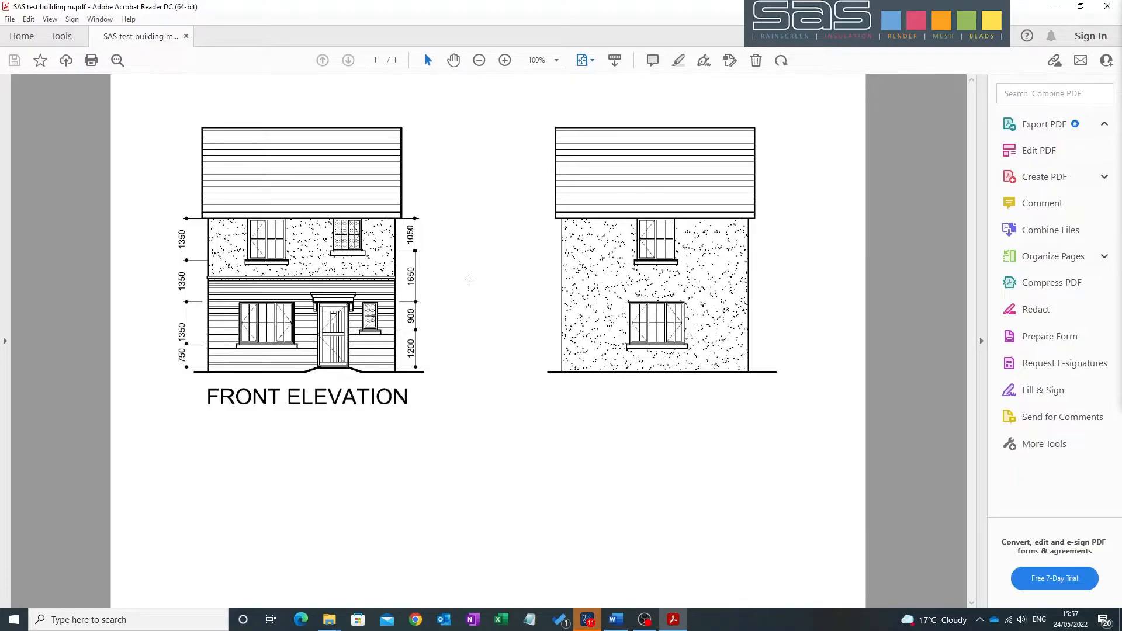
mouse_move(516, 105)
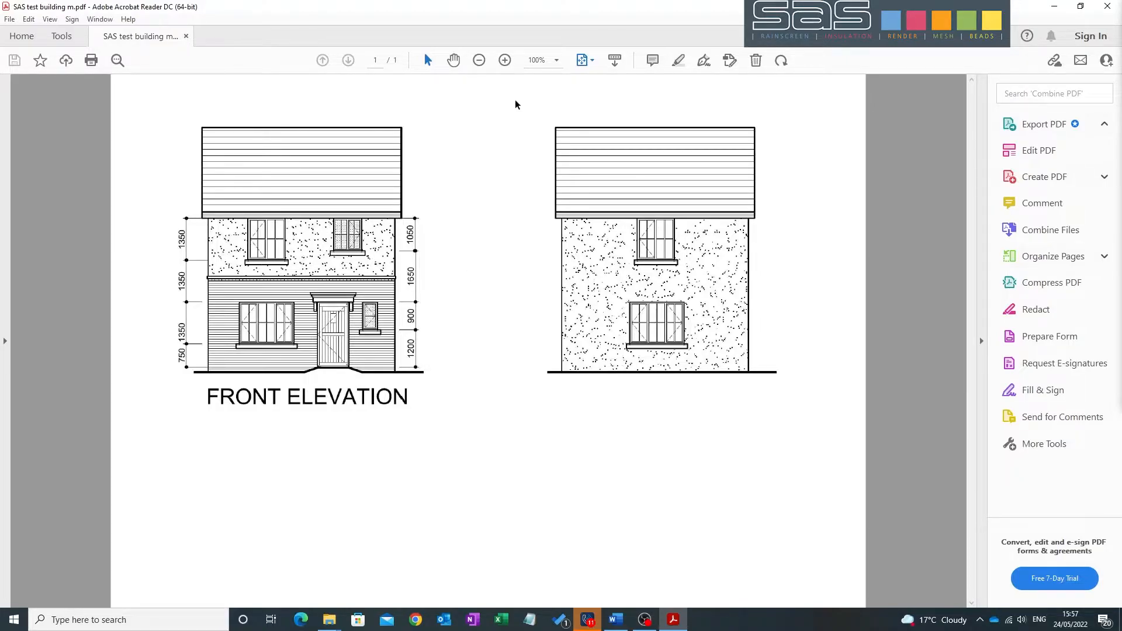
Step: Bring up the Measure tool on the drawing with the Distance measurement type active
click(1044, 124)
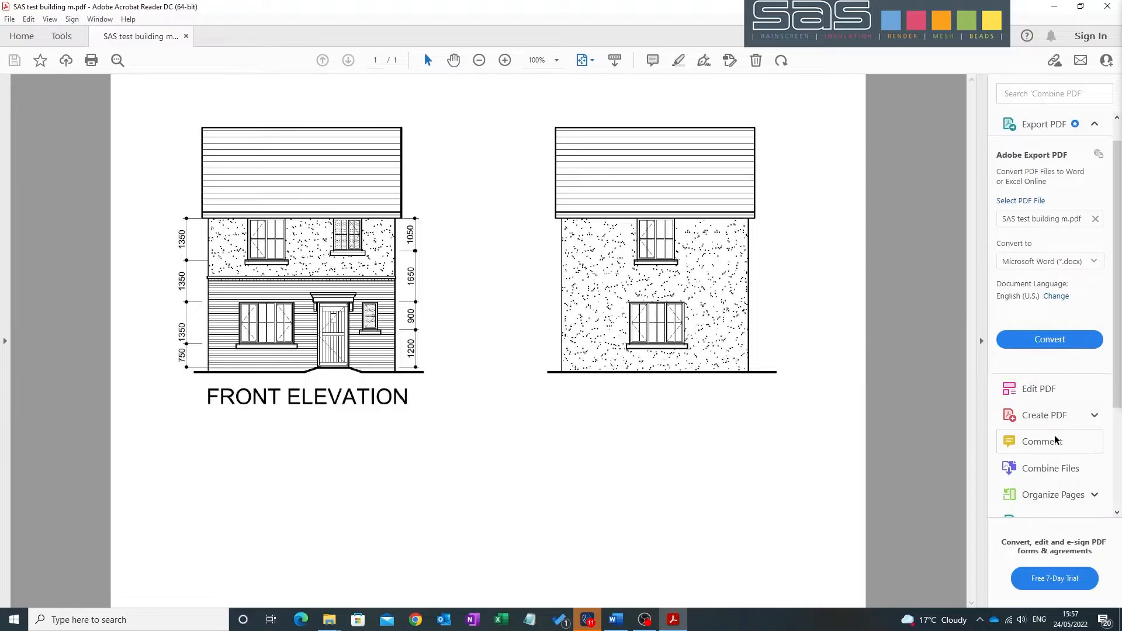
scroll(down, 3)
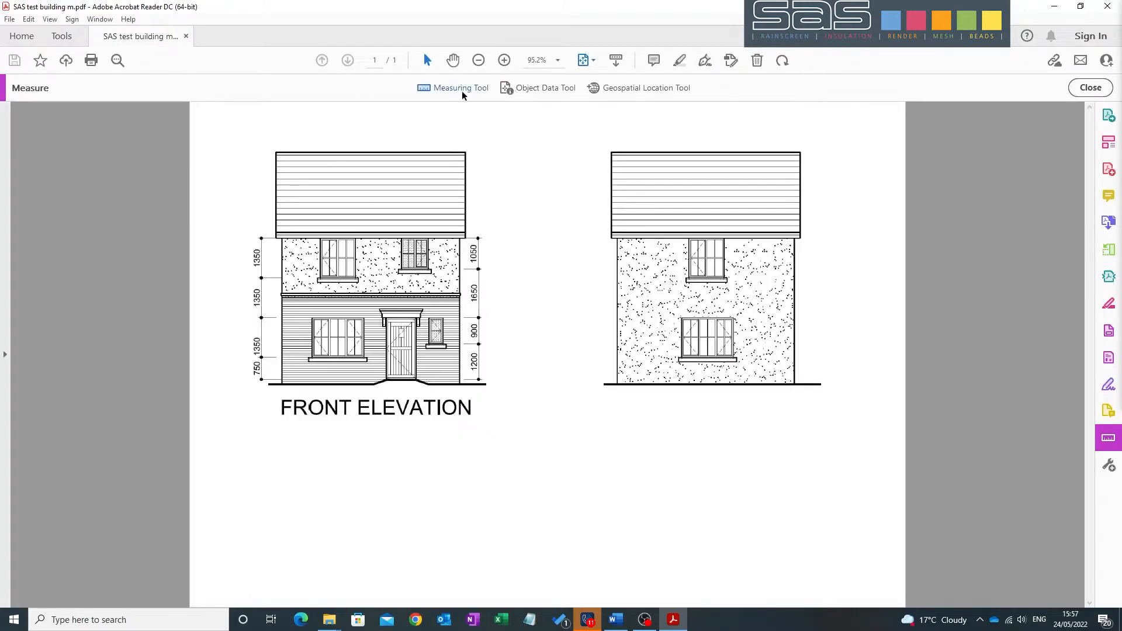
click(461, 87)
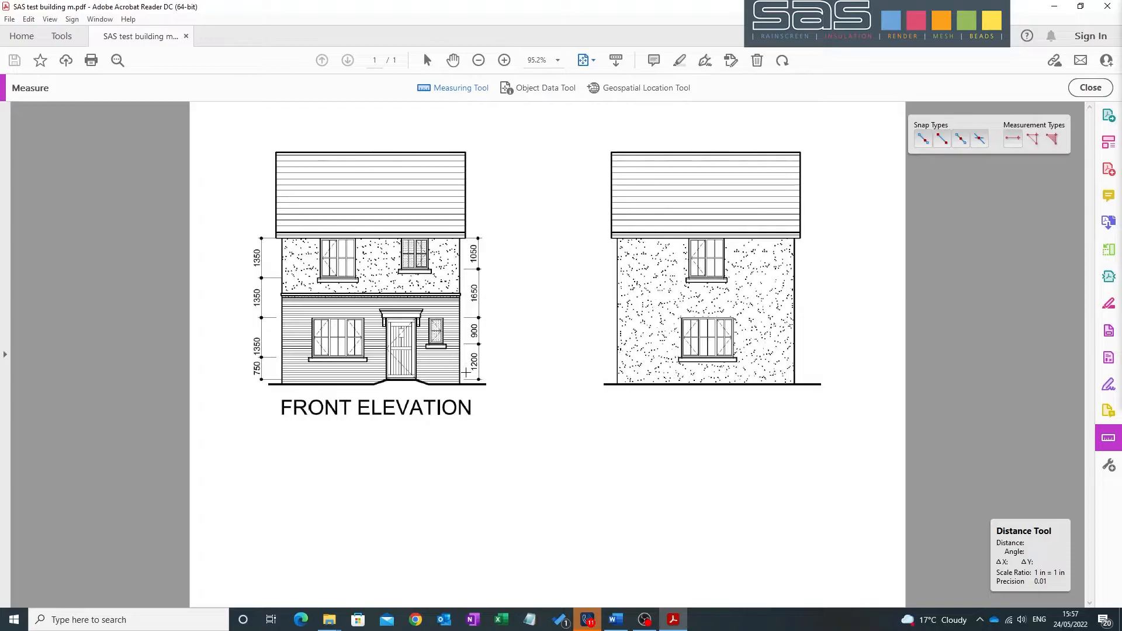
mouse_move(495, 358)
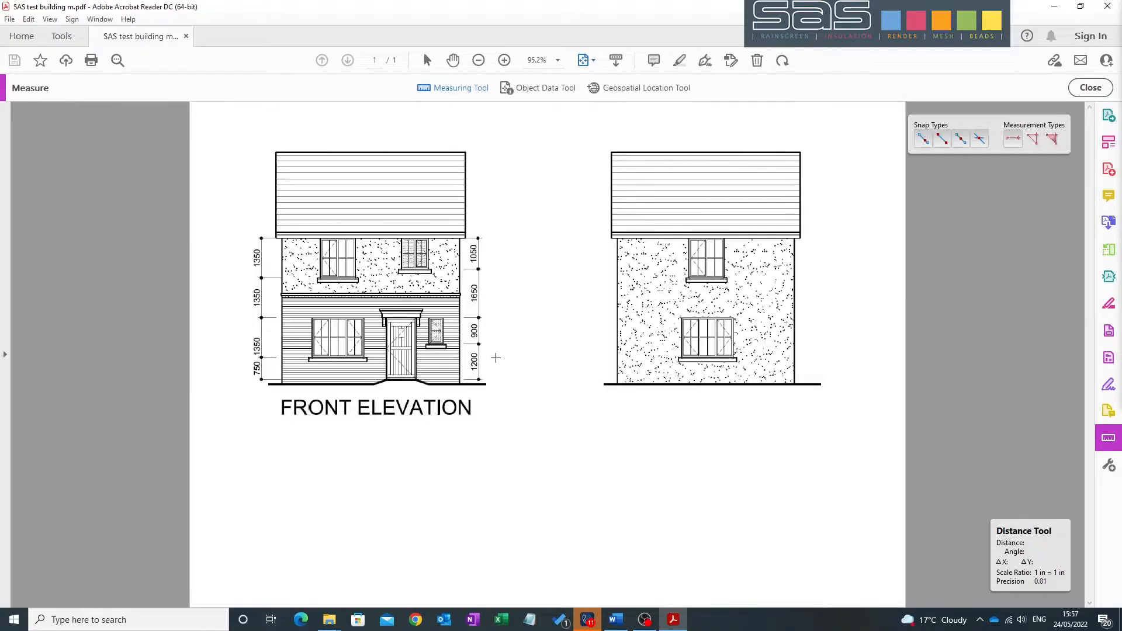
mouse_move(519, 228)
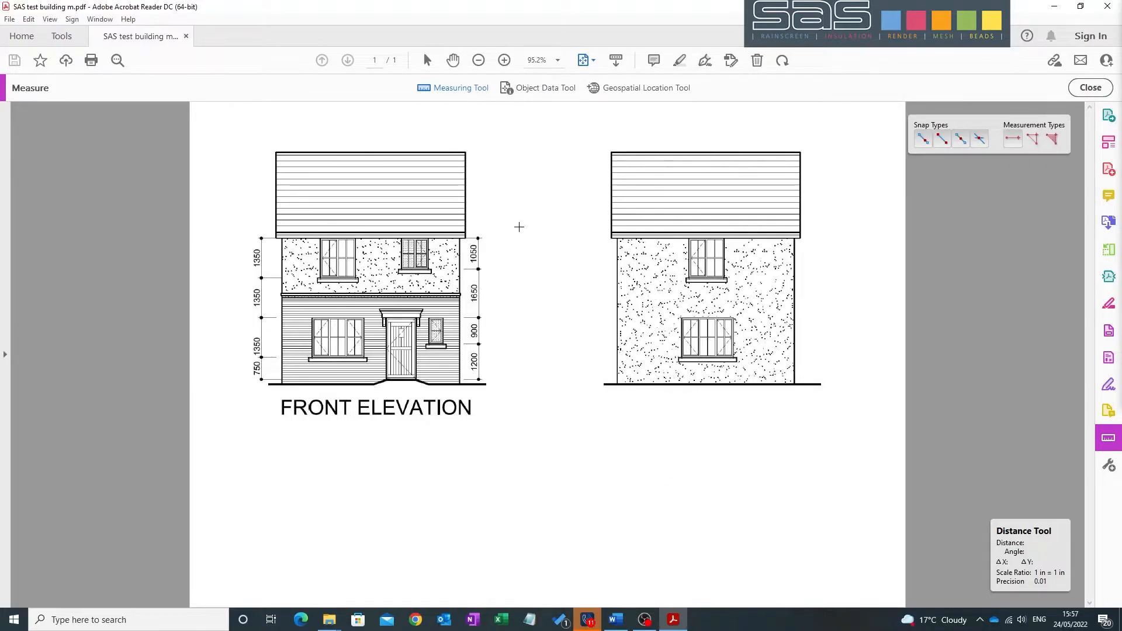
Step: Set the scale ratio to 1 mm = 1 mm via Change Scale Ratio and Precision
right_click(519, 228)
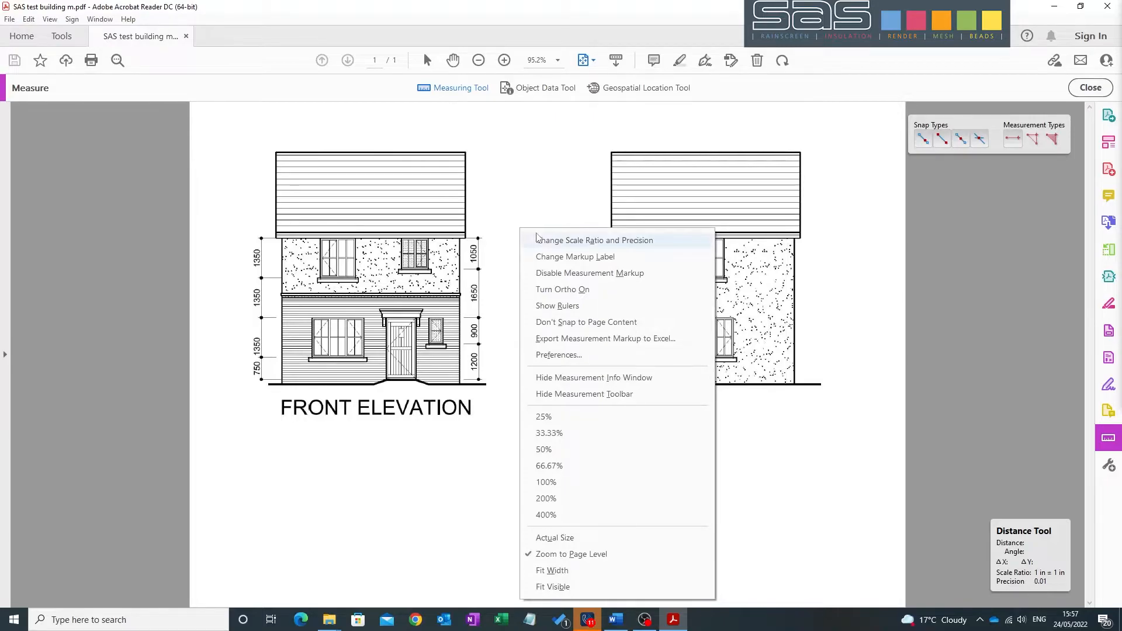
mouse_move(553, 245)
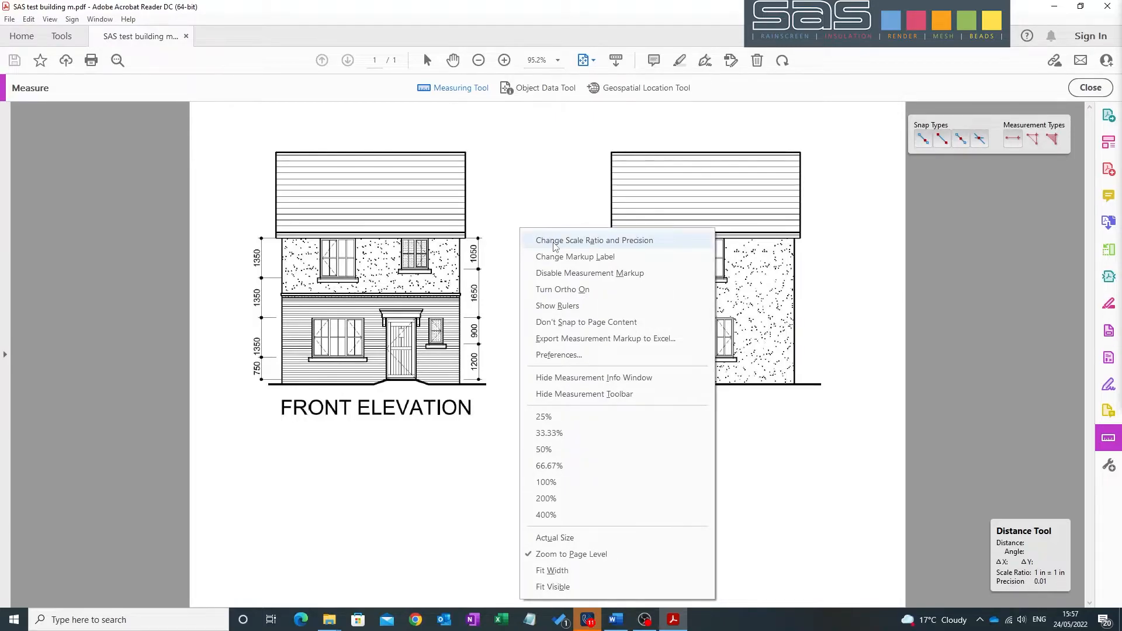
click(593, 240)
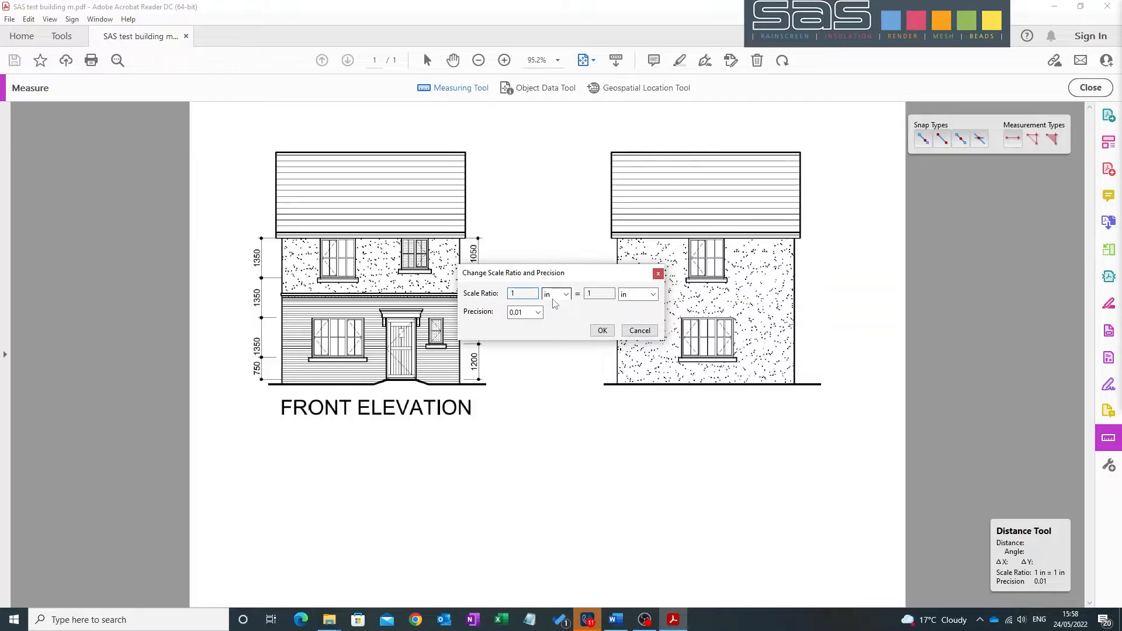
click(554, 293)
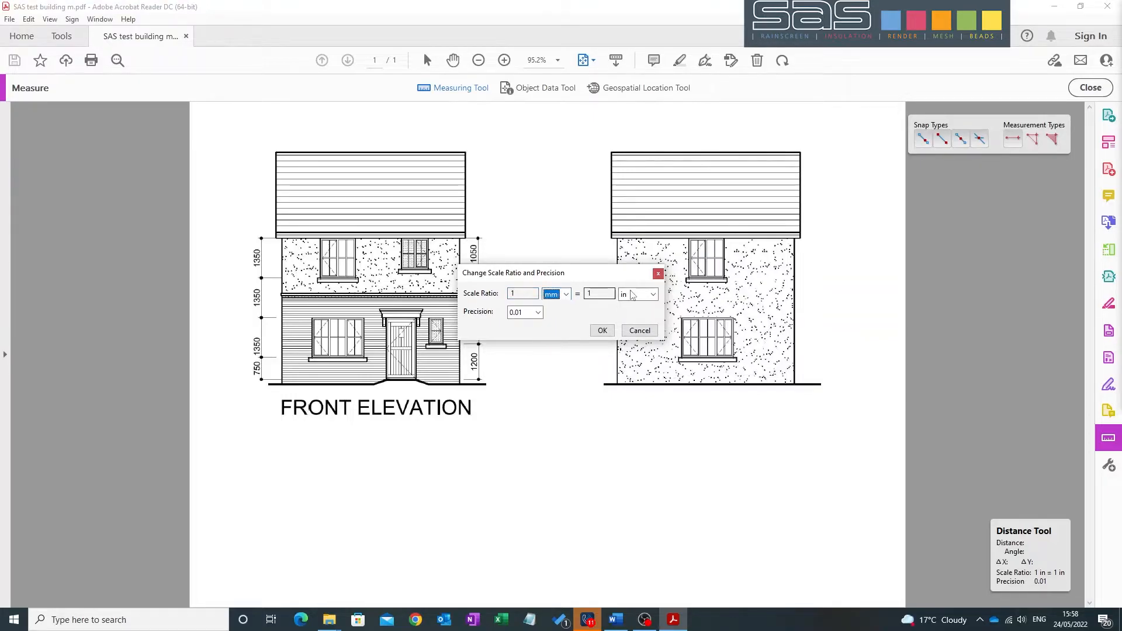
click(636, 295)
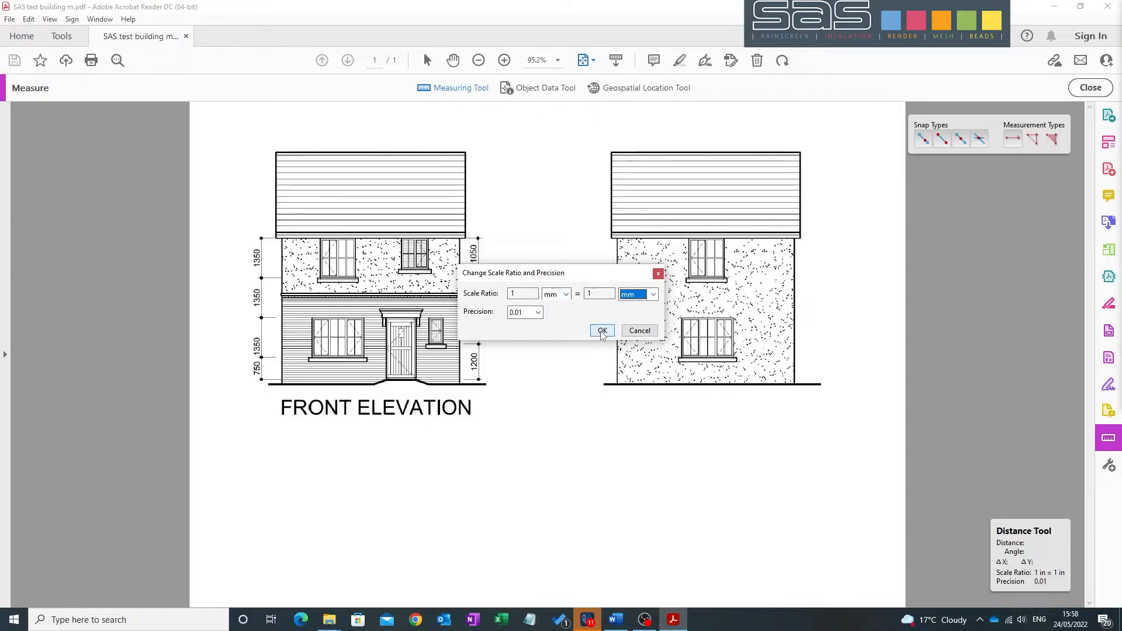
click(602, 331)
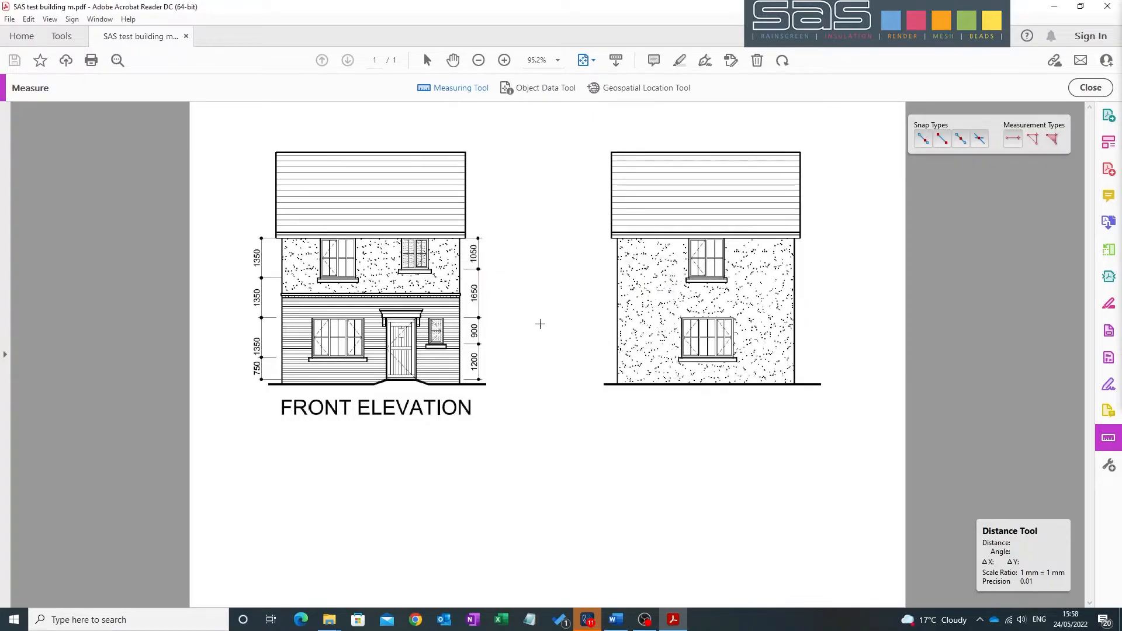
mouse_move(469, 375)
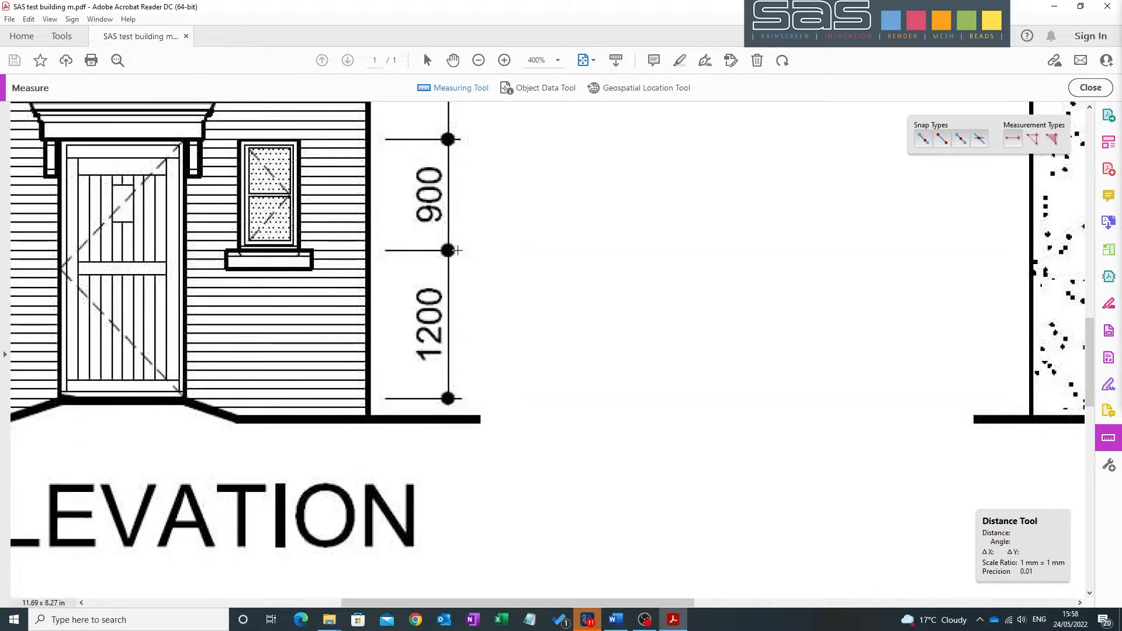
Step: Measure the 1200 dimension line near the door, reading 14.66 mm at the uncalibrated scale
click(449, 398)
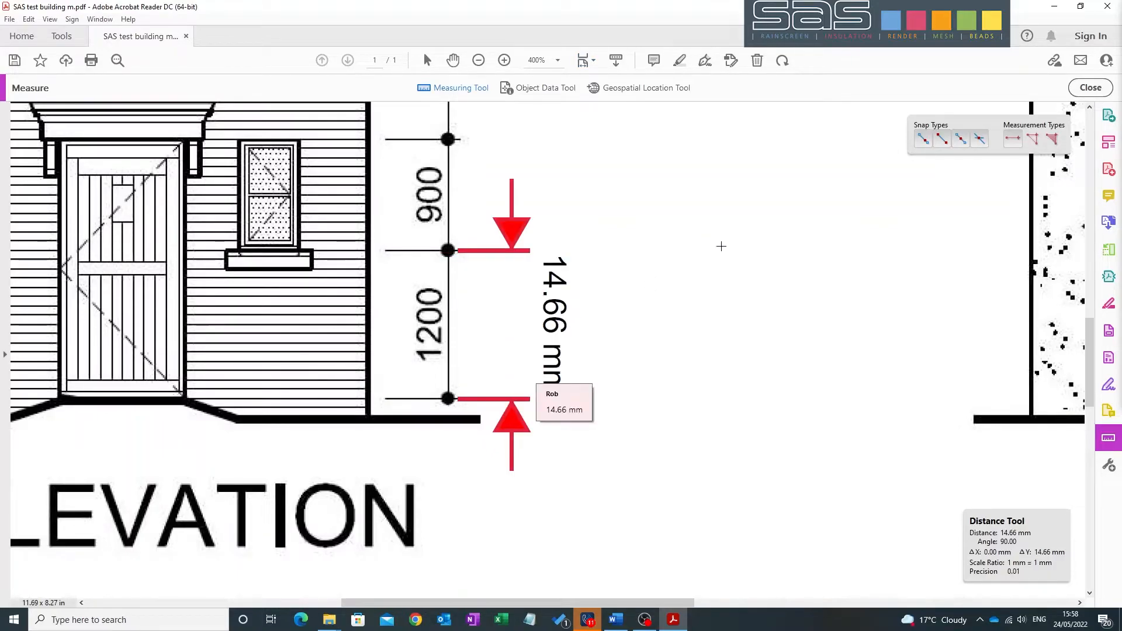
mouse_move(576, 184)
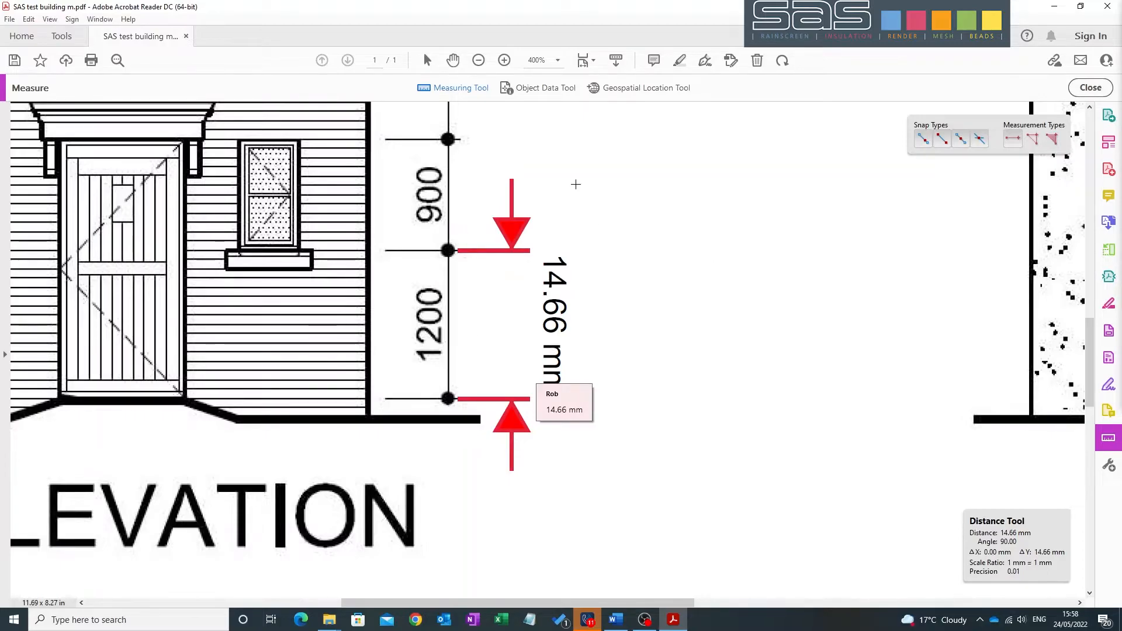
Step: Enter a scale ratio of 14.66 mm = 1.2 m in Change Scale Ratio and Precision and confirm it
right_click(576, 185)
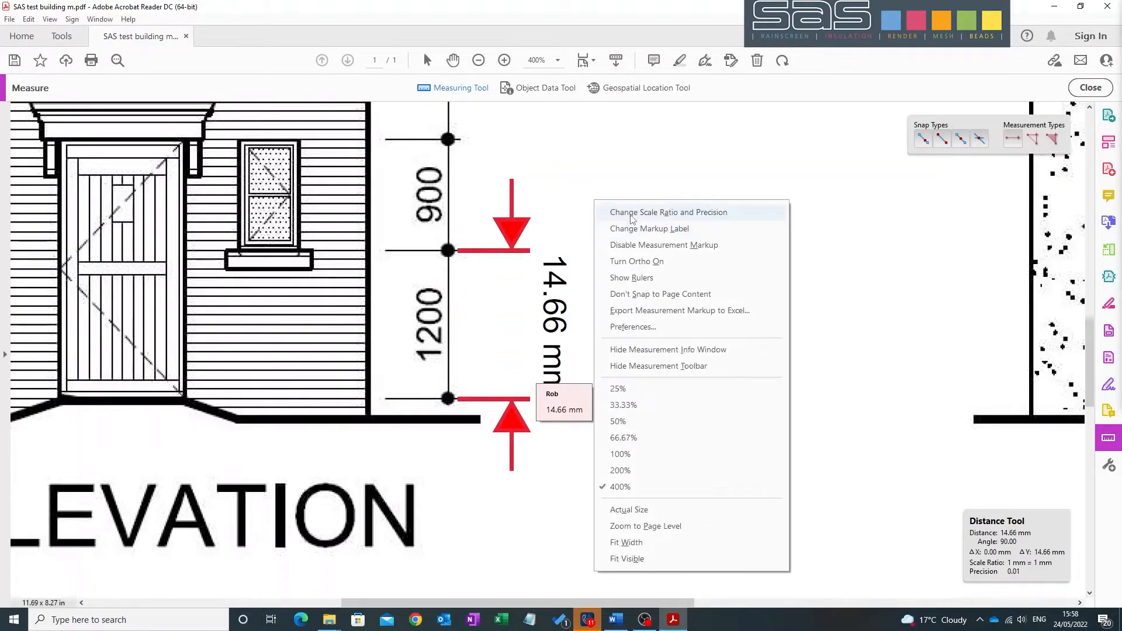
click(668, 212)
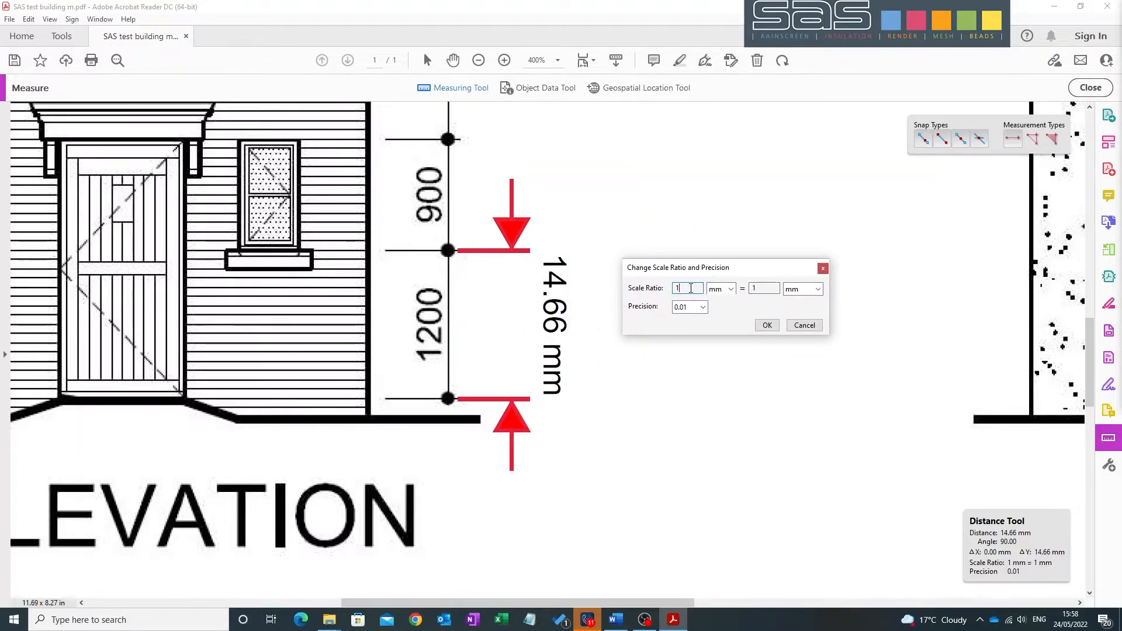
text(14.66)
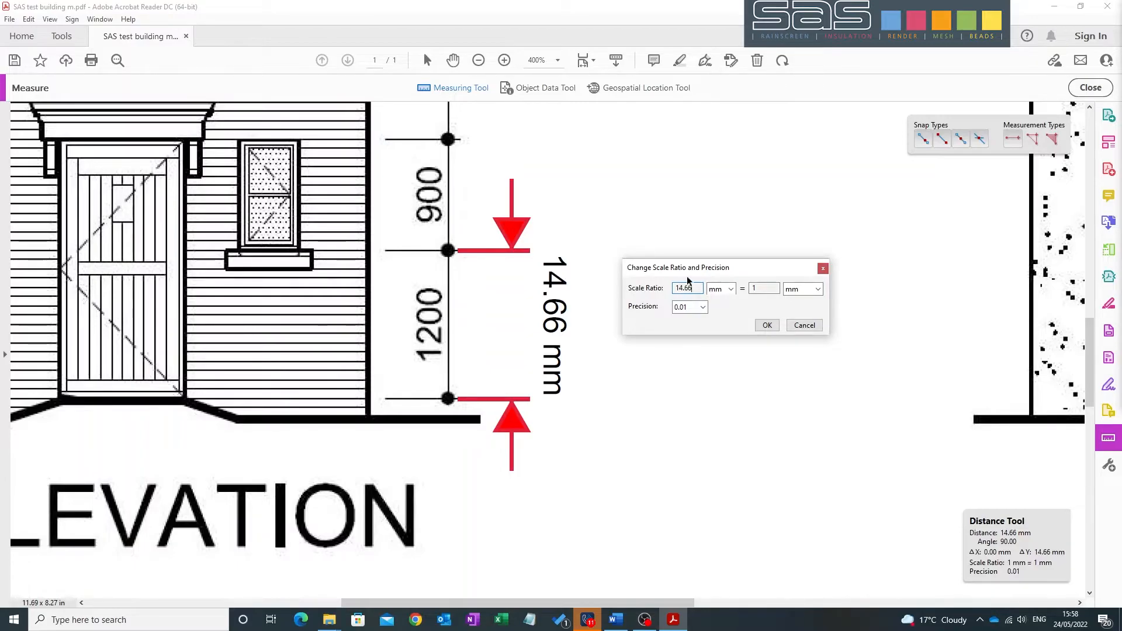
click(816, 288)
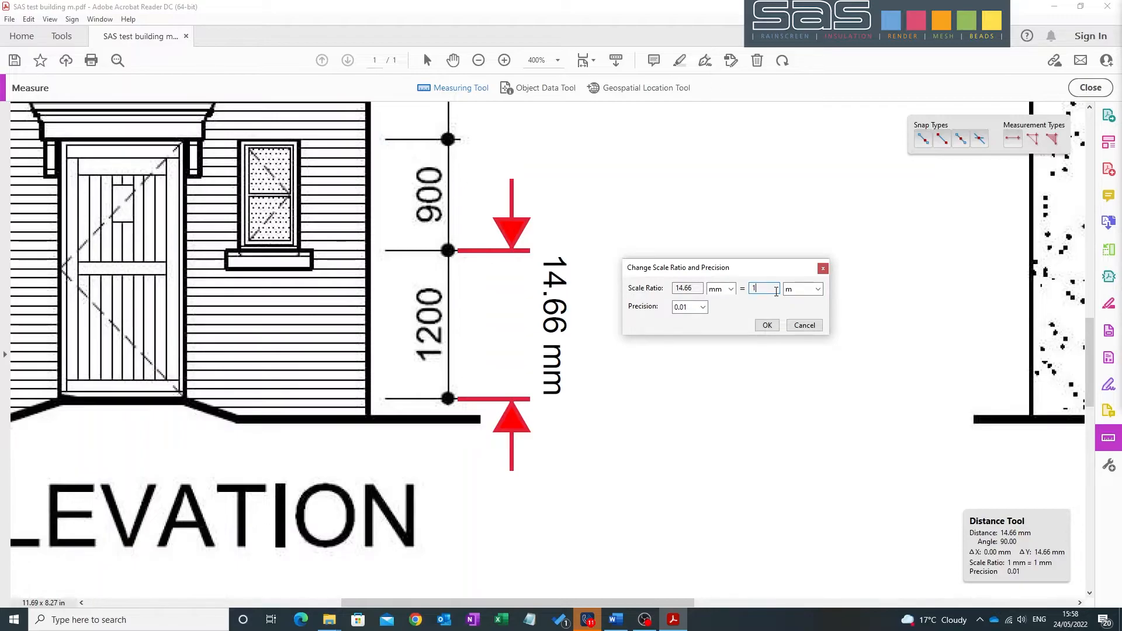
text(.2)
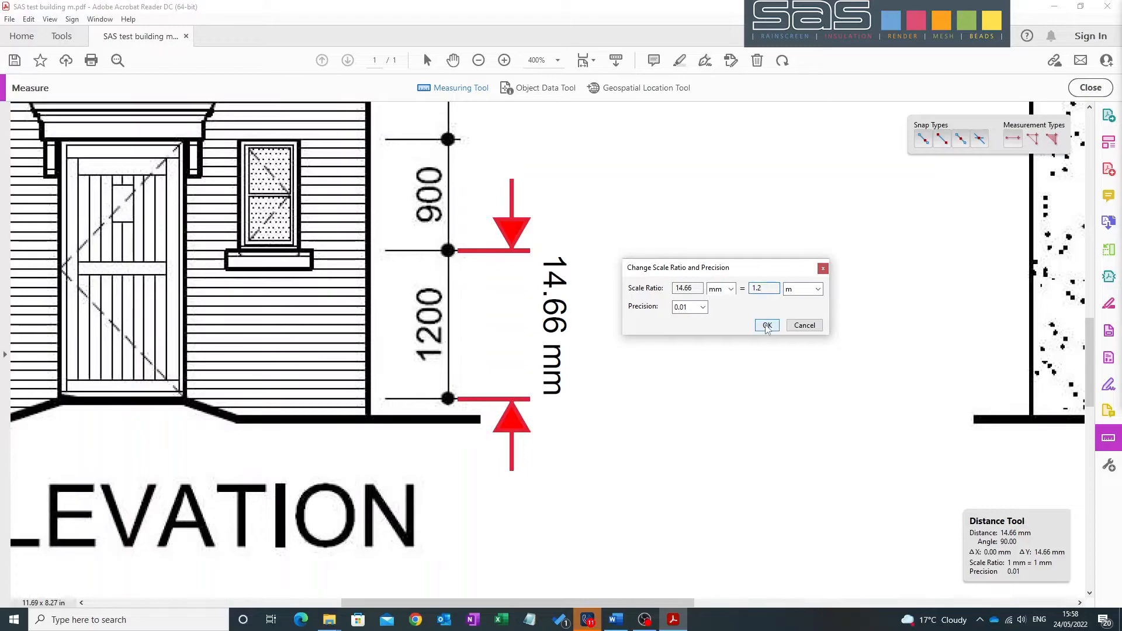
click(766, 325)
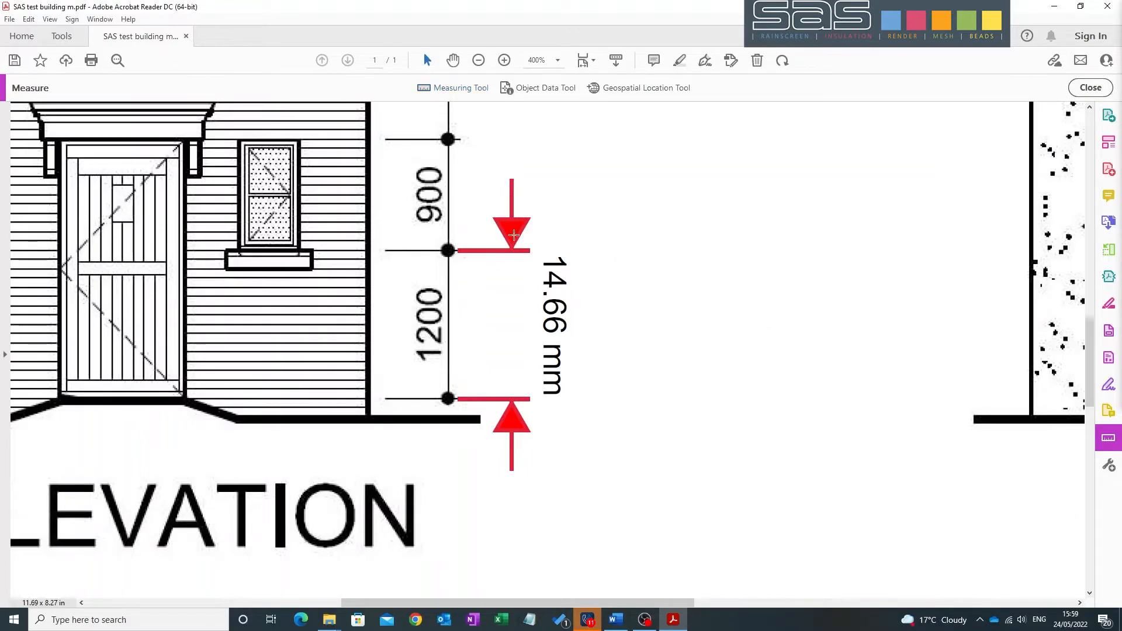
Step: Clear the old 14.66 mm measurement and re-measure the 1200 span, now reading 1.20 m
click(512, 250)
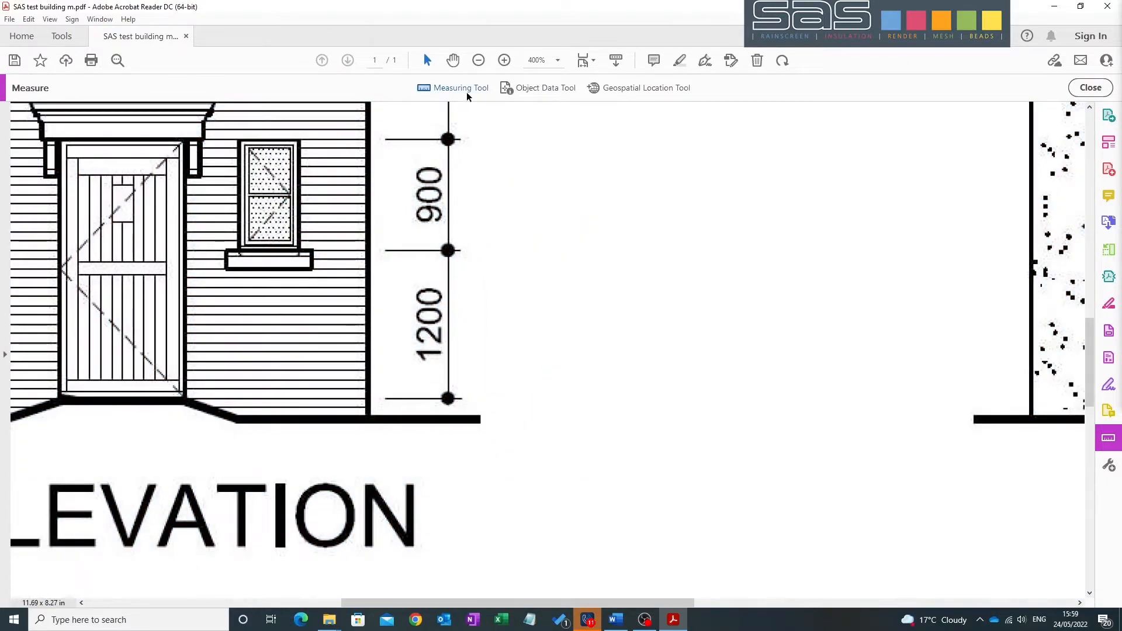
click(461, 87)
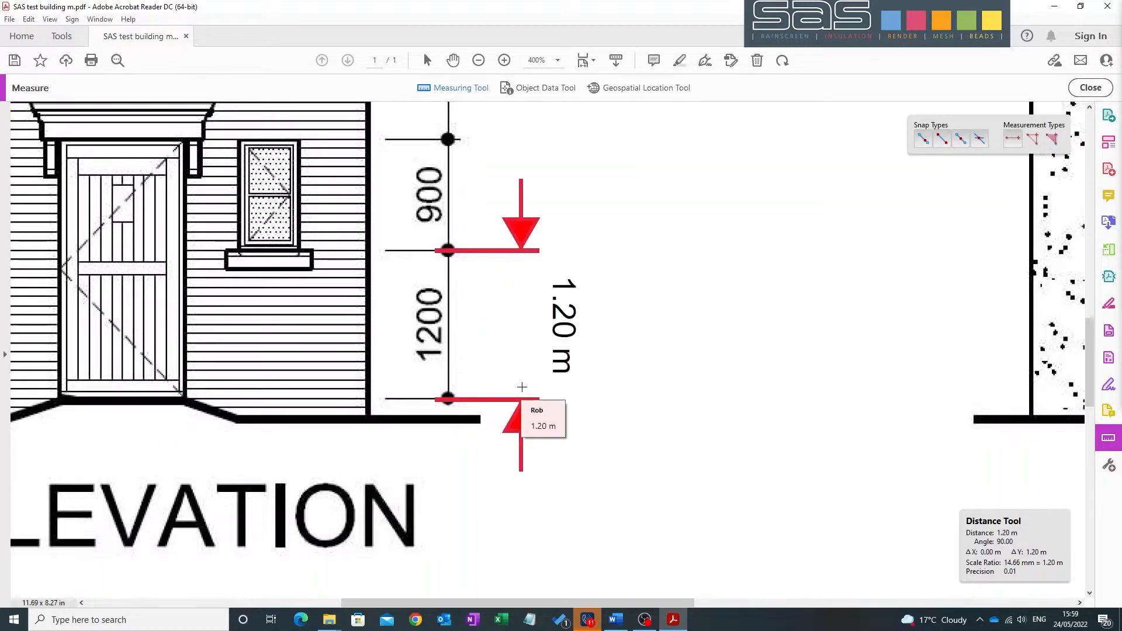
mouse_move(530, 381)
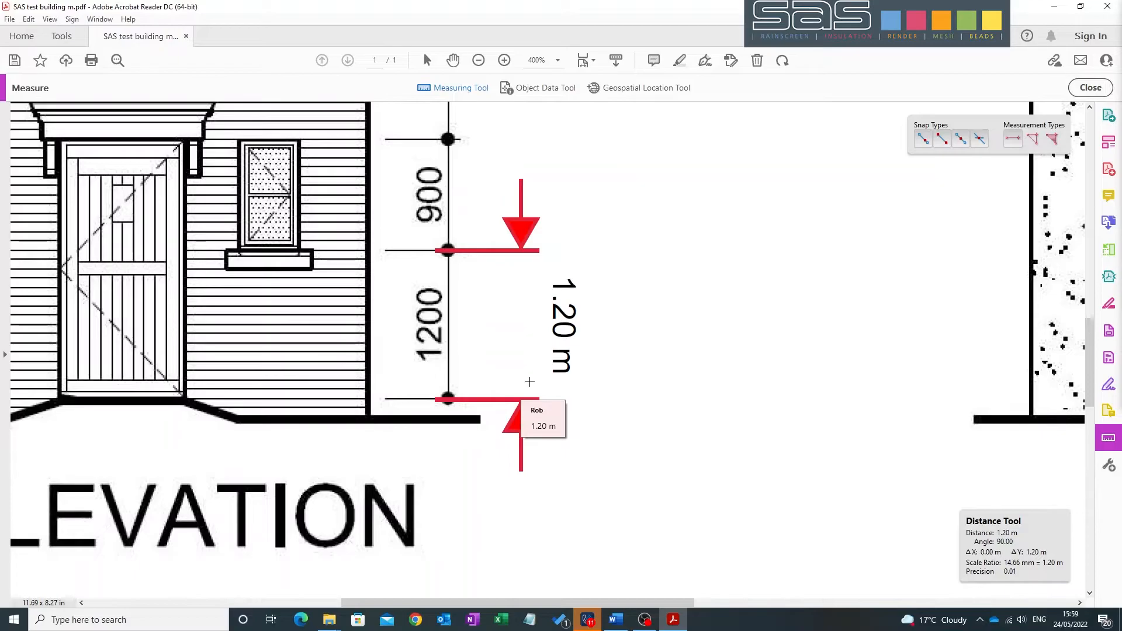
mouse_move(334, 306)
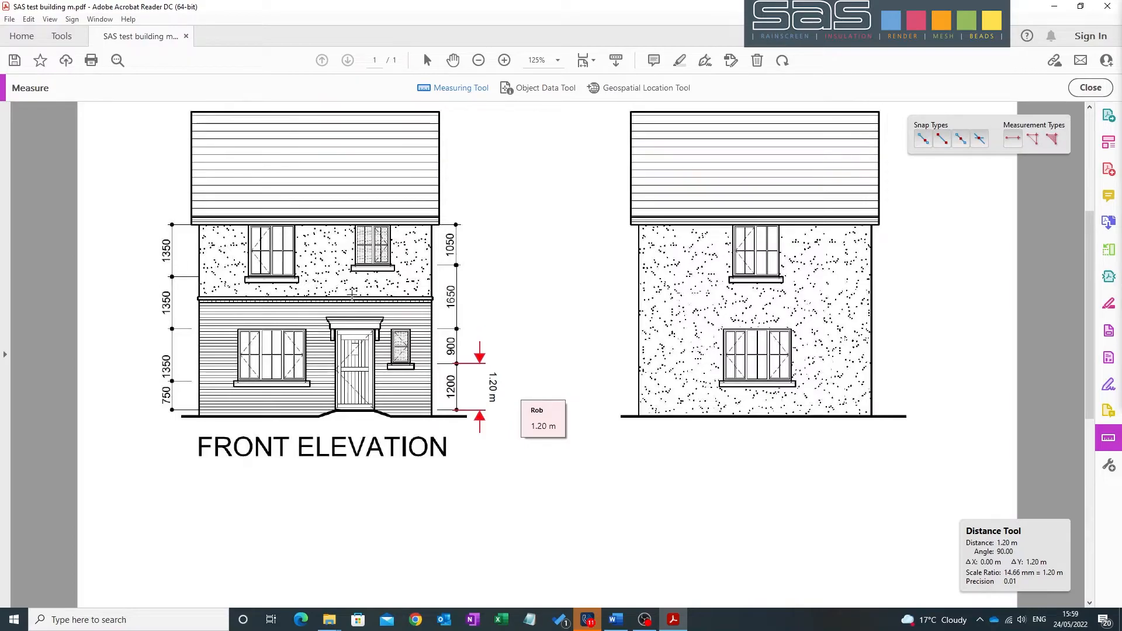
mouse_move(421, 143)
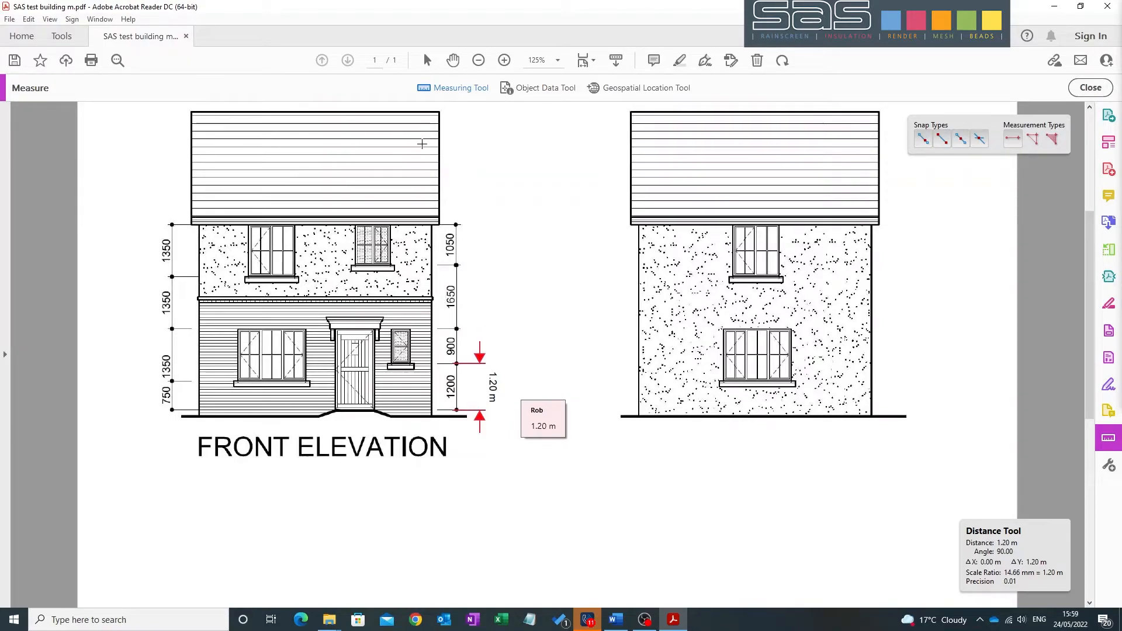
Step: Outline the upper-storey render wall as an area polygon measuring 11.15 sq m
click(1052, 139)
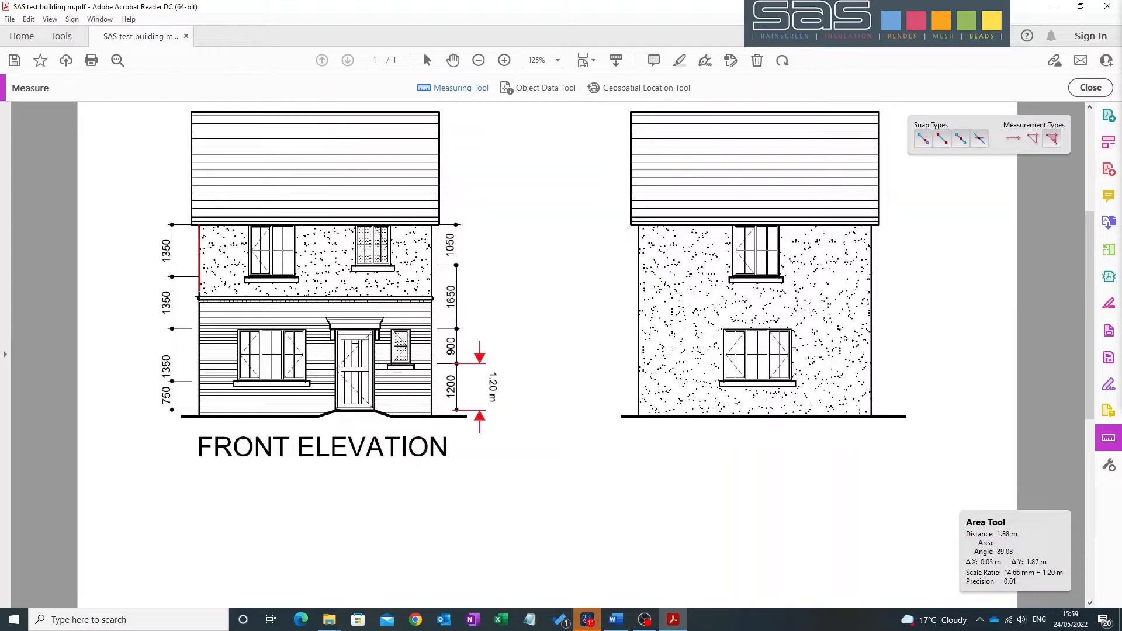
click(428, 296)
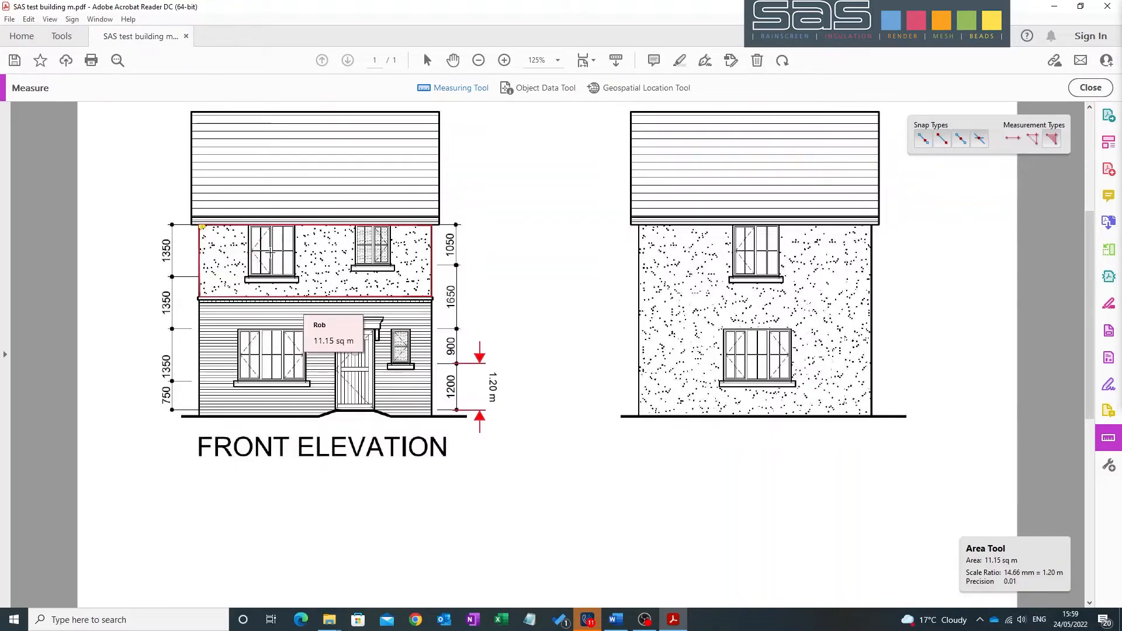
mouse_move(569, 381)
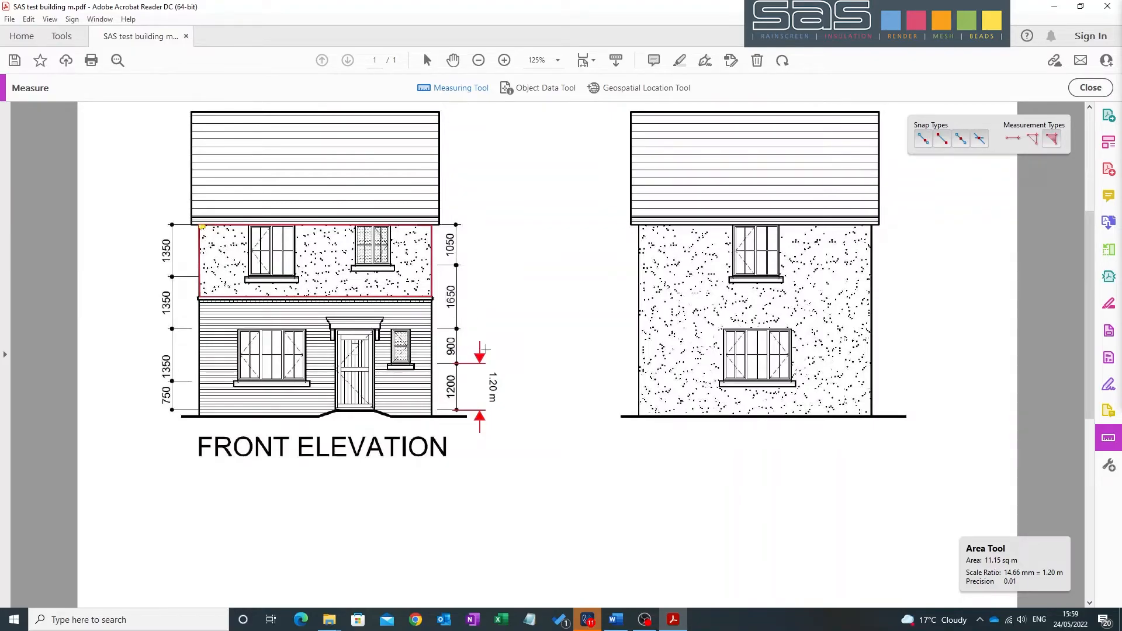
mouse_move(506, 378)
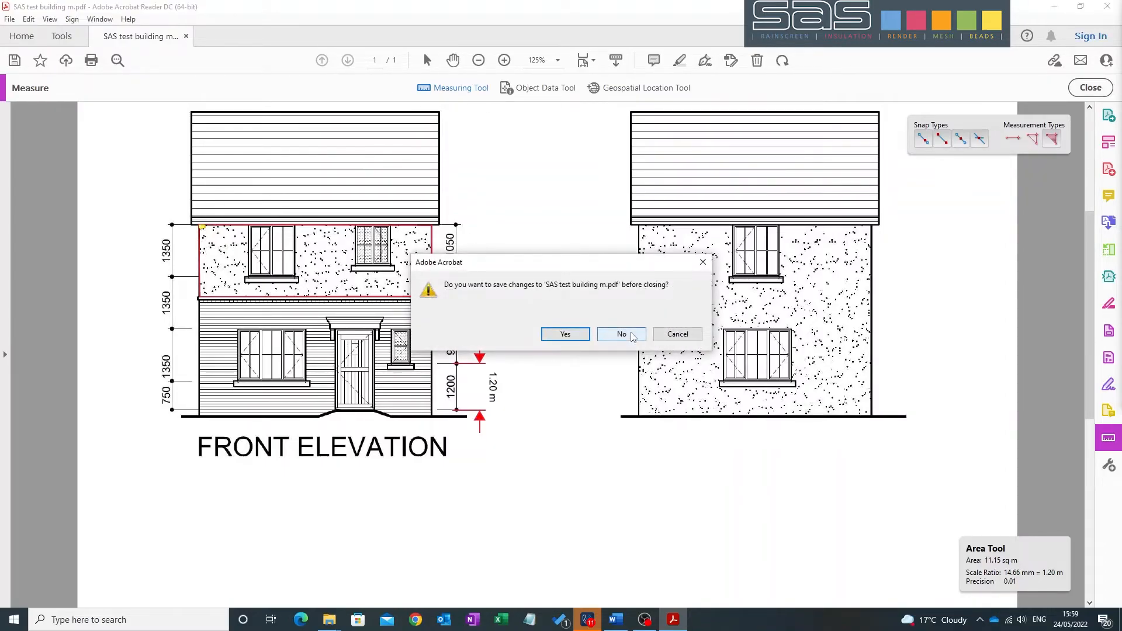
Step: Answer No to the save-changes prompt so the SAS test building m drawing closes unsaved
click(620, 334)
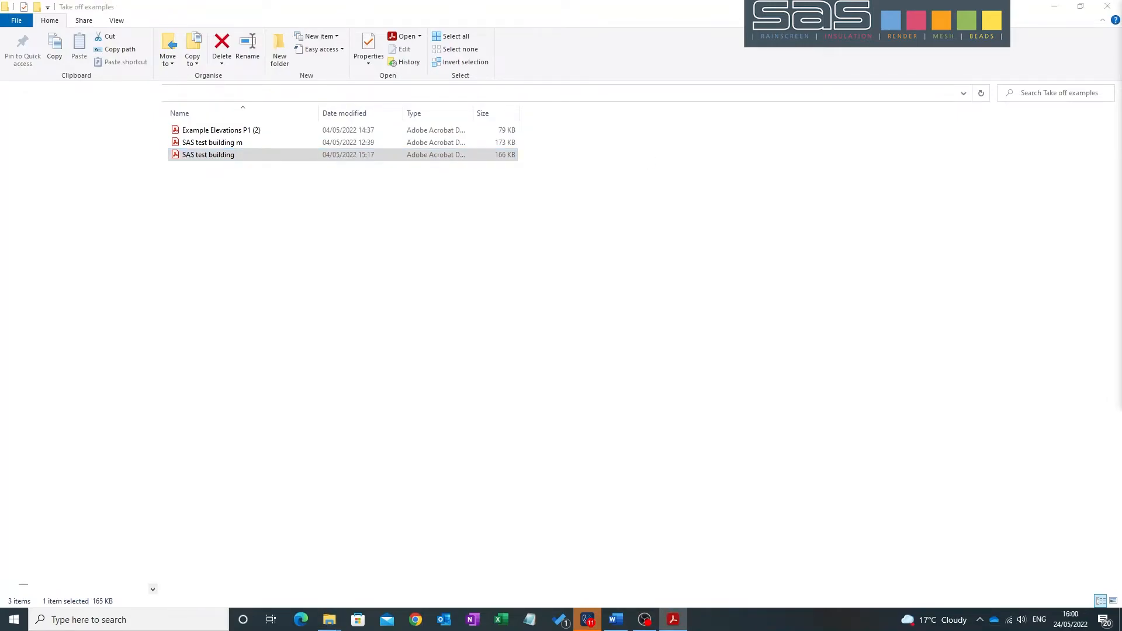
Step: Open SAS test building.pdf from File Explorer and maximise the Acrobat window
double_click(208, 154)
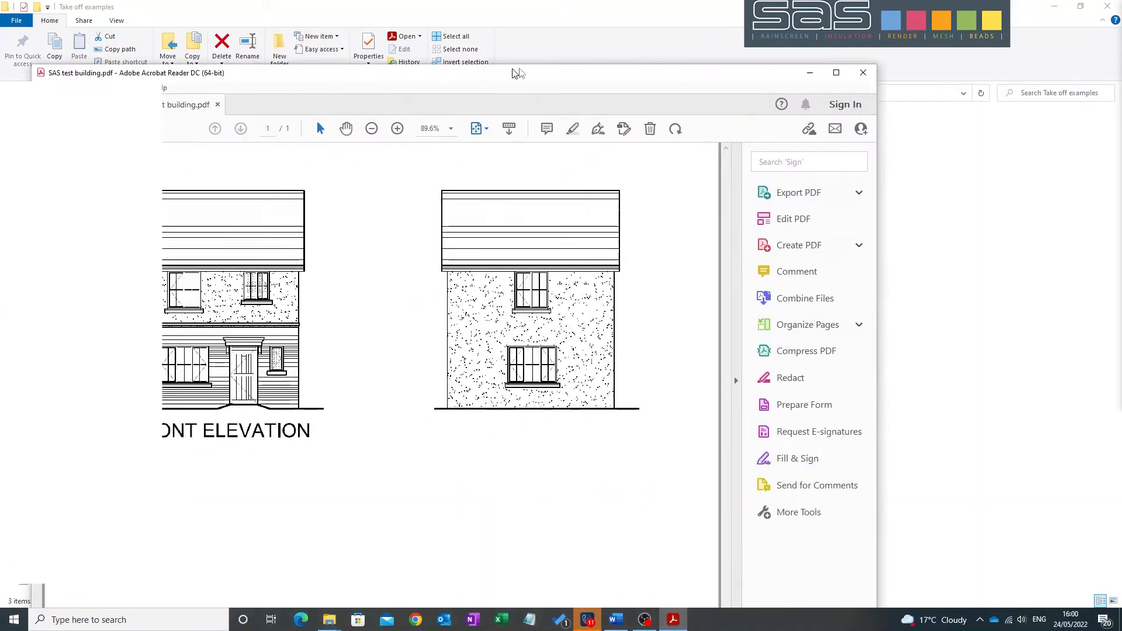
click(834, 73)
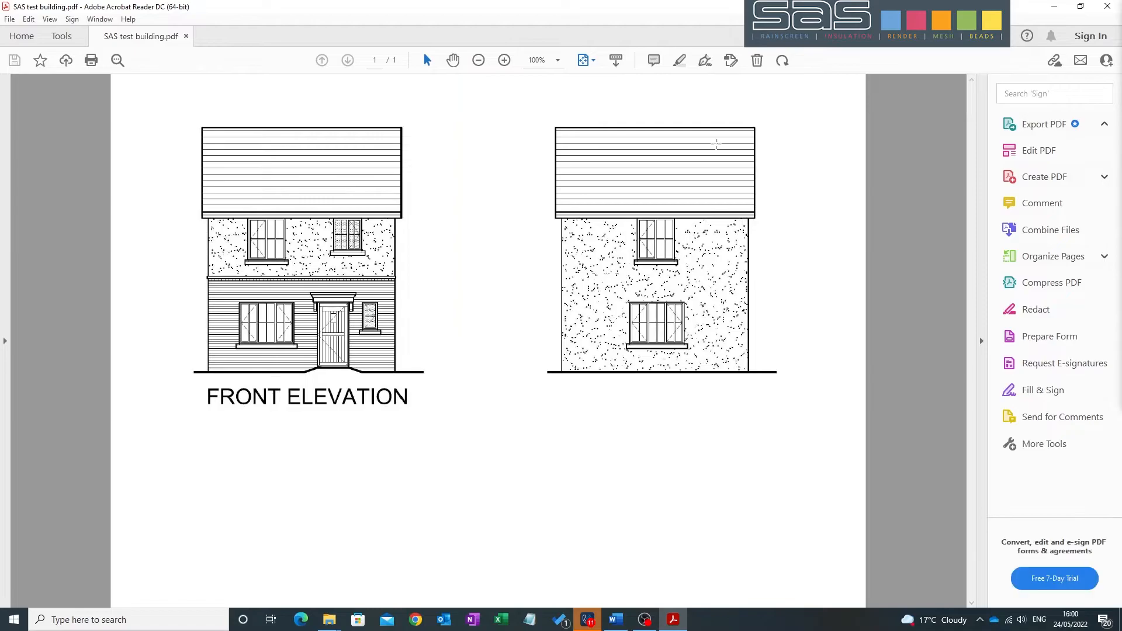
mouse_move(409, 298)
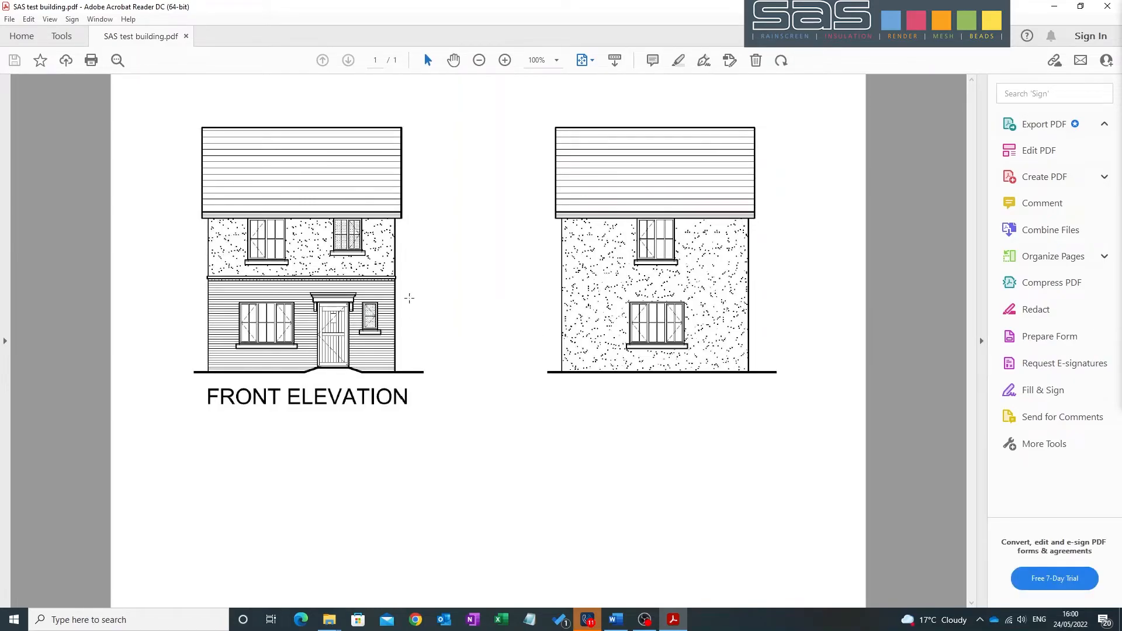
mouse_move(699, 123)
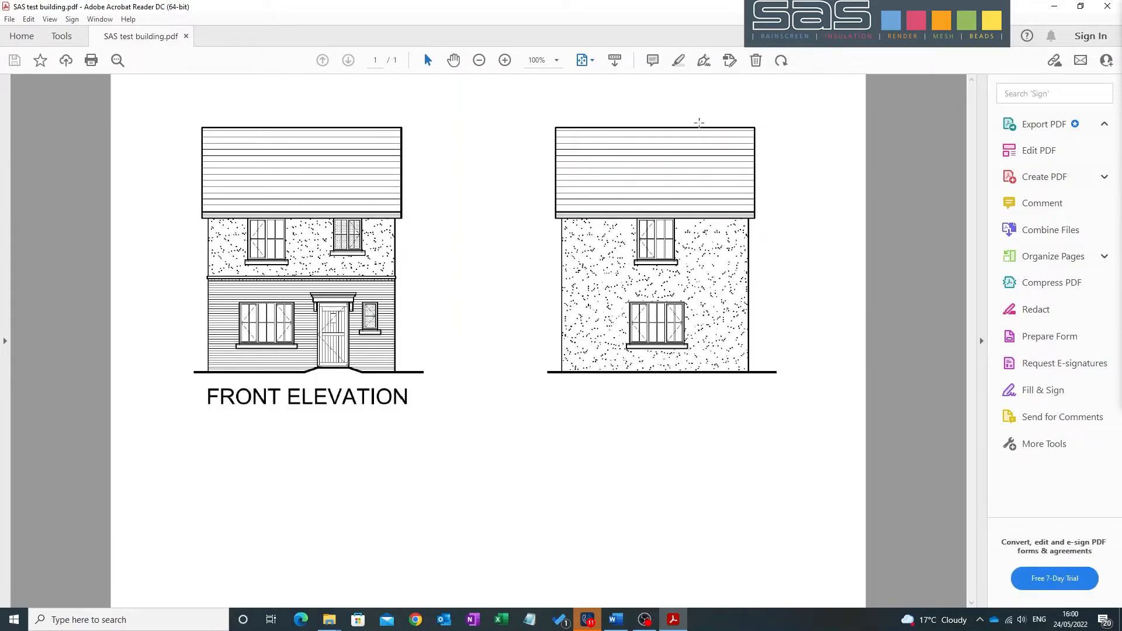
mouse_move(1051, 445)
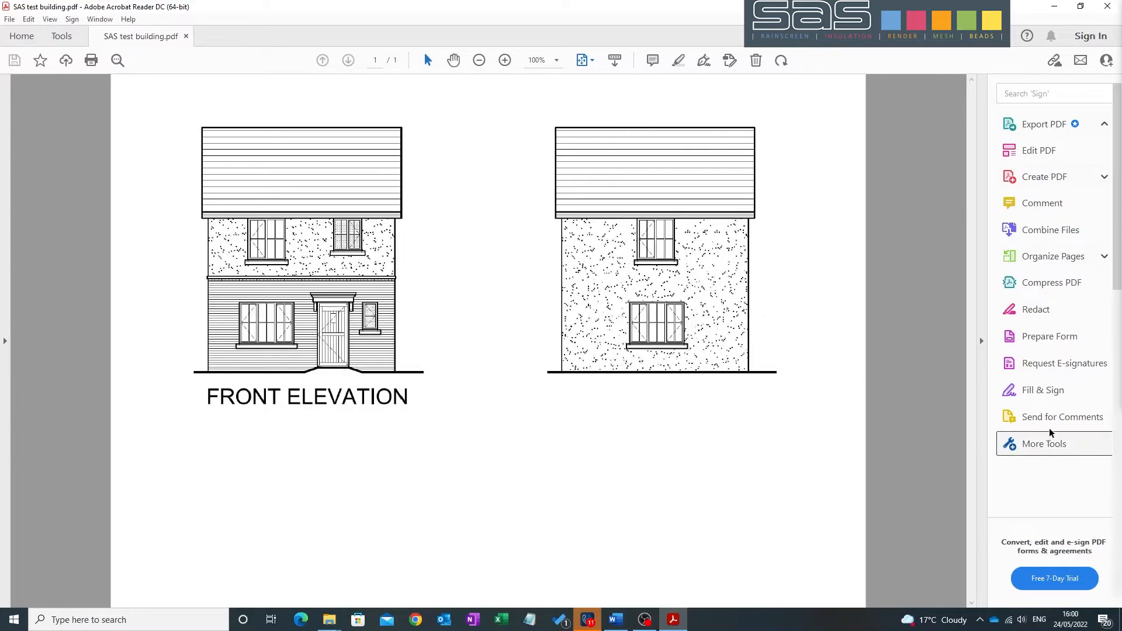
Step: Activate the Measure tool with the Distance measuring type on the SAS test building drawing
click(61, 36)
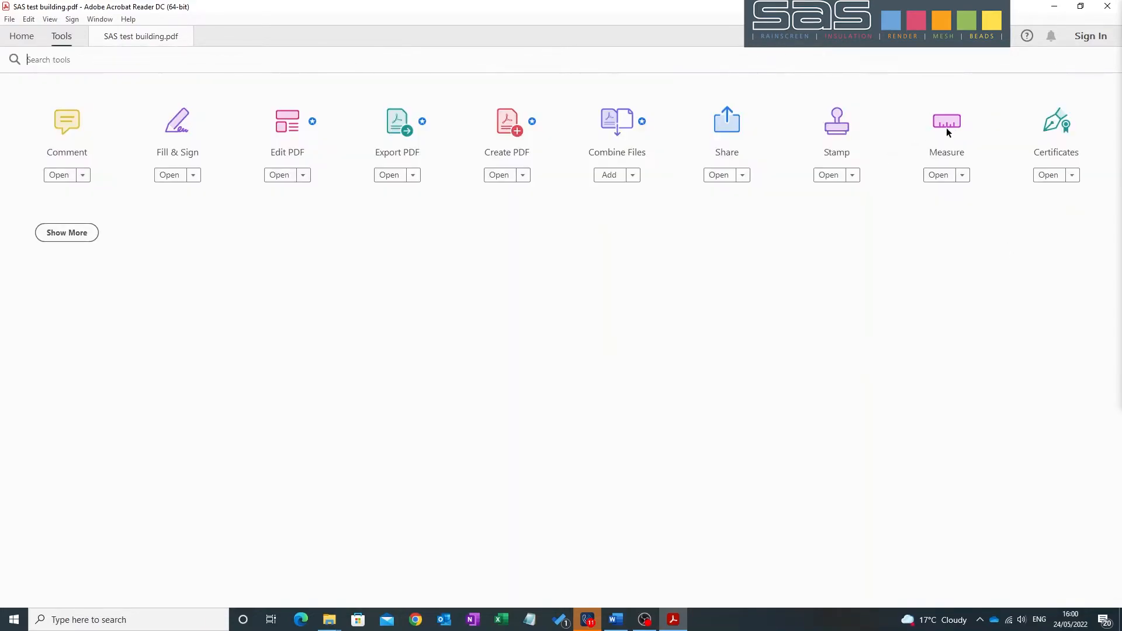
click(939, 174)
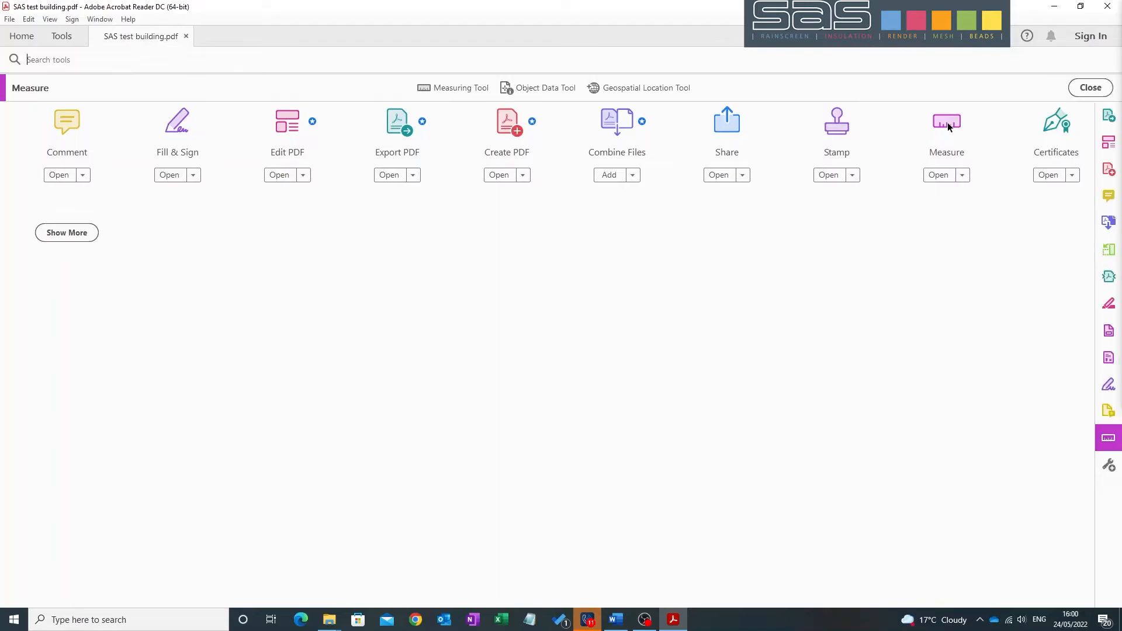
click(461, 88)
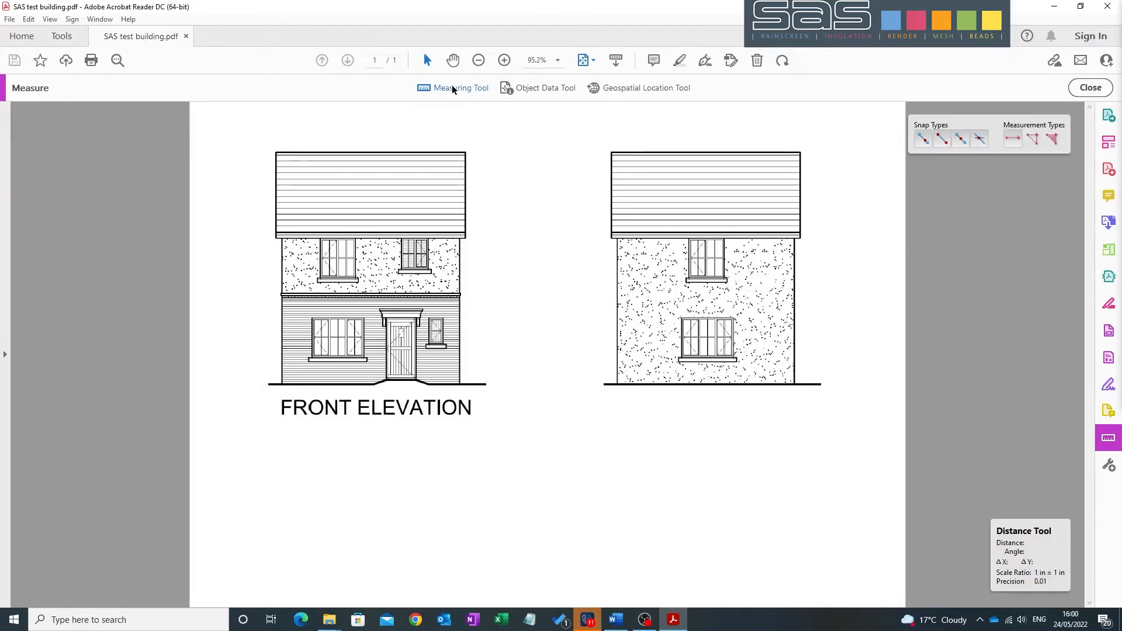
mouse_move(499, 219)
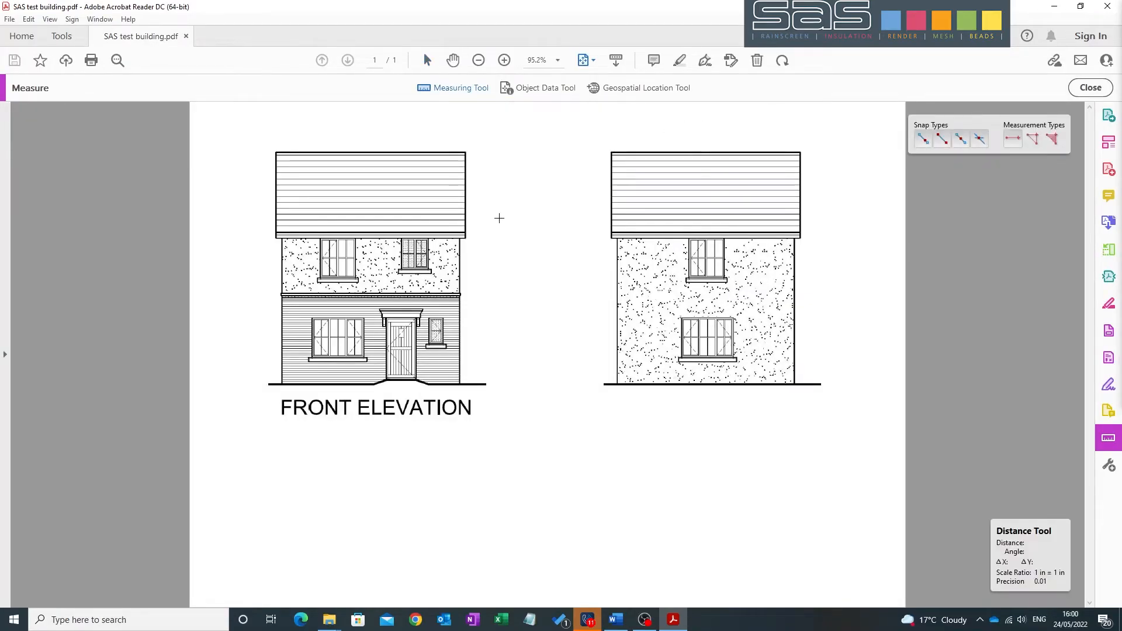
Step: Change the scale ratio so both page and real-world units are millimetres (1 mm = 1 mm)
right_click(499, 219)
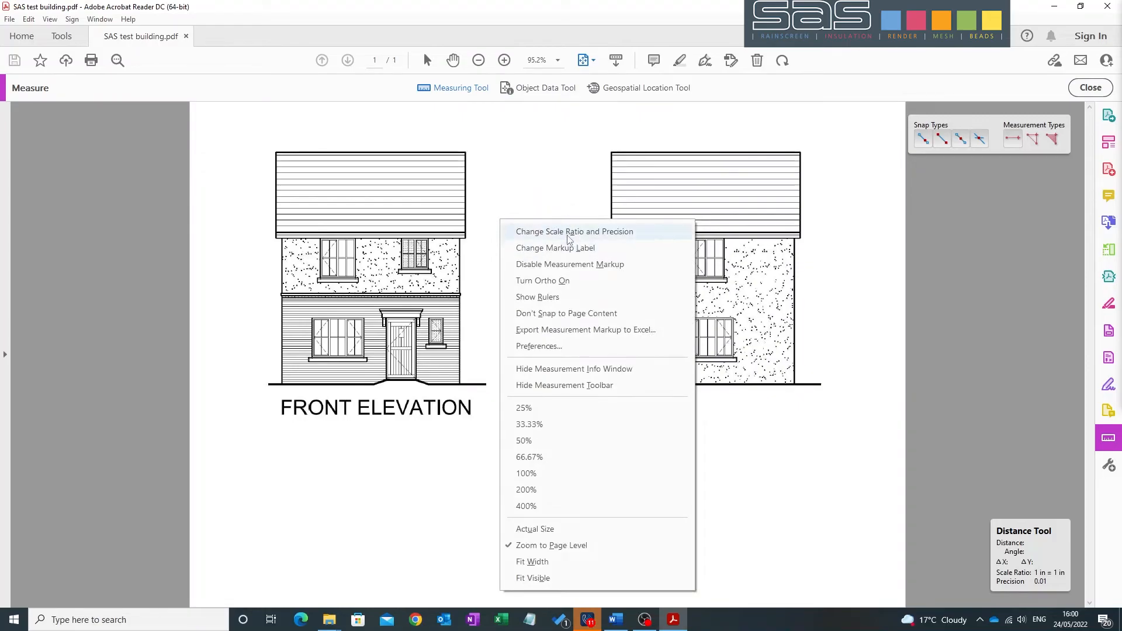
click(574, 232)
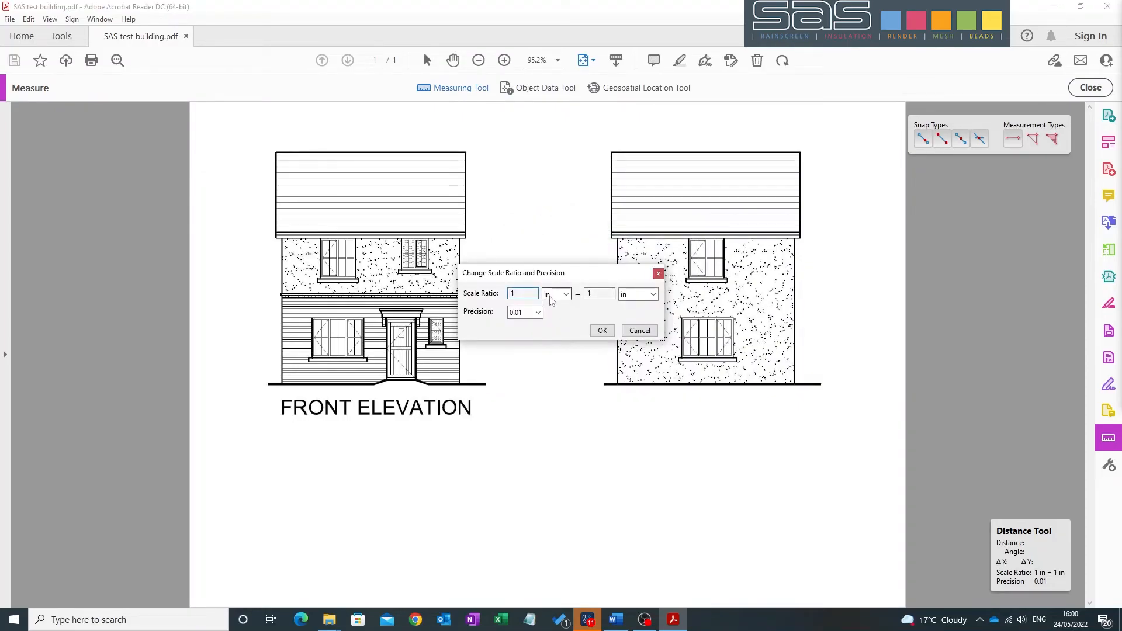
click(650, 294)
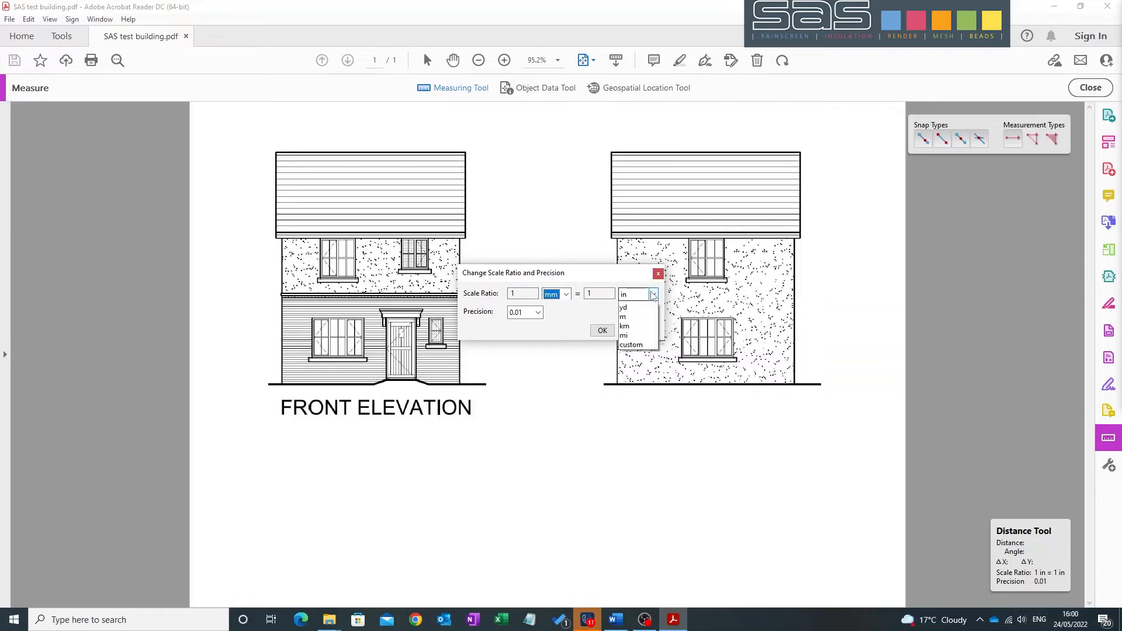
click(627, 294)
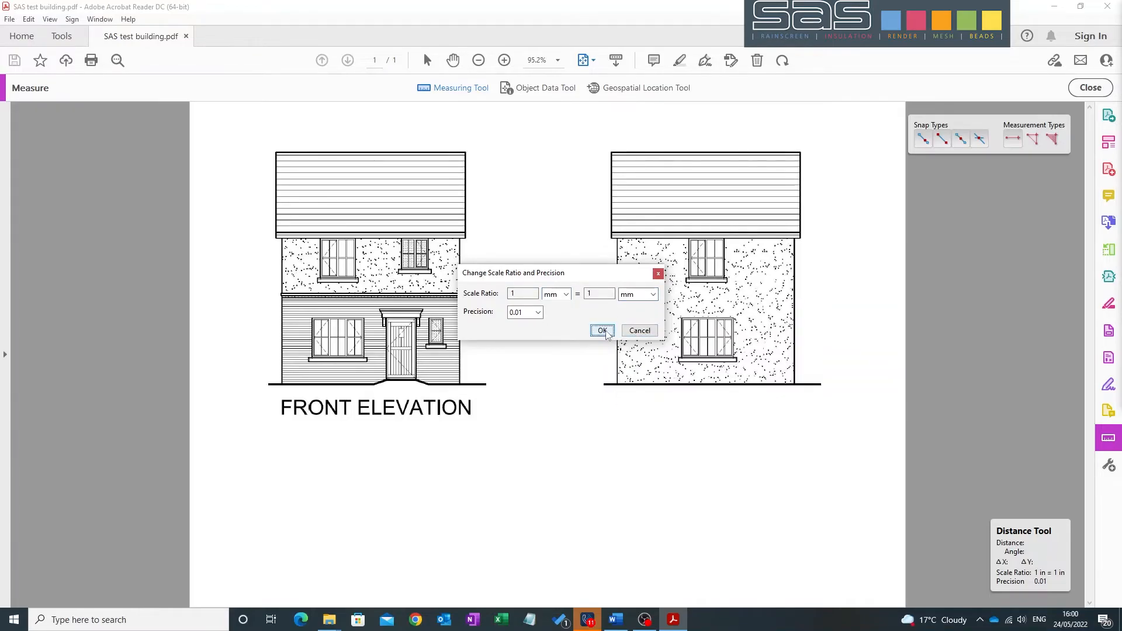
click(601, 331)
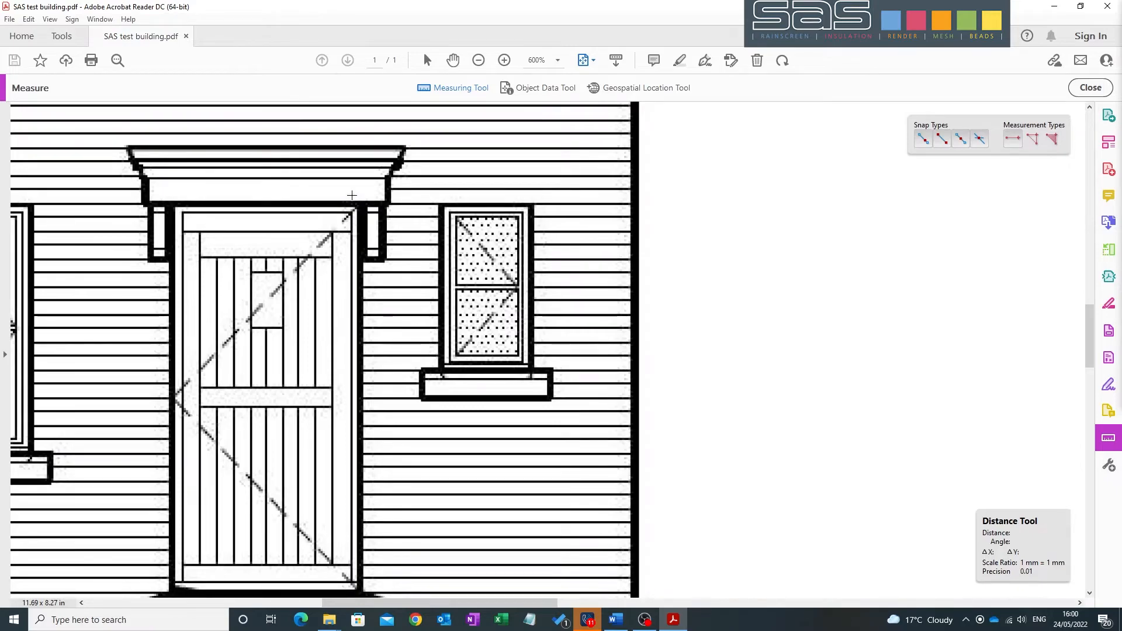
mouse_move(351, 210)
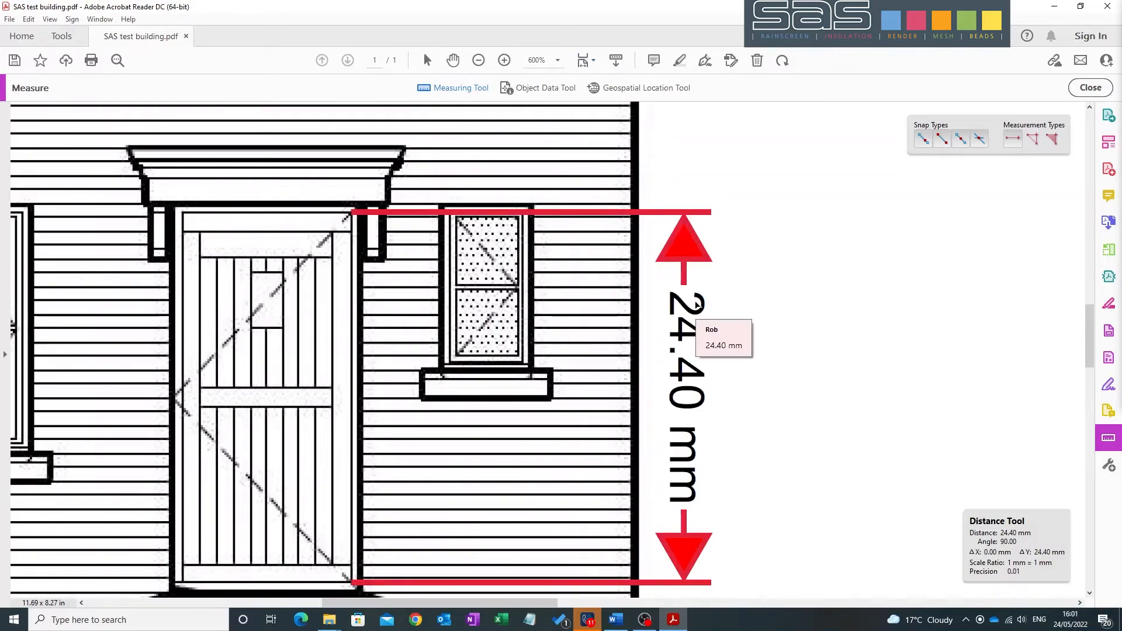
mouse_move(870, 362)
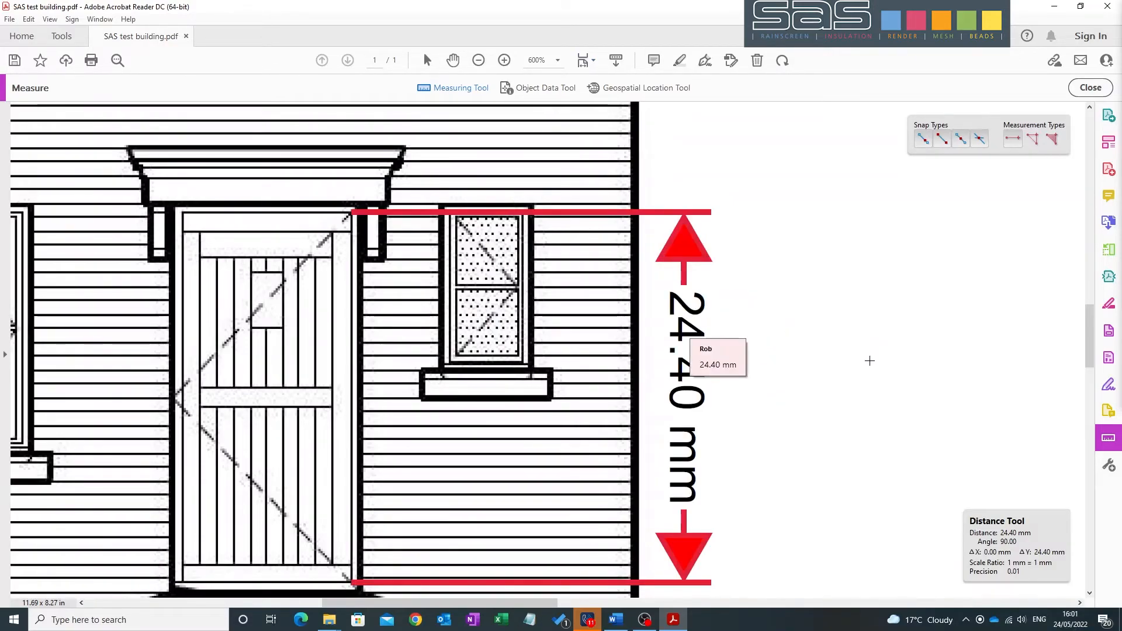
mouse_move(822, 288)
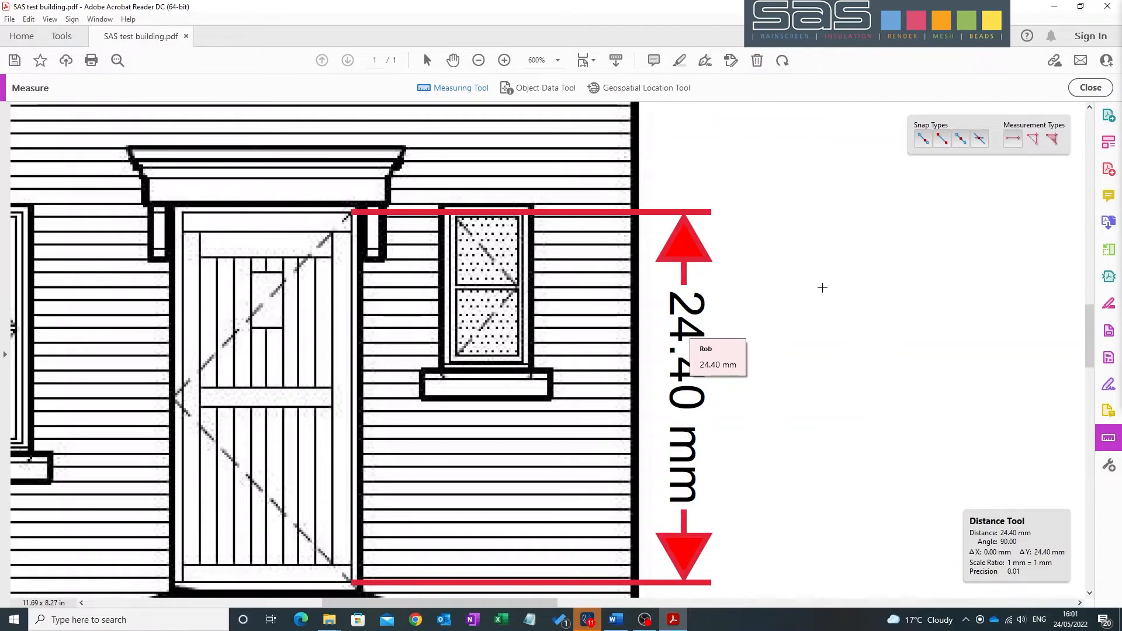
mouse_move(772, 260)
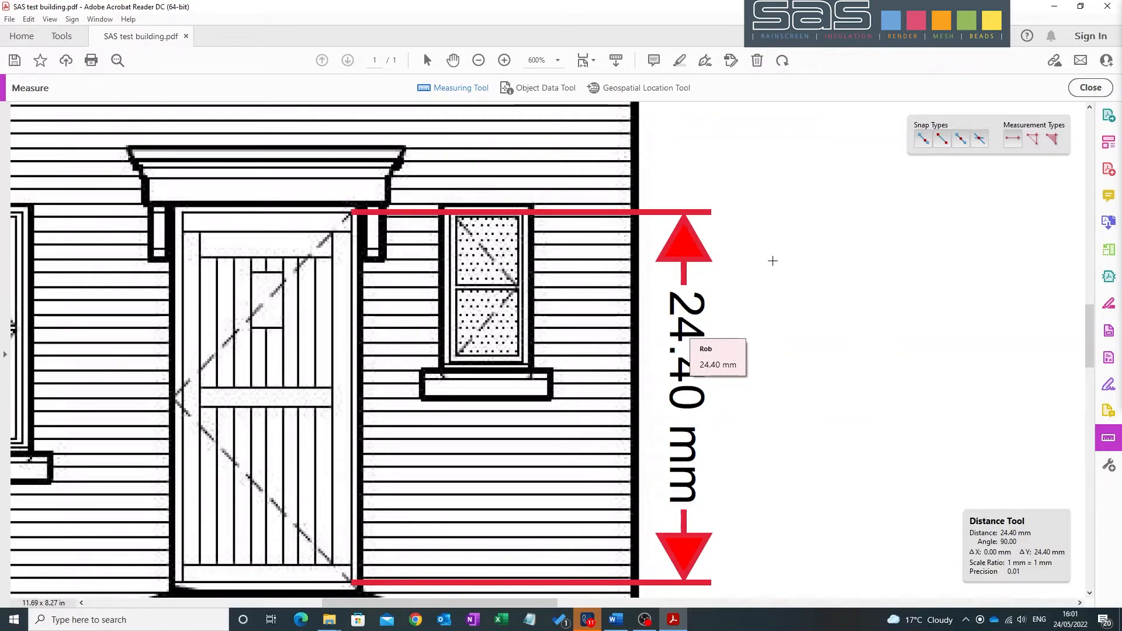
Step: Bring up the options for the 24.40 mm door-height measurement
click(478, 59)
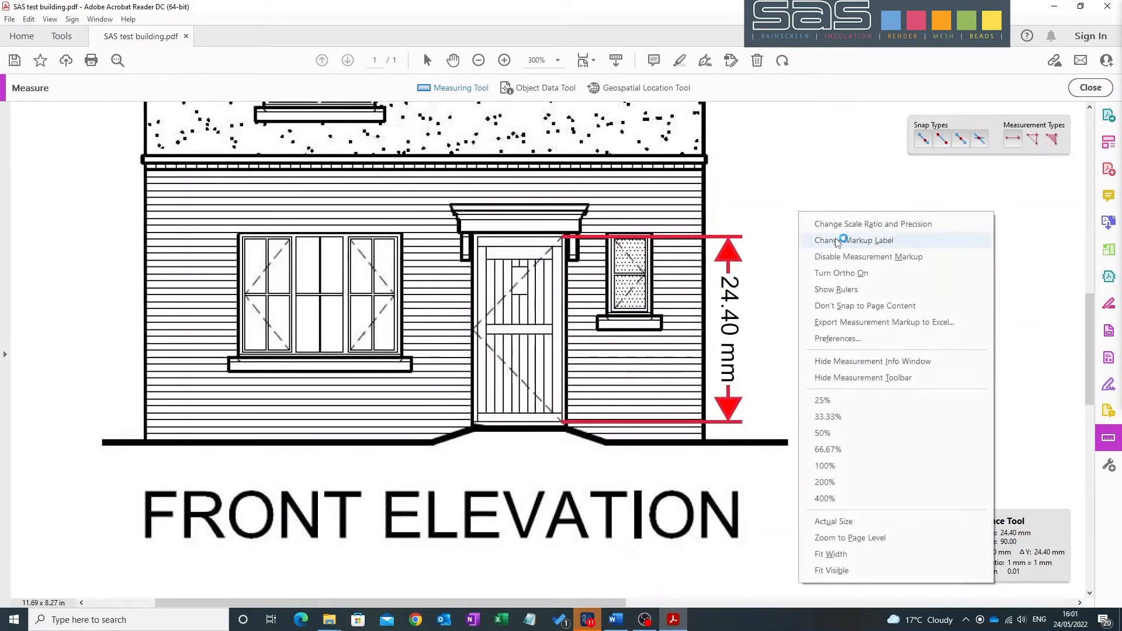
mouse_move(874, 223)
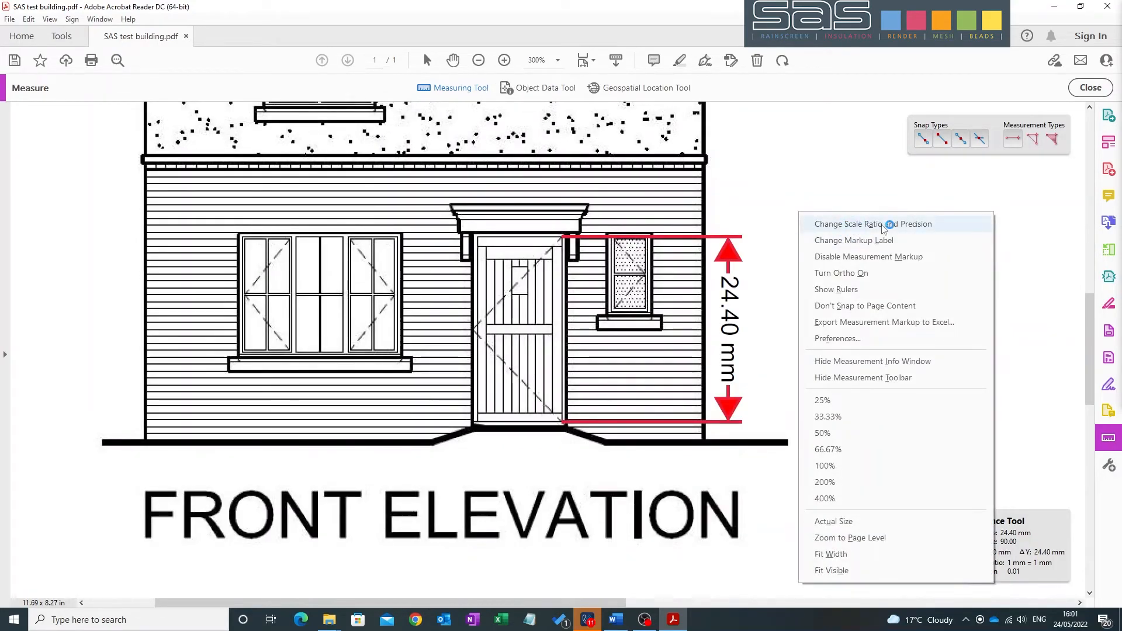
Step: Set the scale ratio to 24.4 mm on the page equals 2 m in the real world
click(872, 223)
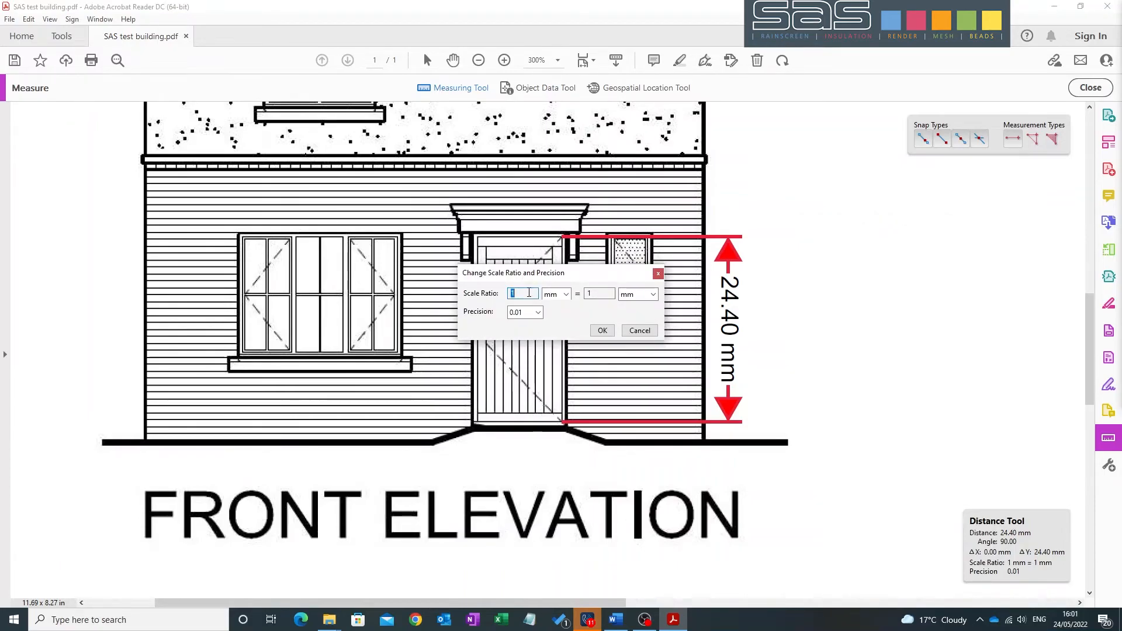
text(24.4)
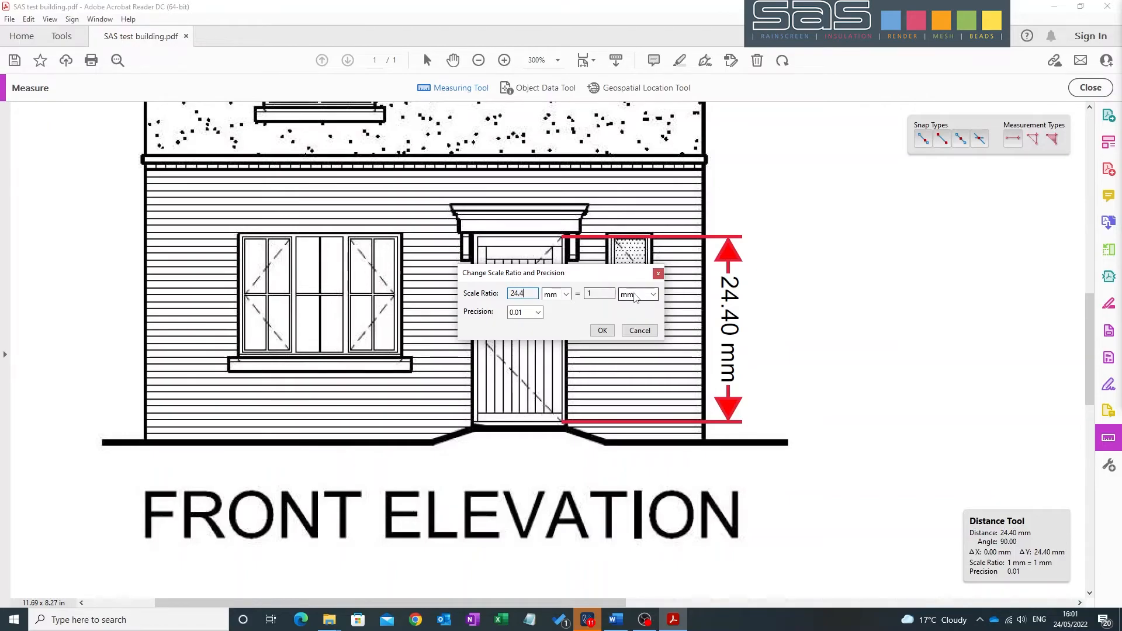
click(650, 295)
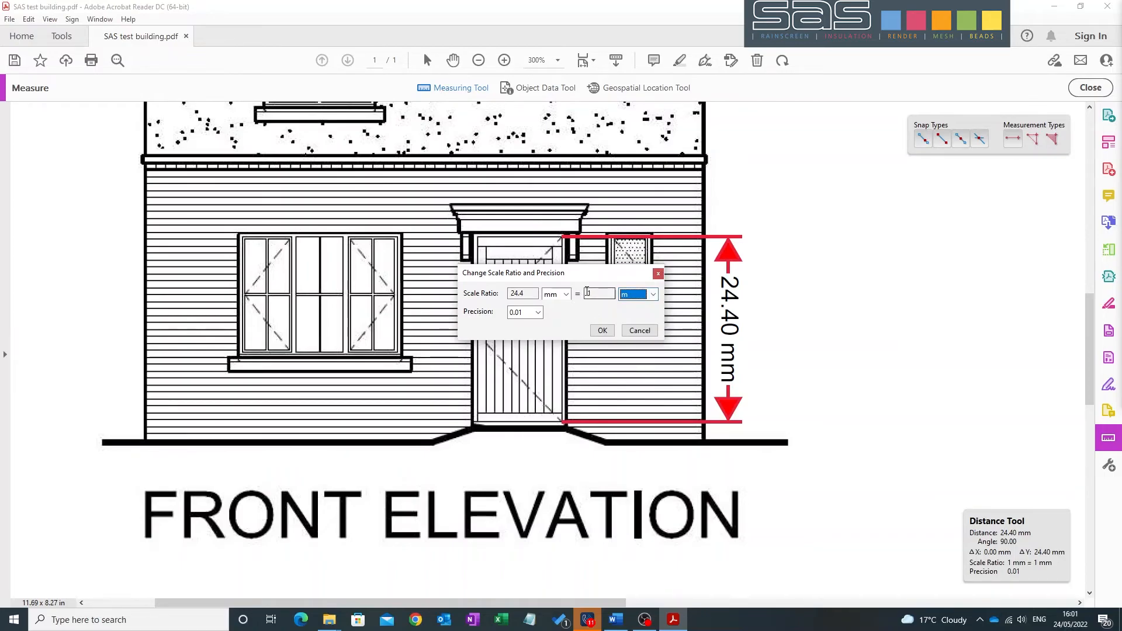
text(2)
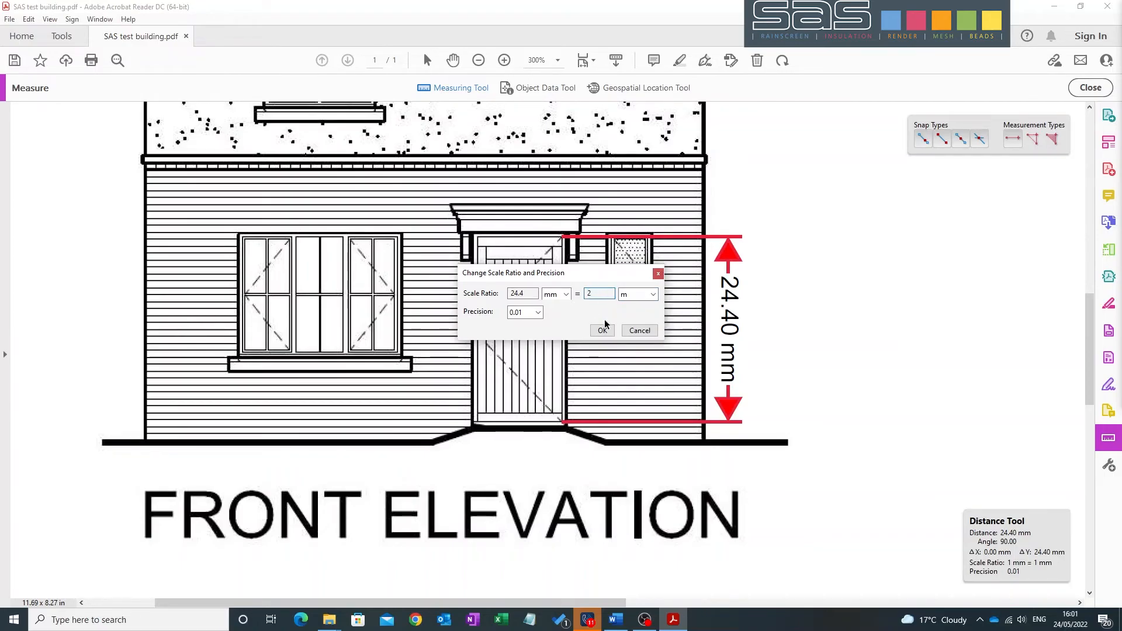
click(602, 330)
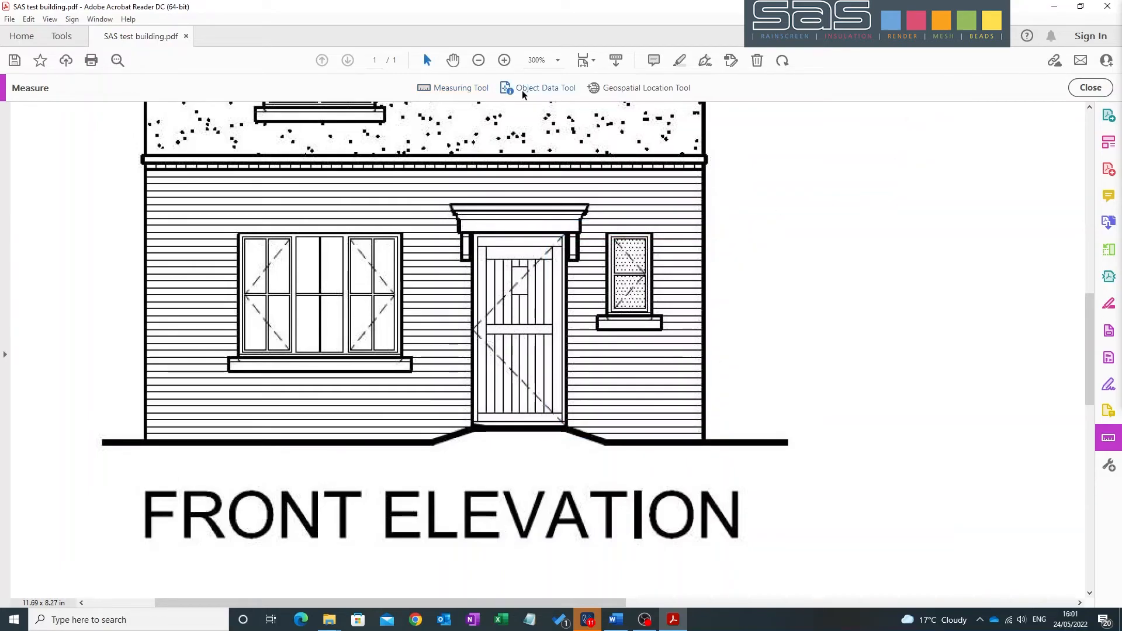
Step: Re-measure the door height with the Distance tool so it reads 2.00 m
click(461, 87)
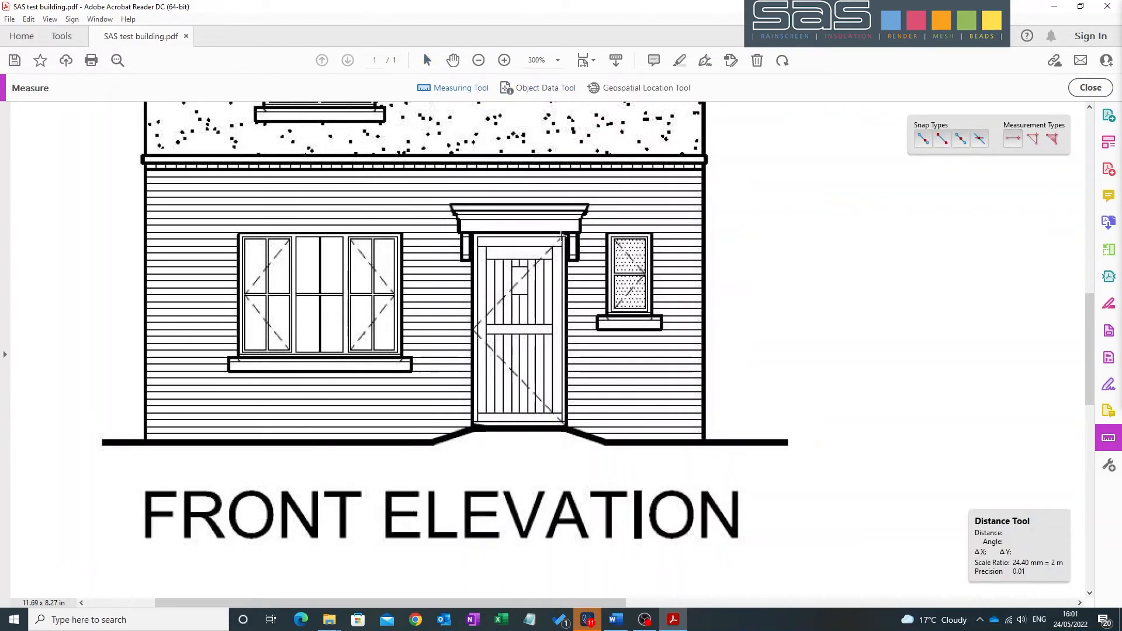
click(563, 237)
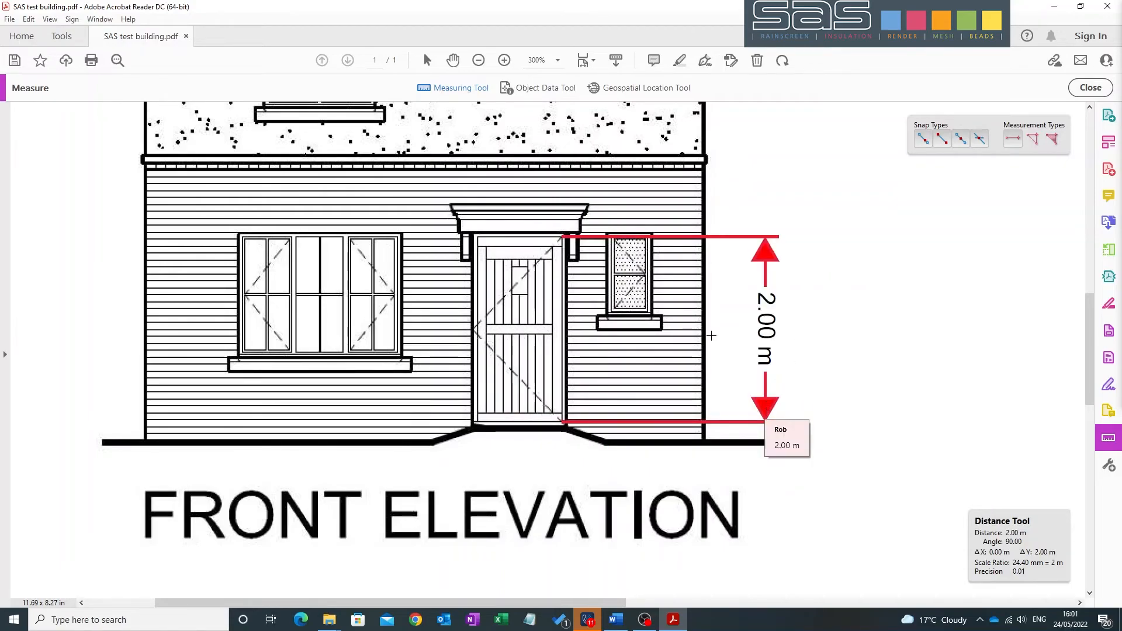
scroll(up, 3)
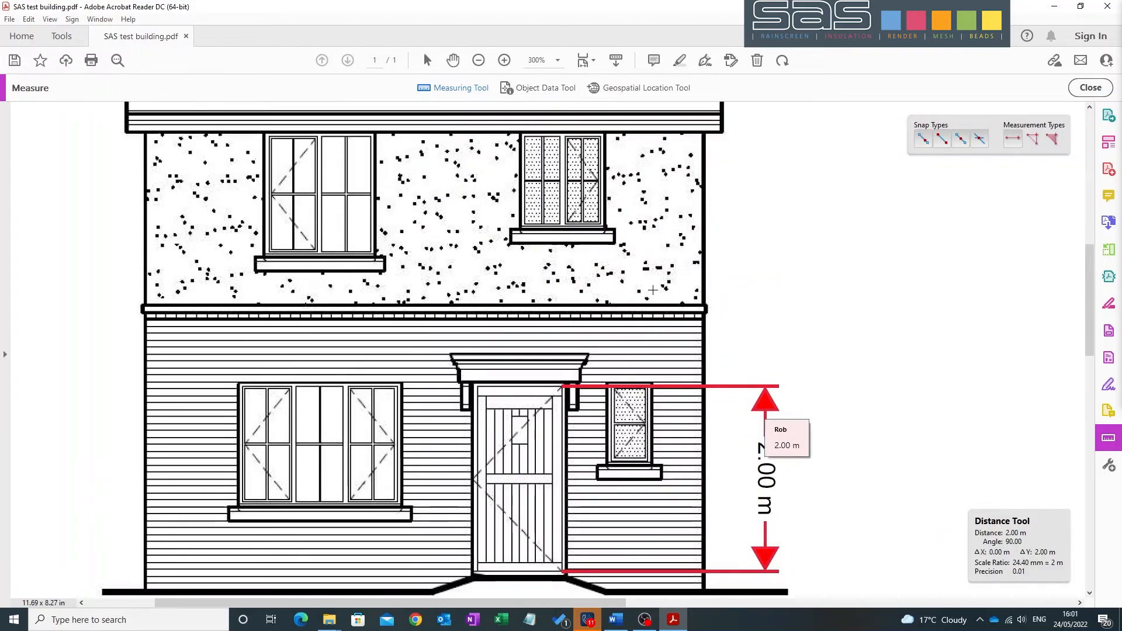
Step: Trace the rendered first-floor wall as an Area measurement polygon reading 11.25 sq m
scroll(down, 3)
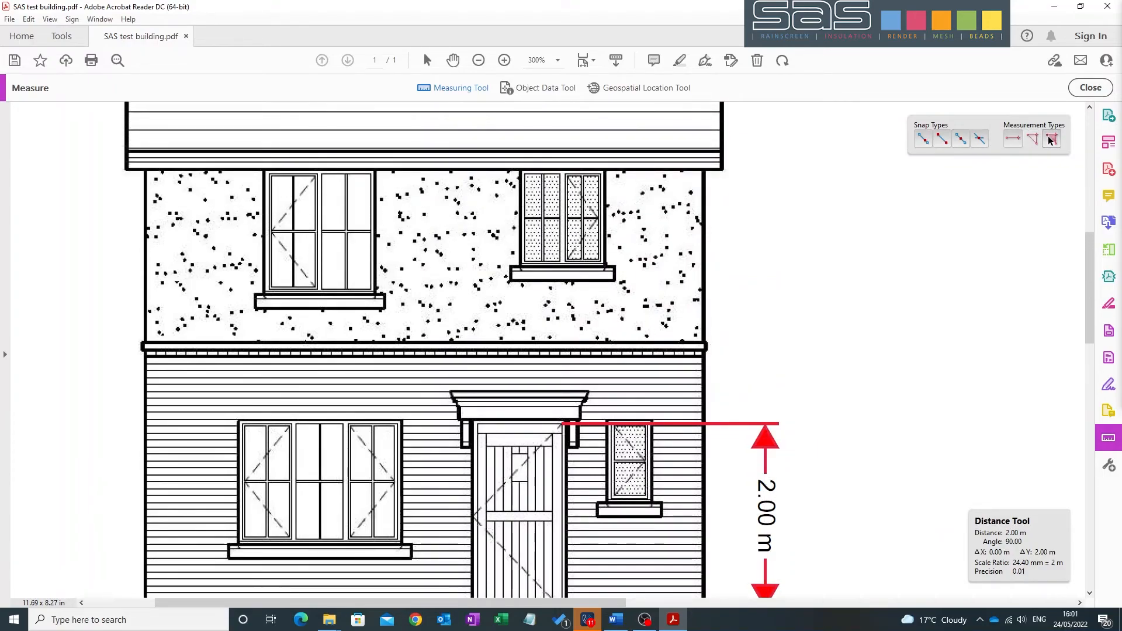
click(1051, 140)
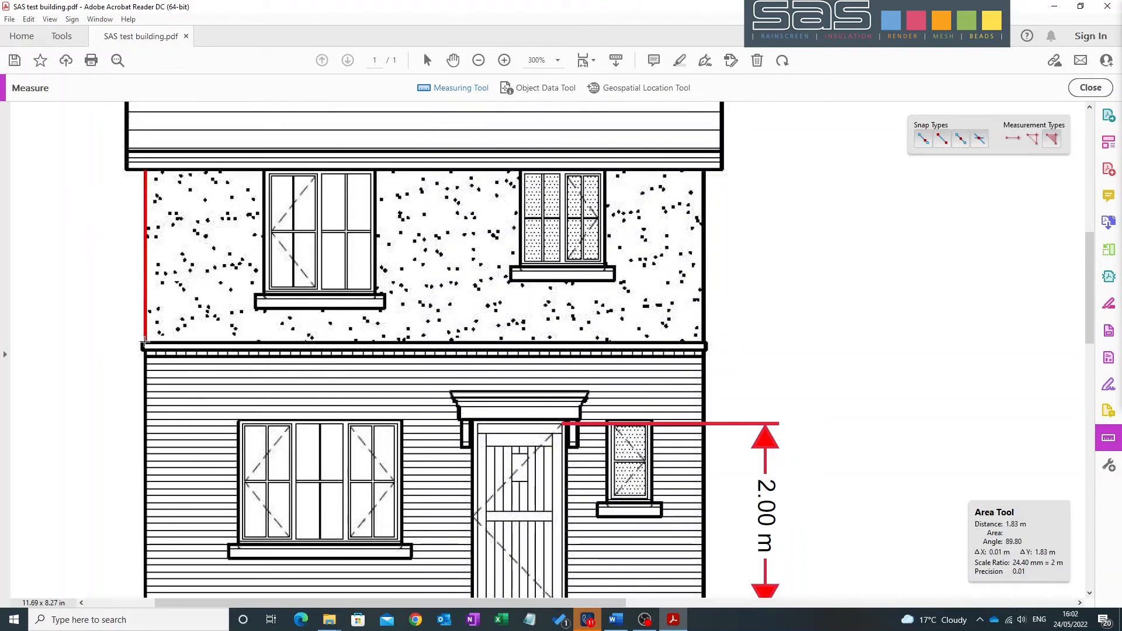
click(700, 343)
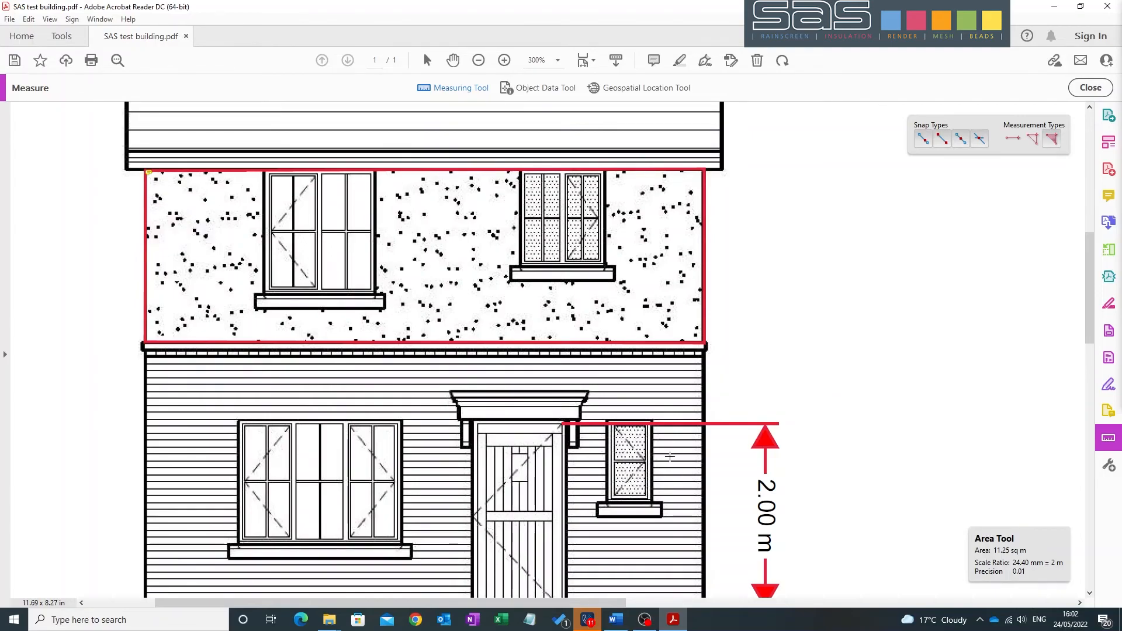
click(478, 60)
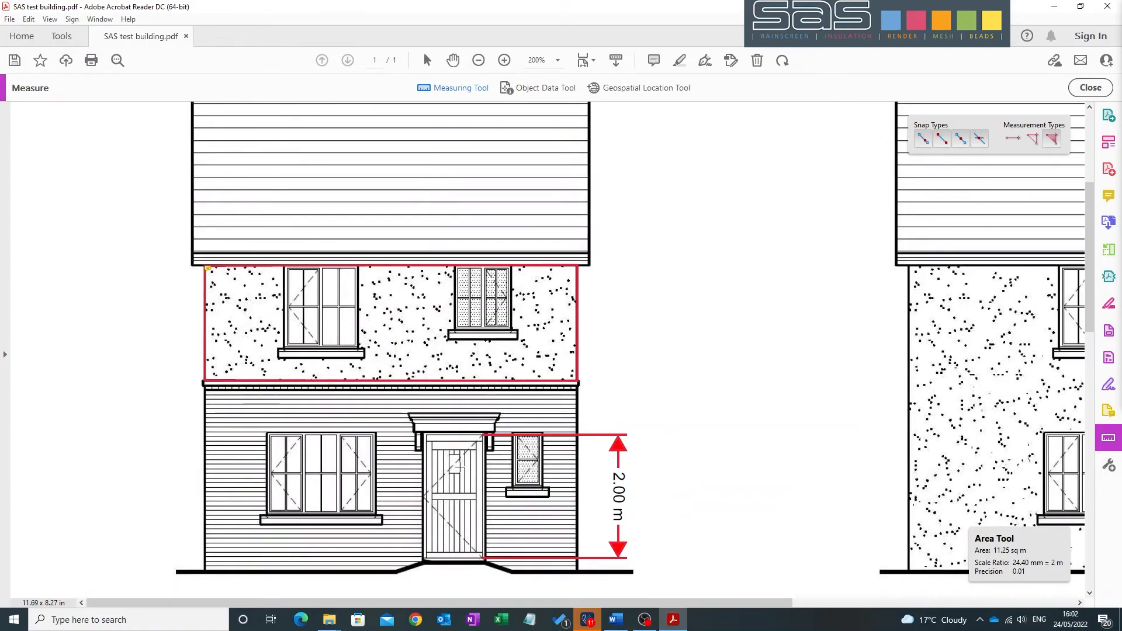
mouse_move(679, 372)
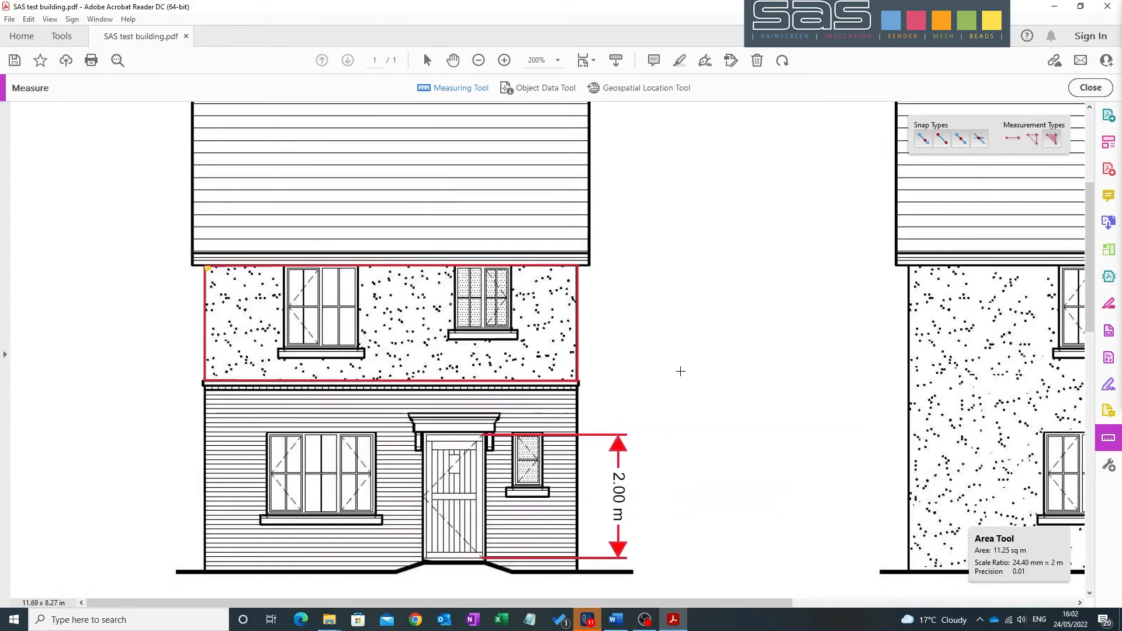
click(478, 60)
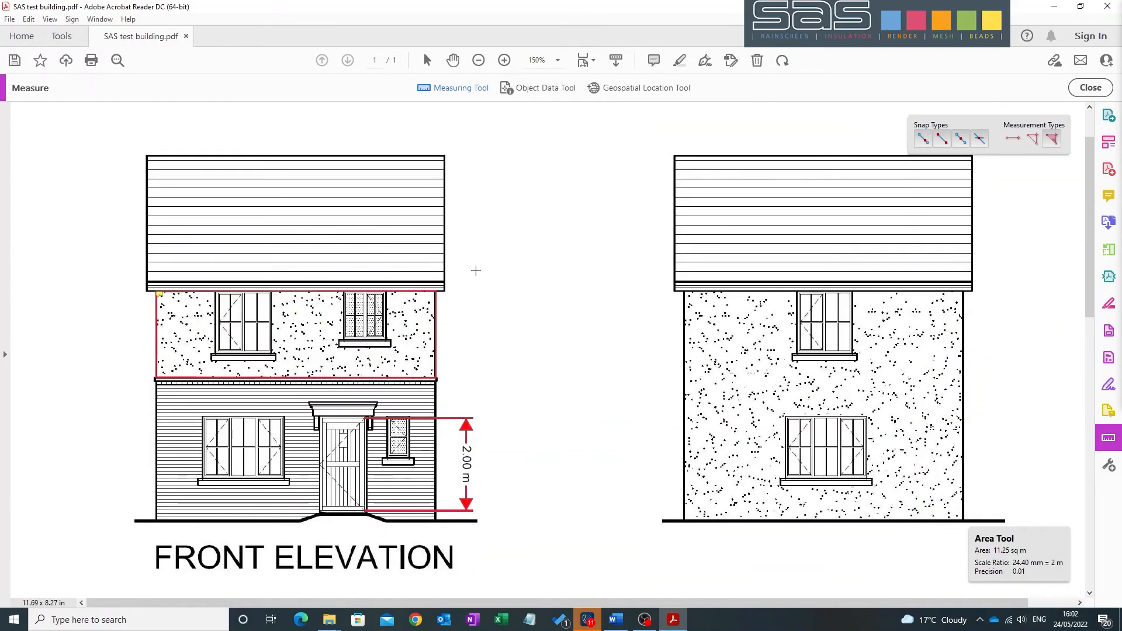
scroll(down, 3)
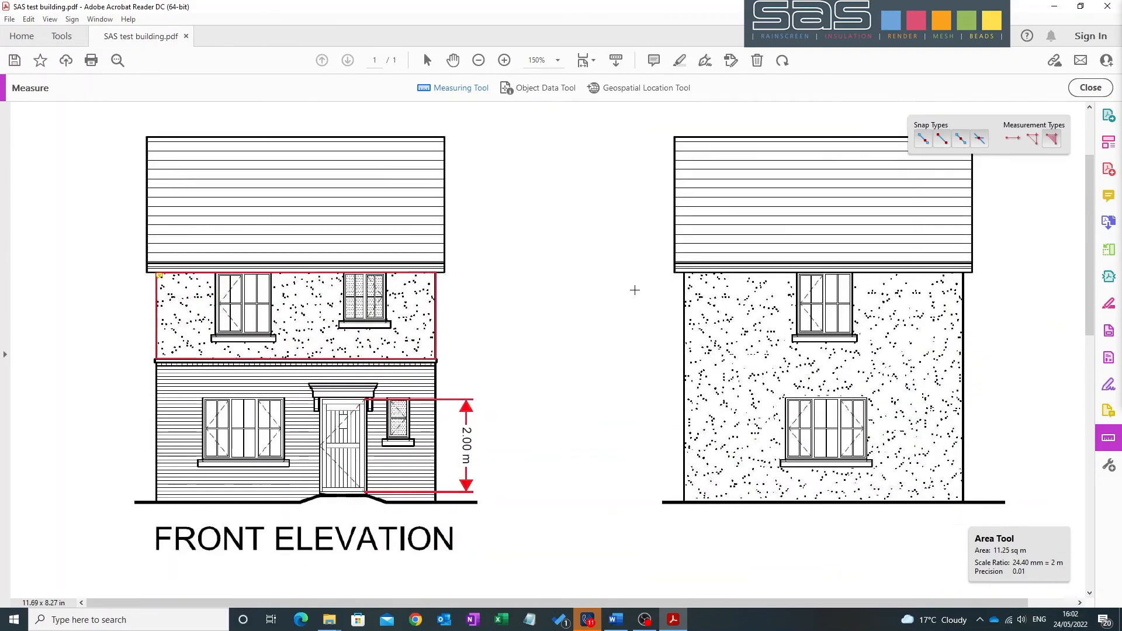
mouse_move(557, 291)
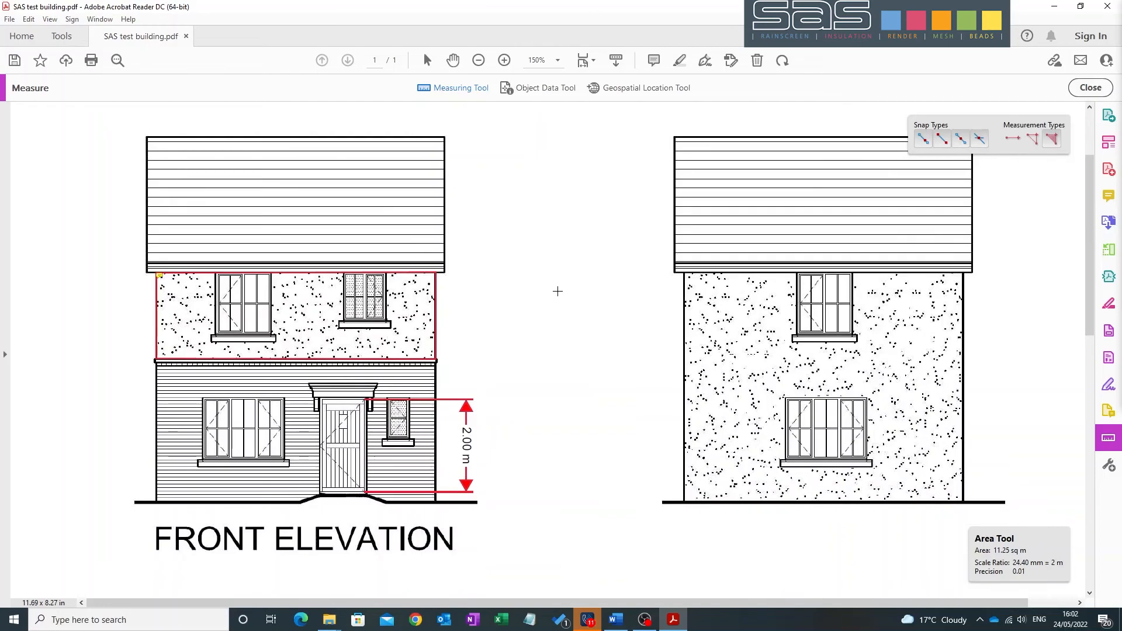
mouse_move(525, 218)
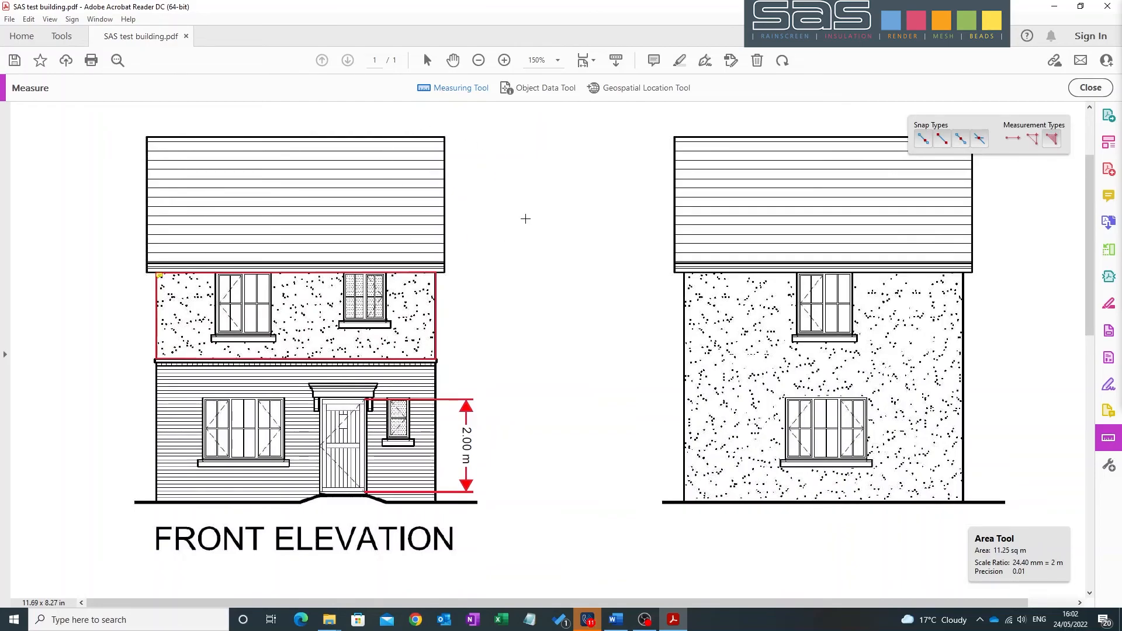
mouse_move(490, 323)
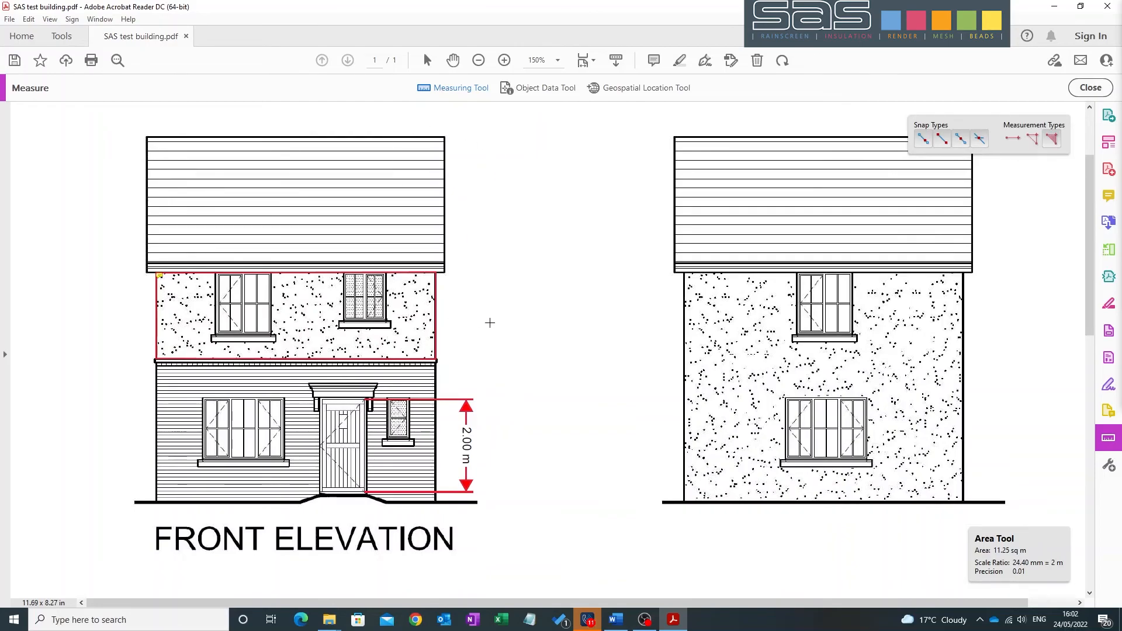
mouse_move(486, 323)
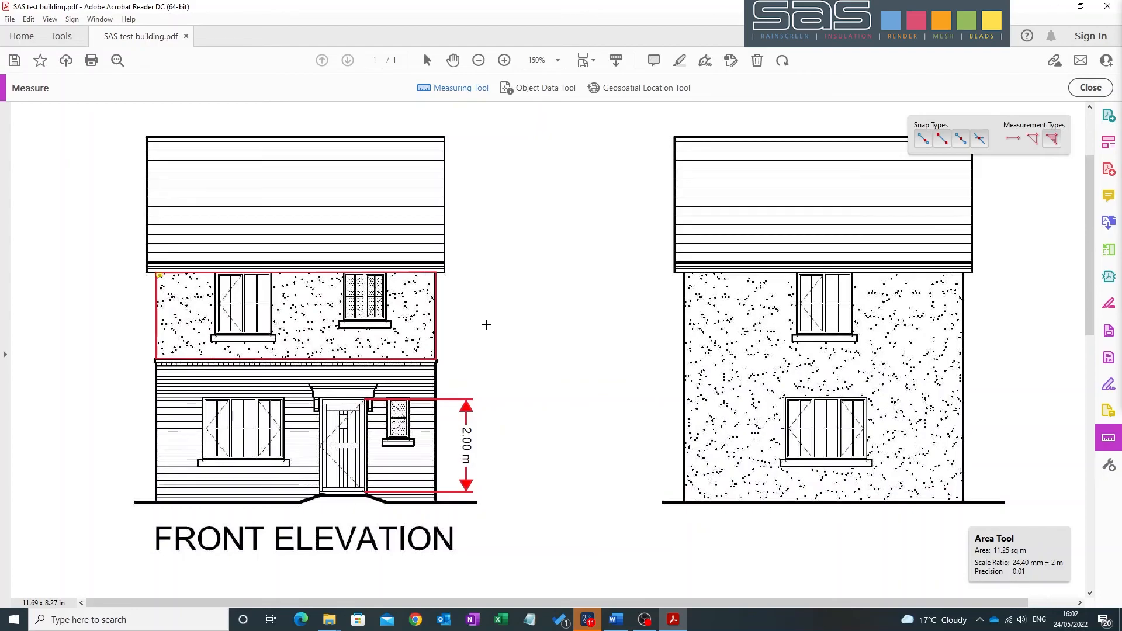
mouse_move(476, 327)
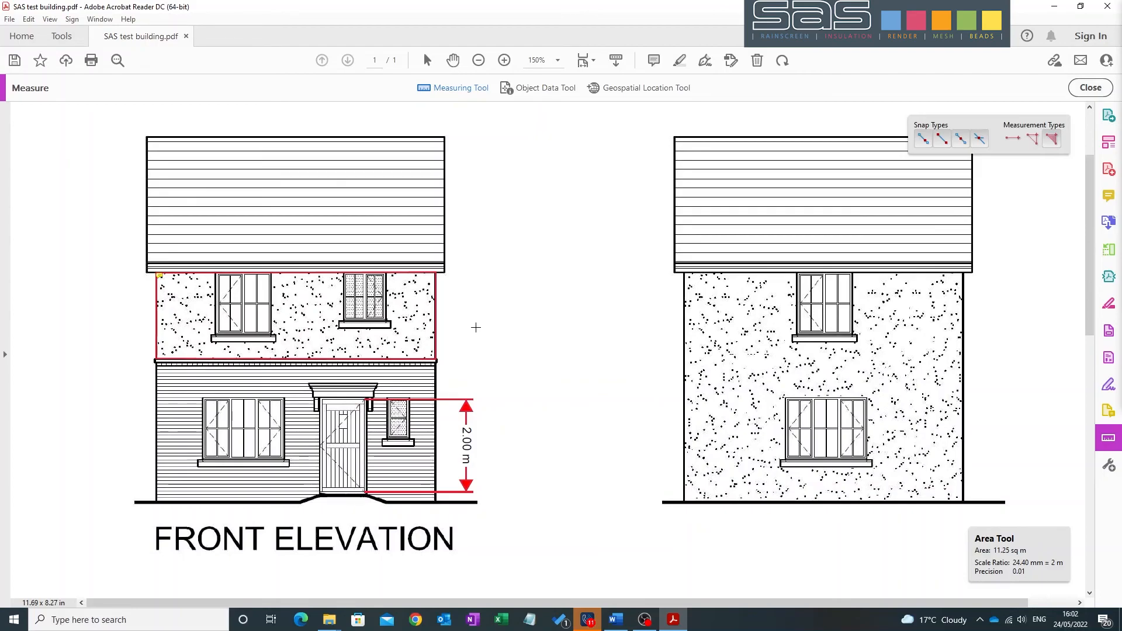